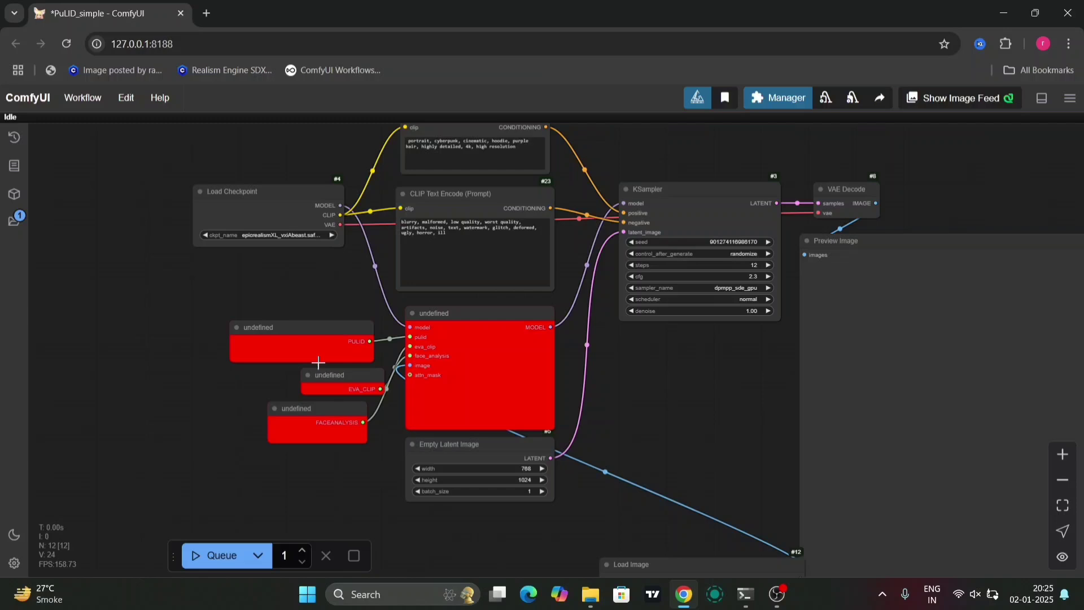
pyautogui.moveTo(240, 52)
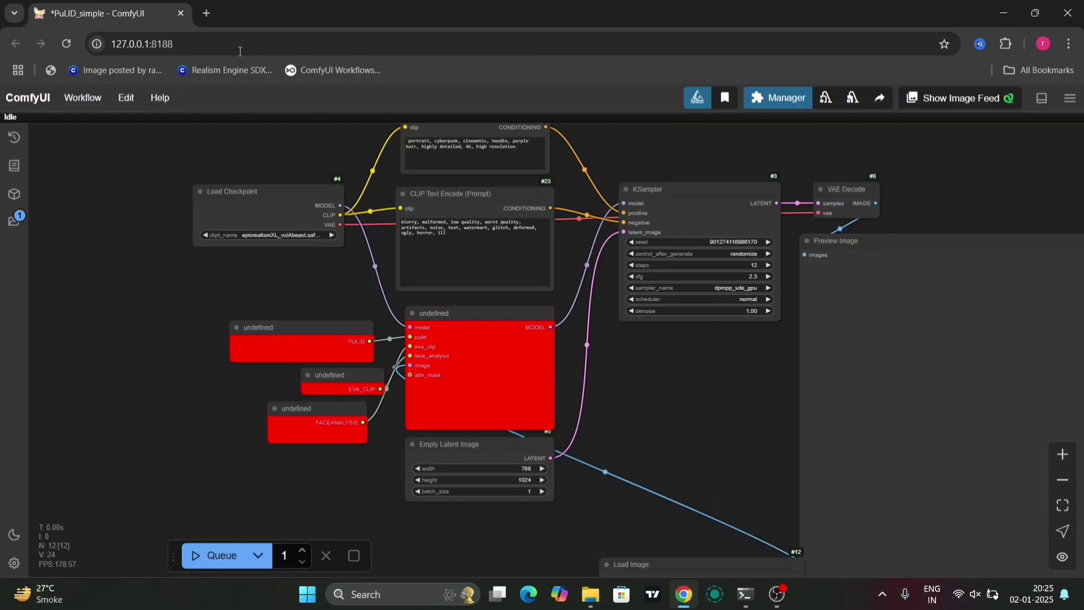
# - Search the web for "pulid comfy ui github" in a new Chrome tab
pyautogui.click(206, 12)
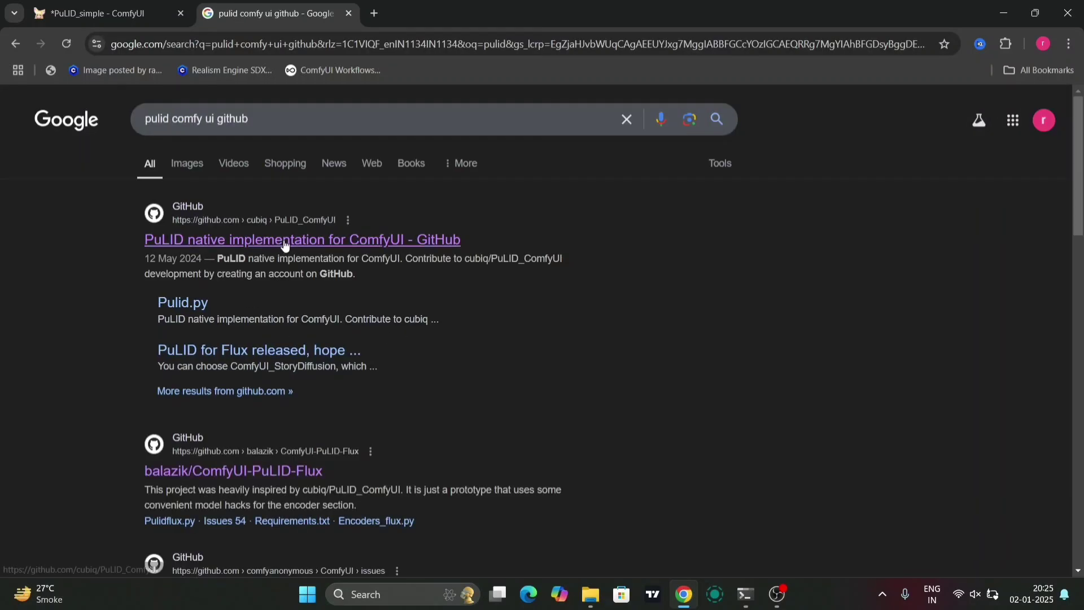
# - Open the "PuLID native implementation for ComfyUI - GitHub" result for cubiq/PuLID_ComfyUI
pyautogui.click(302, 239)
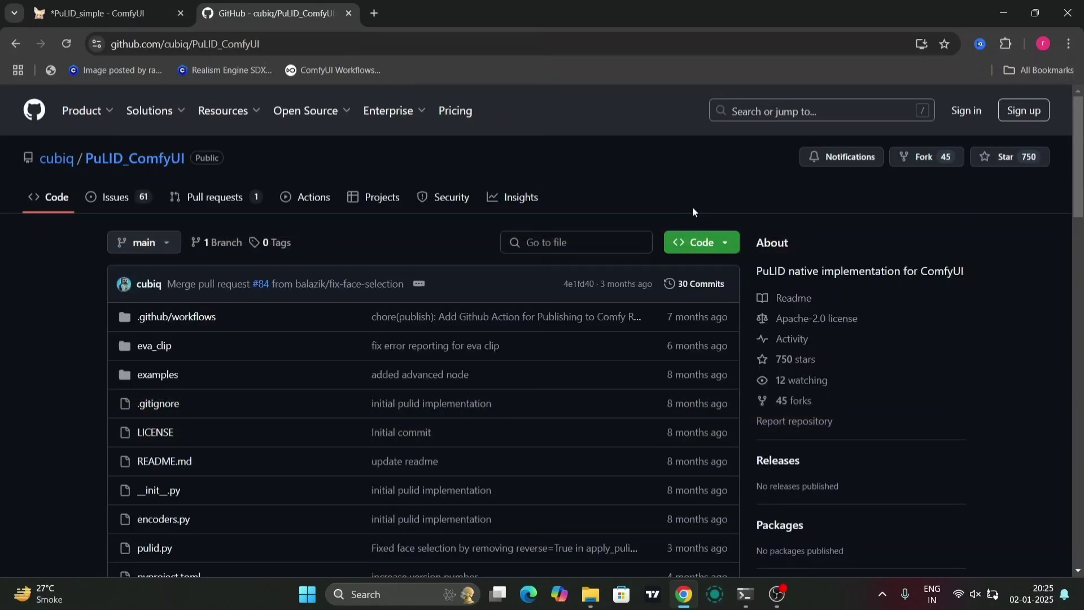
pyautogui.moveTo(786, 553)
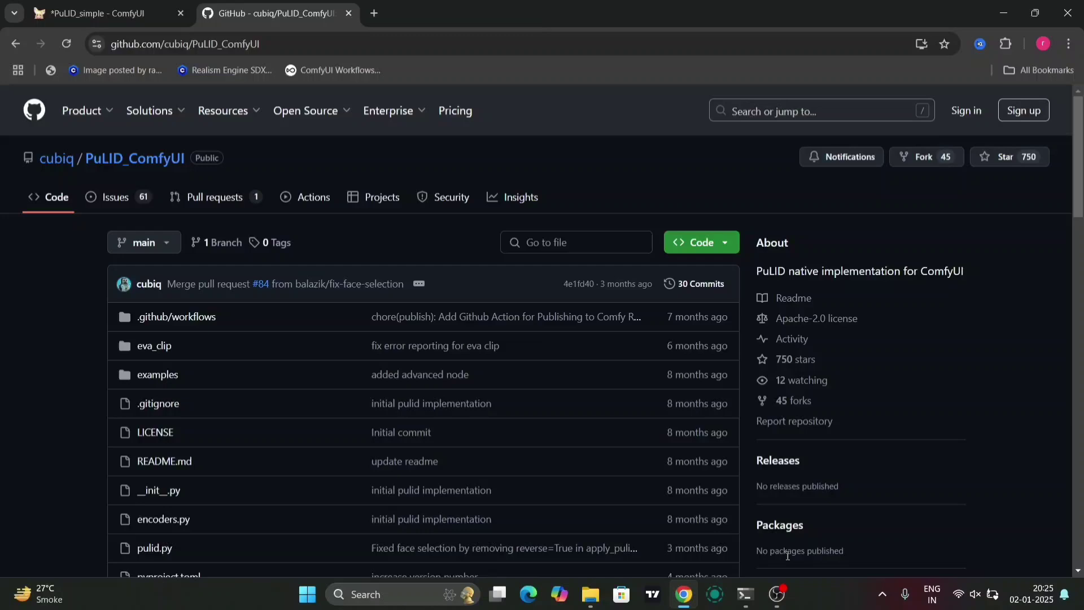
# - Bring up File Explorer on the C:\ComfyUI_windows_portable install folder
pyautogui.click(588, 598)
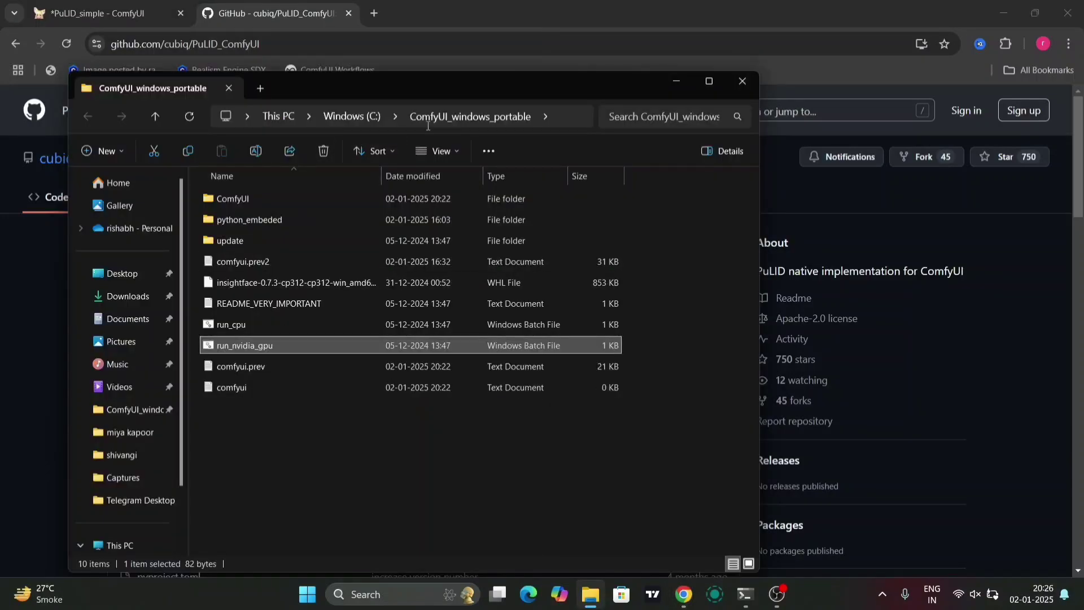
pyautogui.moveTo(726, 280)
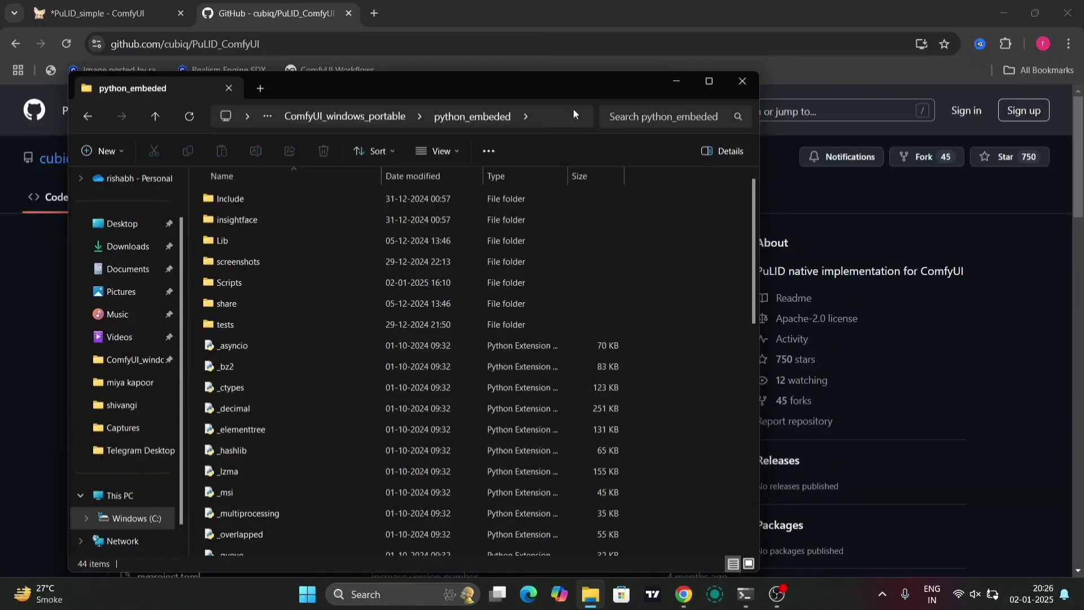
# - Run python.exe --version in a Command Prompt opened at python_embeded
pyautogui.click(743, 594)
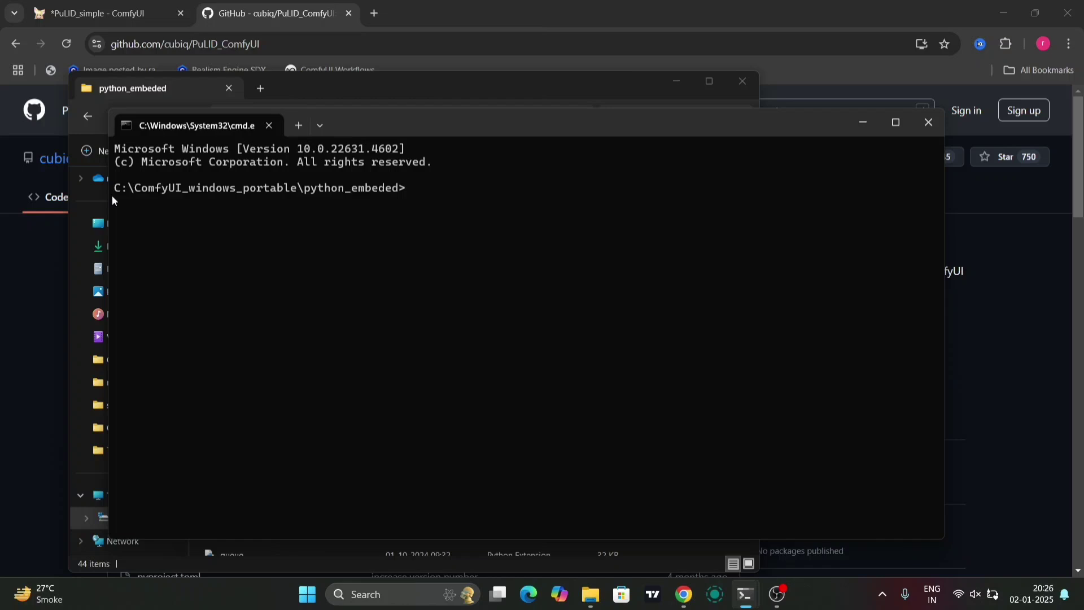
pyautogui.moveTo(410, 188)
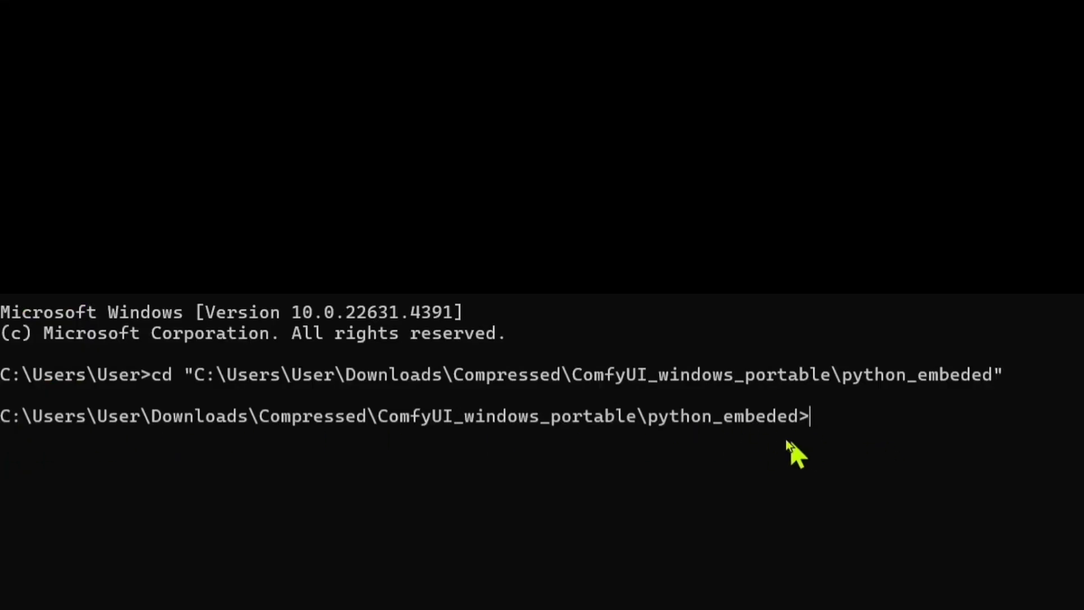
pyautogui.write('pytho')
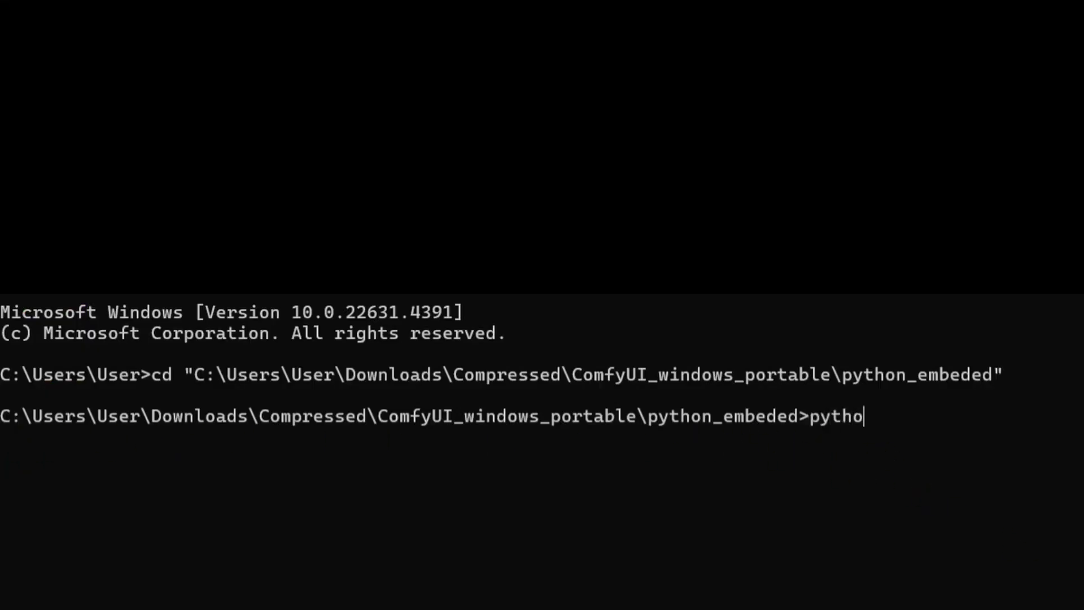
pyautogui.write('n.exe')
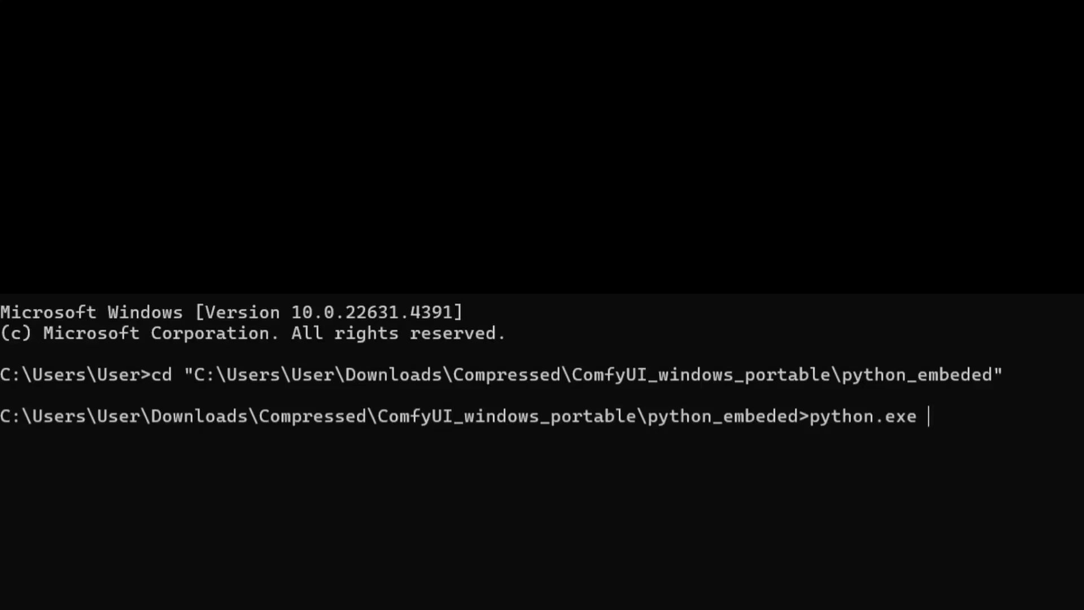
pyautogui.write('--version')
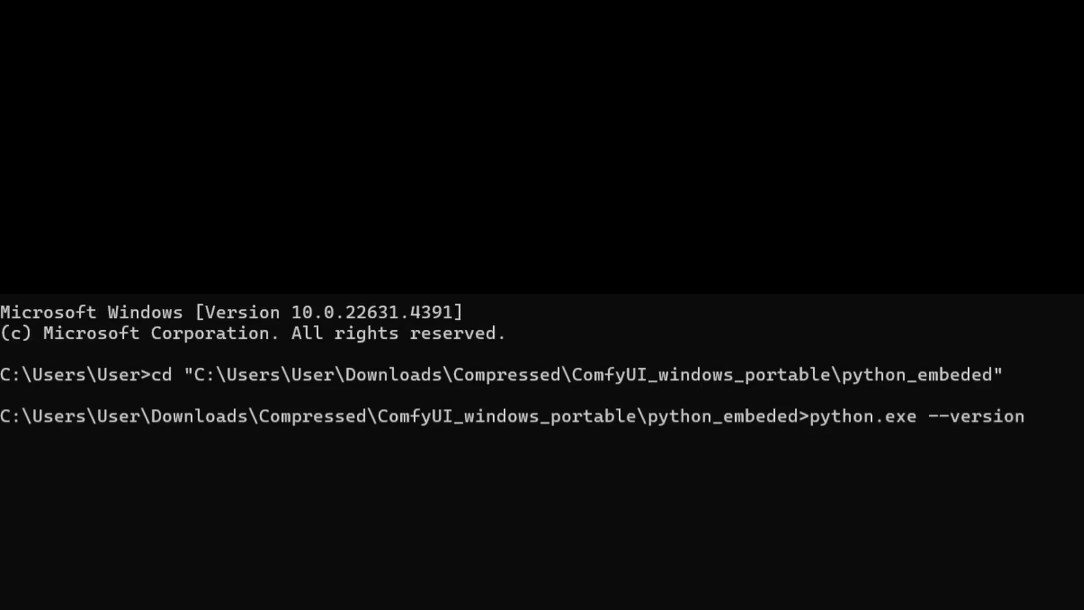
pyautogui.press('Return')
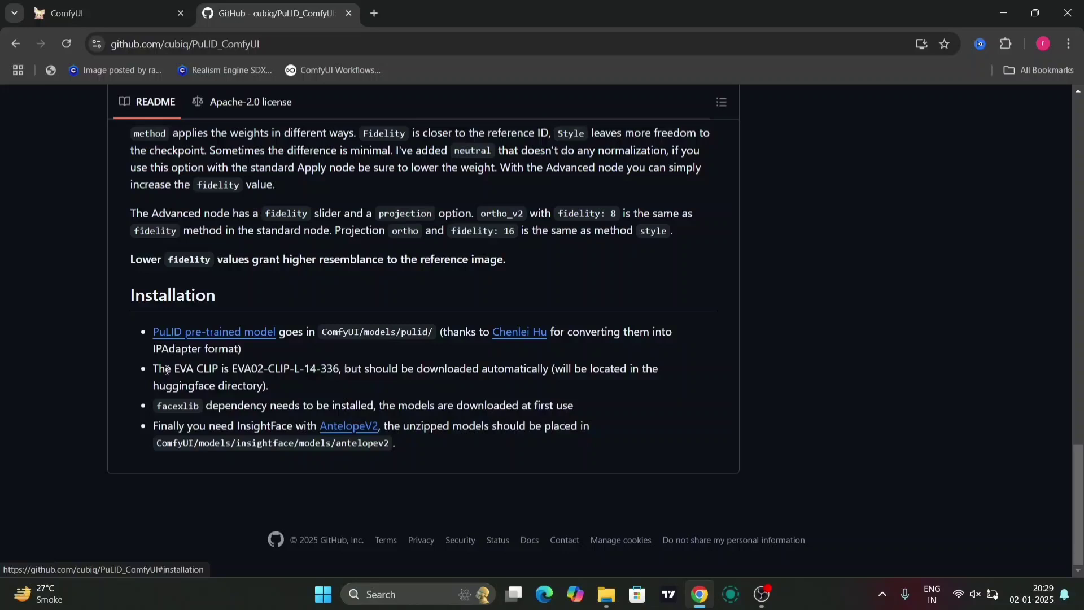
pyautogui.moveTo(213, 331)
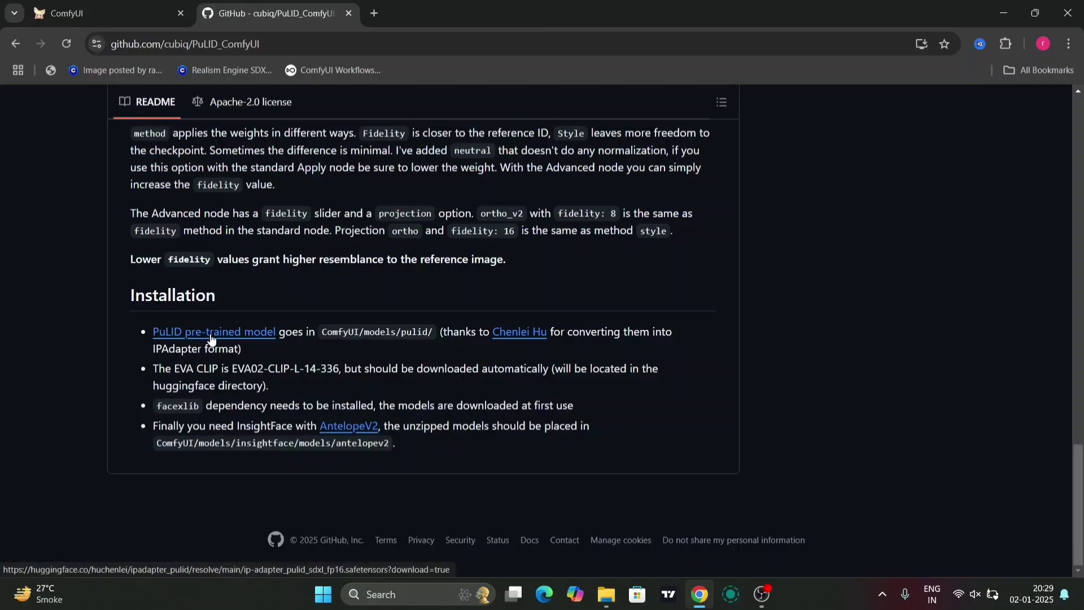
# - Start the PuLID pre-trained model download, then cancel it from Chrome's downloads panel
pyautogui.click(214, 331)
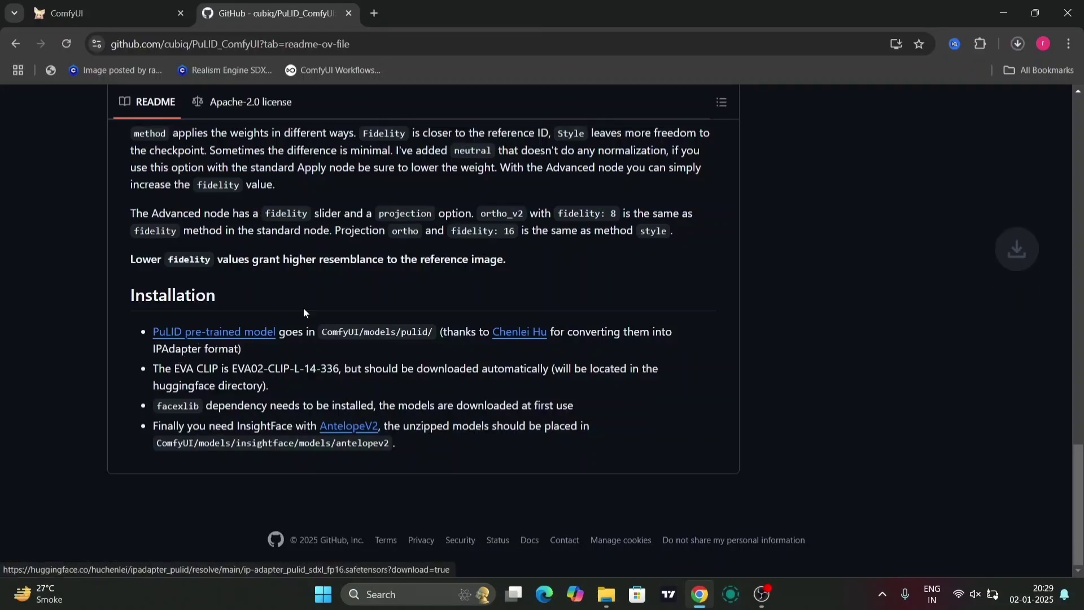
pyautogui.click(1016, 43)
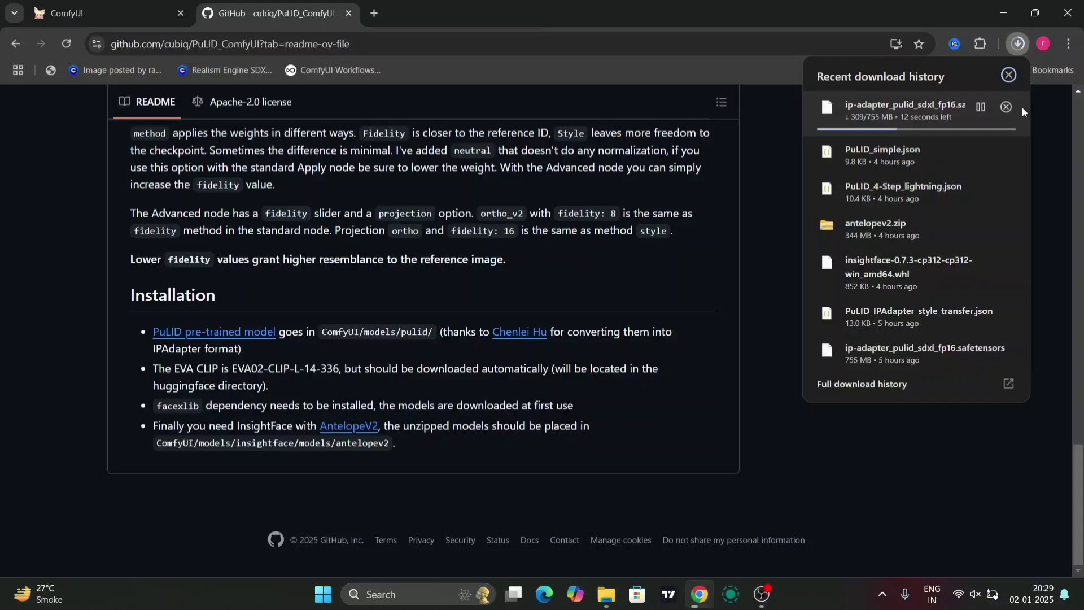
pyautogui.click(1005, 106)
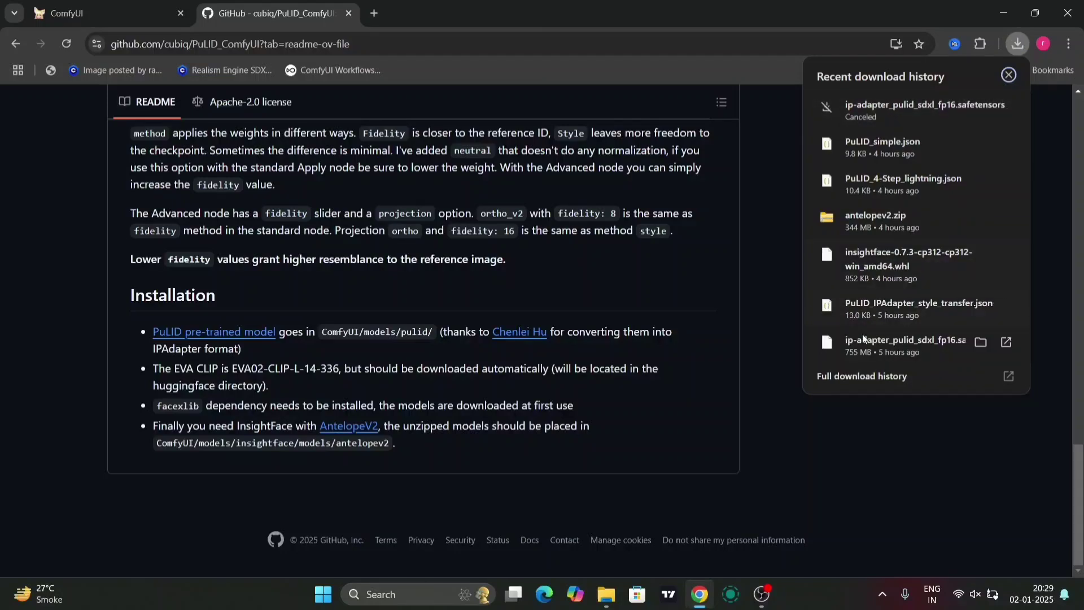
pyautogui.moveTo(899, 352)
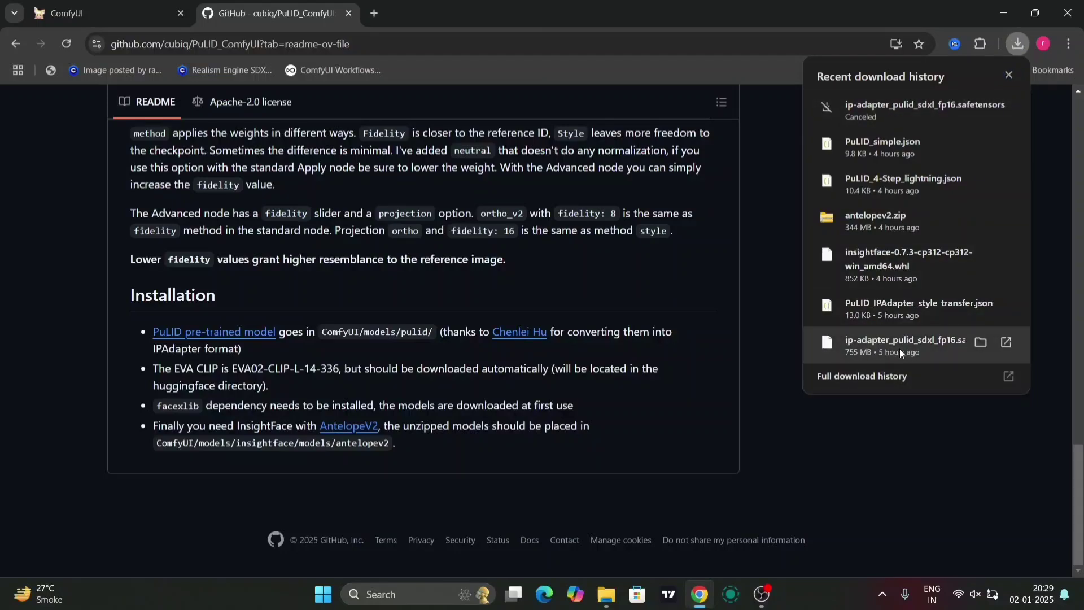
pyautogui.moveTo(376, 288)
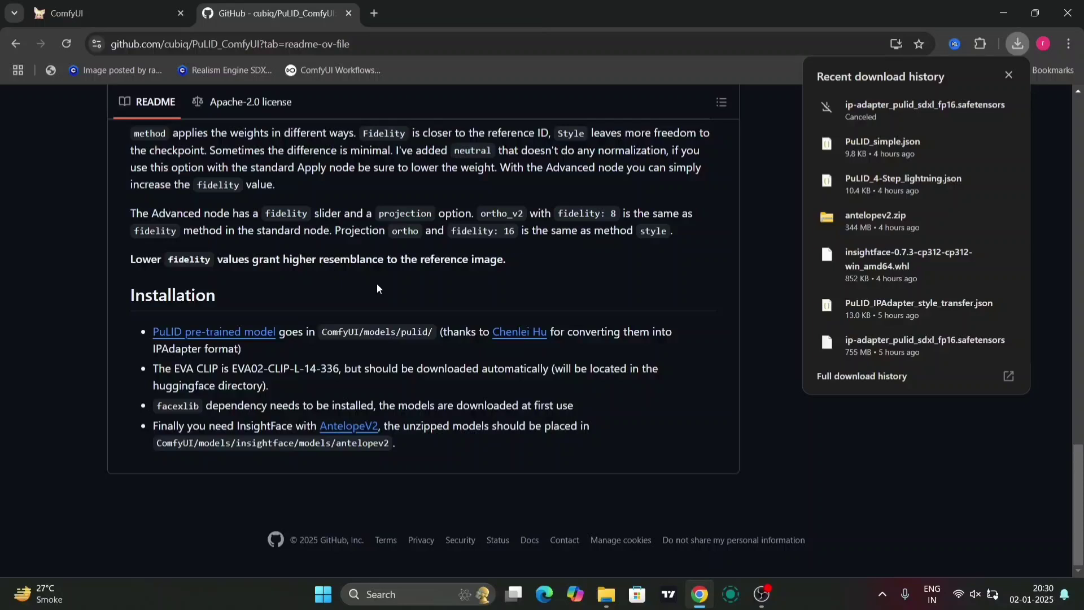
pyautogui.click(1007, 74)
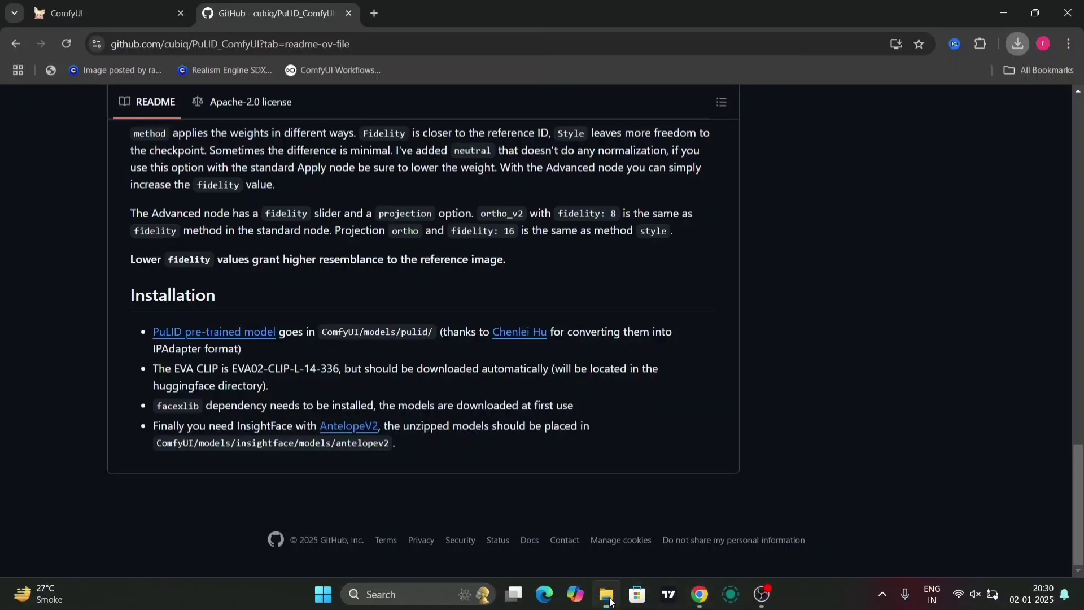
# - Browse ComfyUI > models > pulid to find ip-adapter_pulid_sdxl_fp16.safetensors already present
pyautogui.click(606, 595)
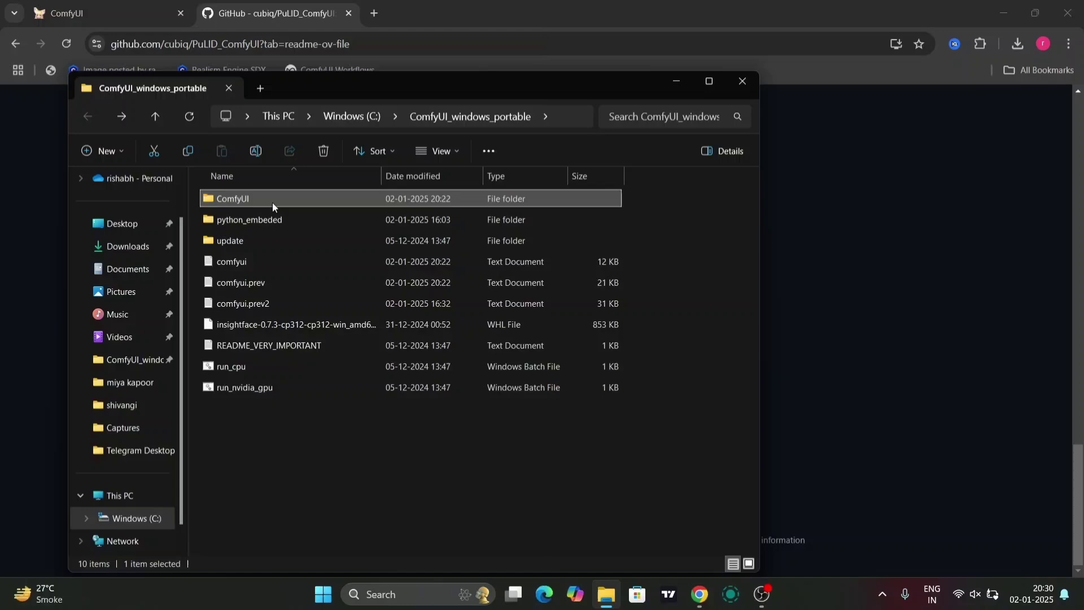
pyautogui.doubleClick(232, 198)
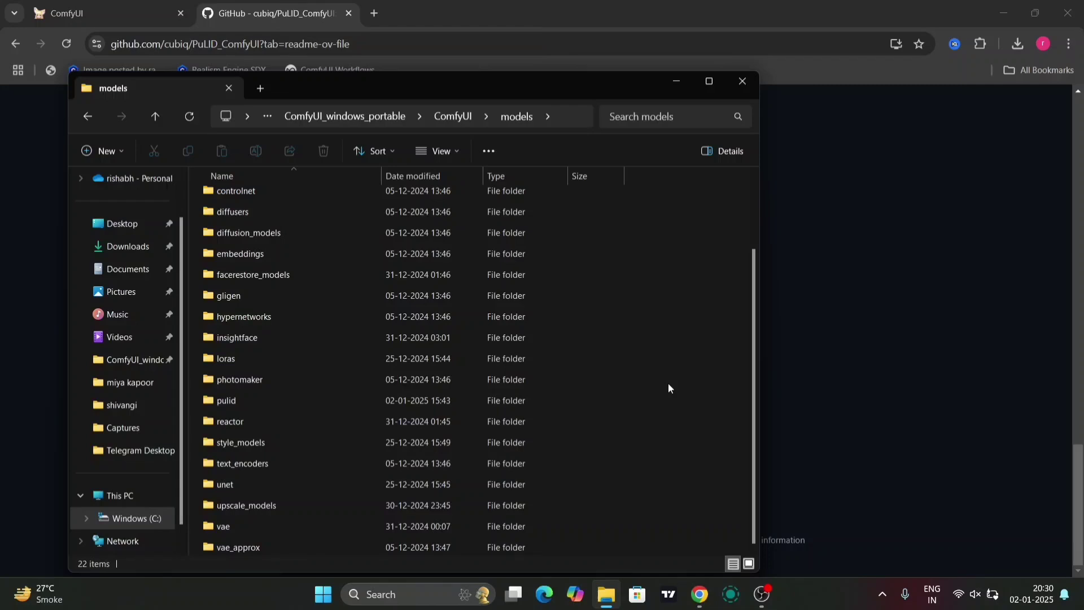
pyautogui.rightClick(667, 387)
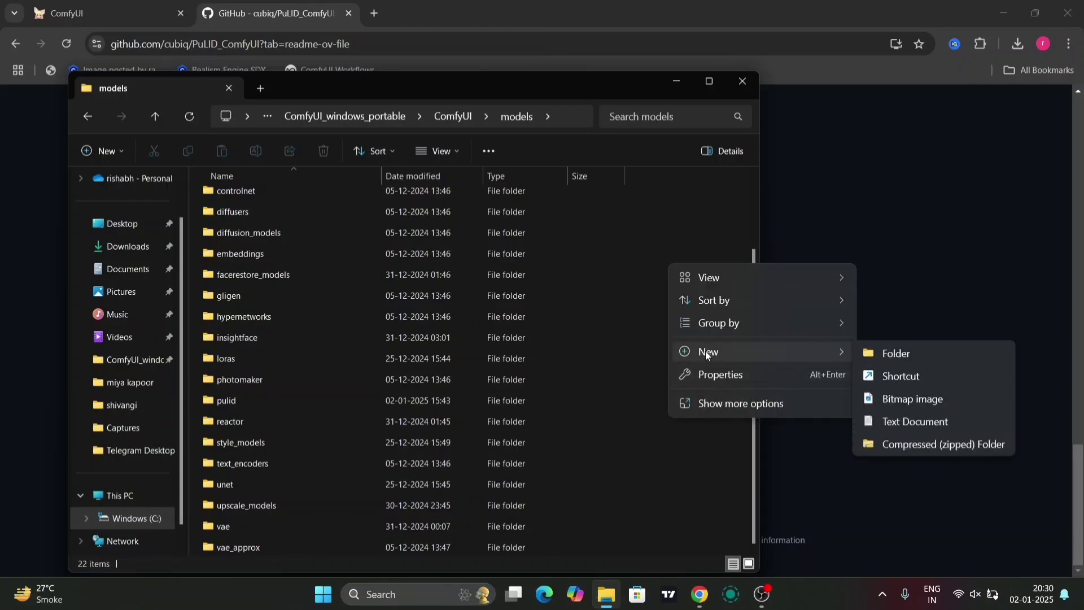
pyautogui.click(895, 353)
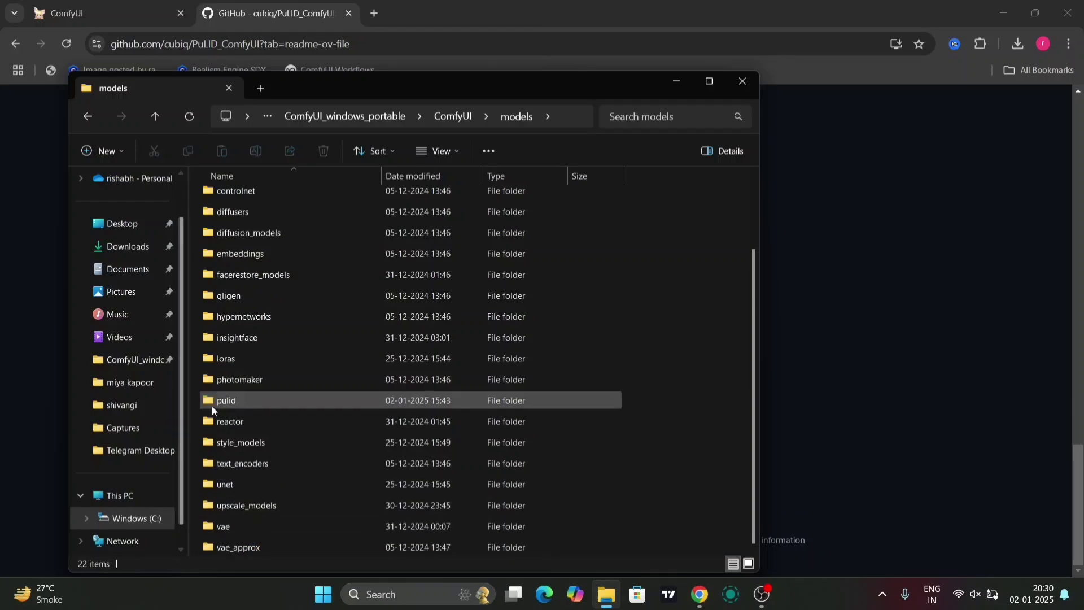
pyautogui.moveTo(226, 401)
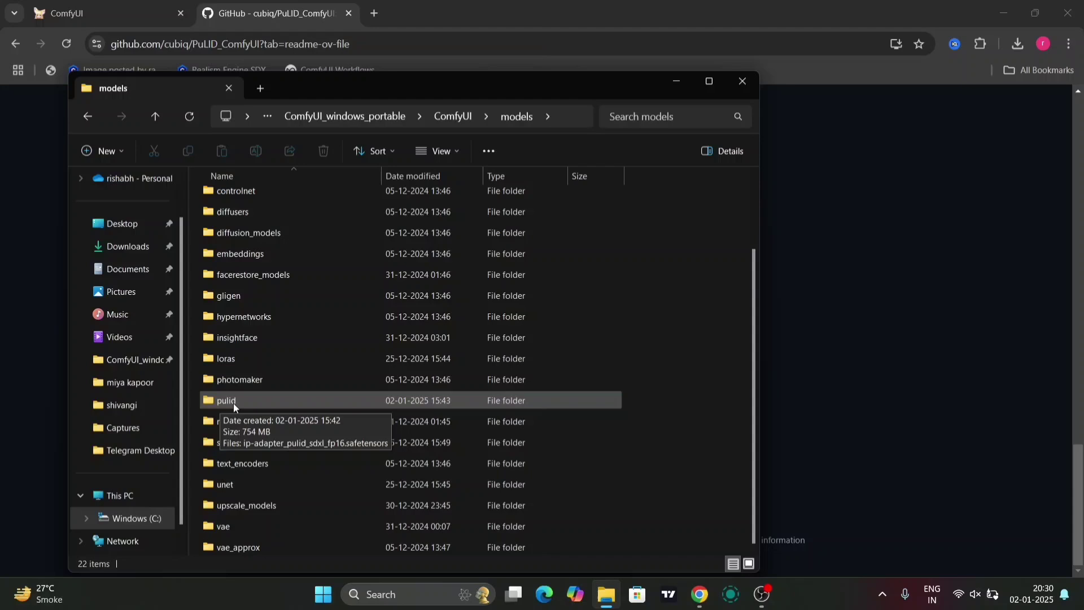
pyautogui.doubleClick(225, 400)
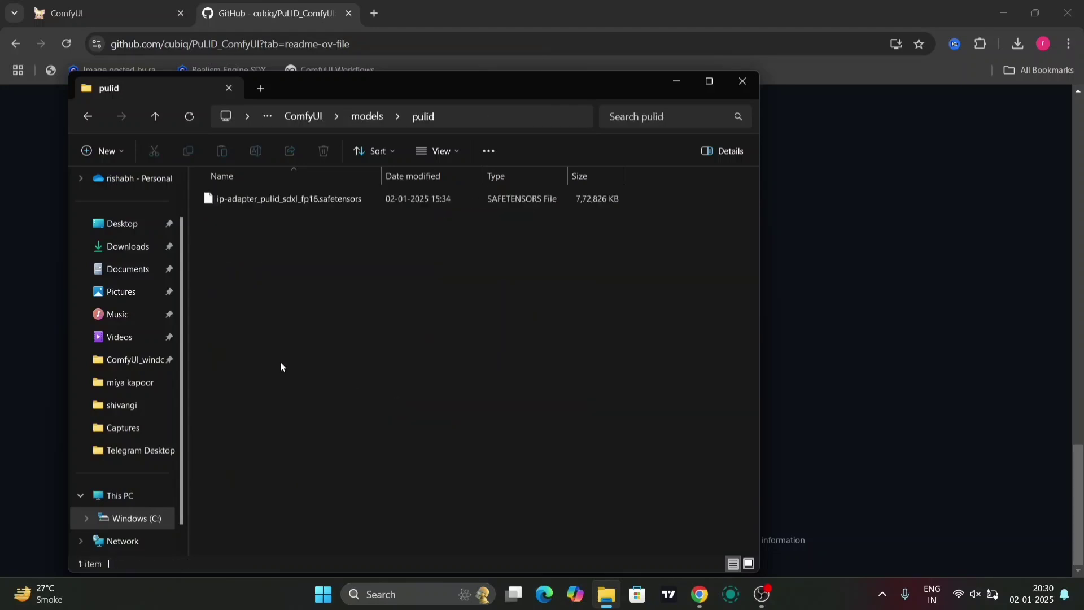
pyautogui.moveTo(345, 206)
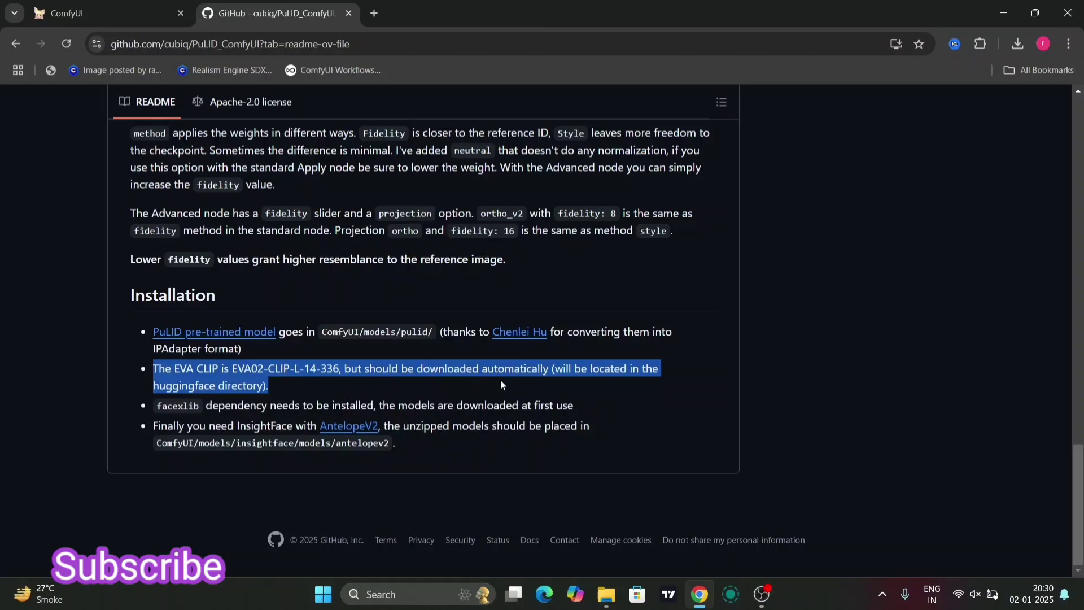
# - Return to the README's Installation section with the AntelopeV2 models note
pyautogui.click(566, 387)
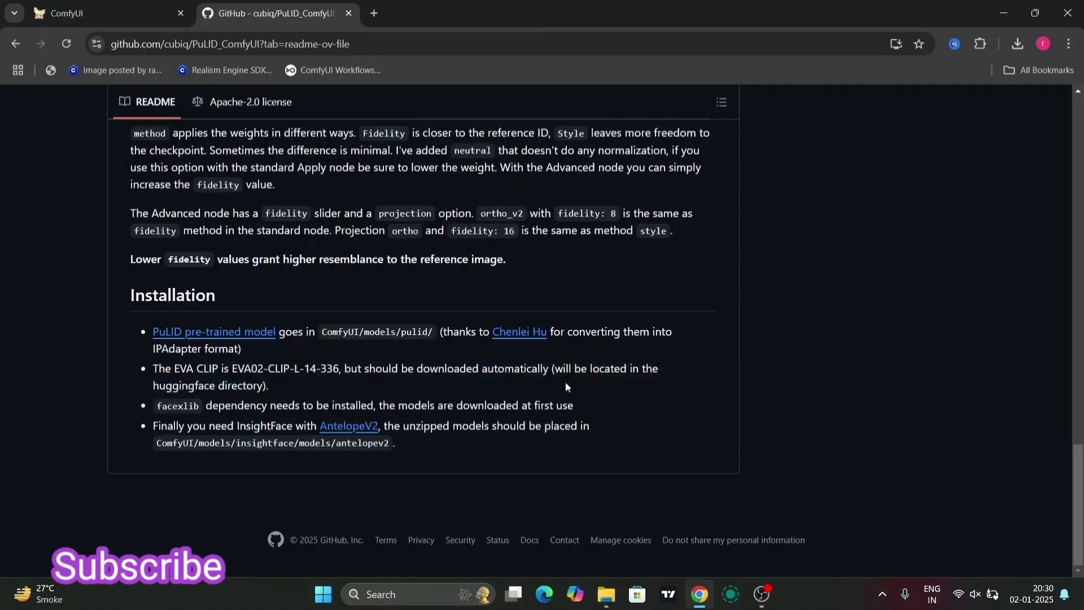
pyautogui.moveTo(166, 400)
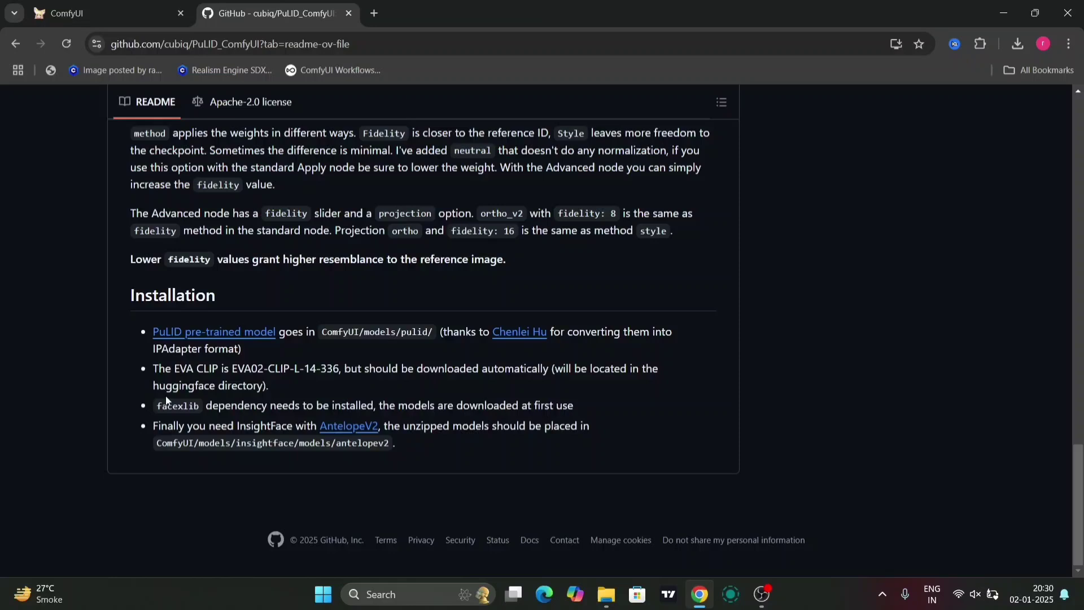
pyautogui.moveTo(175, 405)
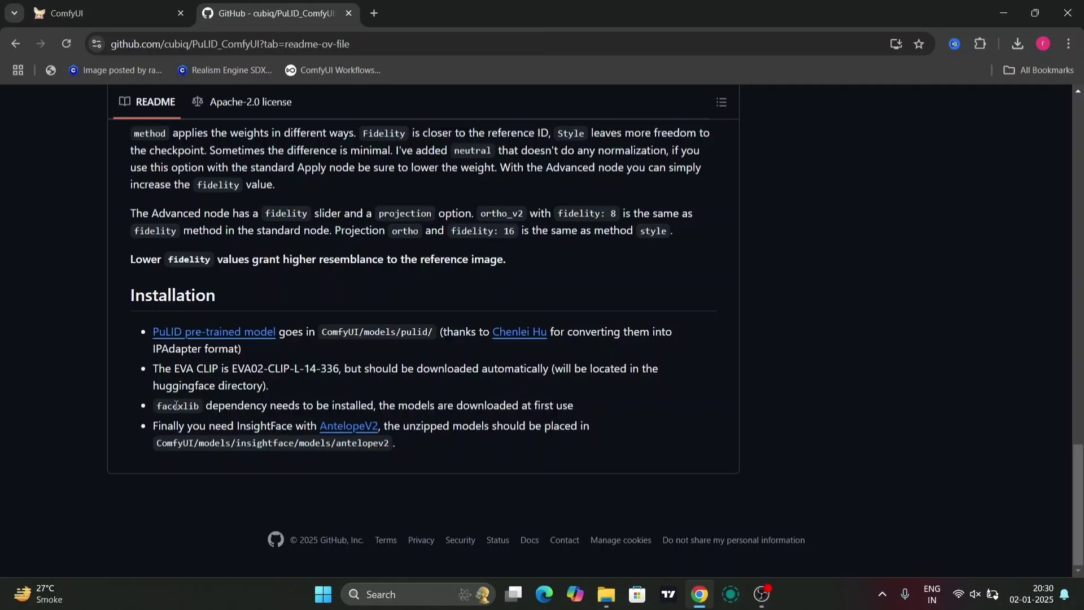
pyautogui.moveTo(348, 429)
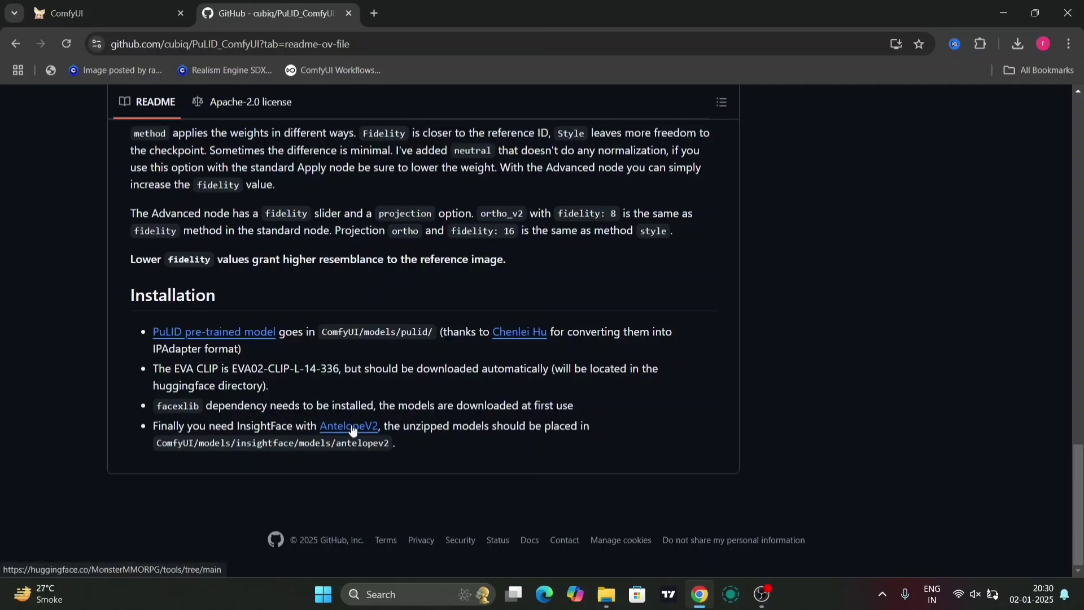
# - Open the AntelopeV2 Hugging Face files and confirm antelopev2.zip is already downloaded
pyautogui.click(348, 425)
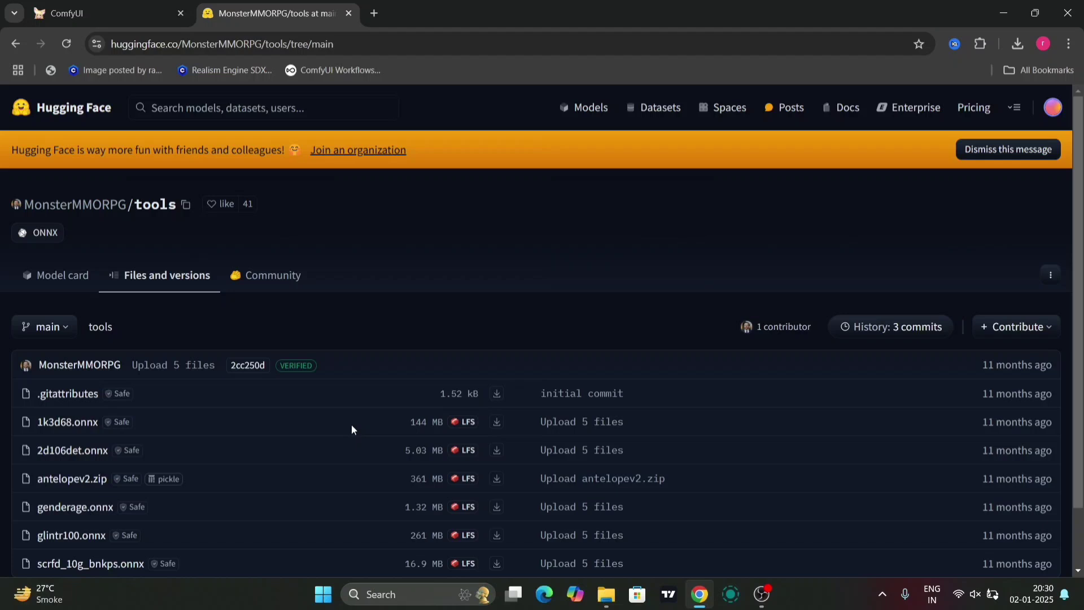
pyautogui.scroll(-3)
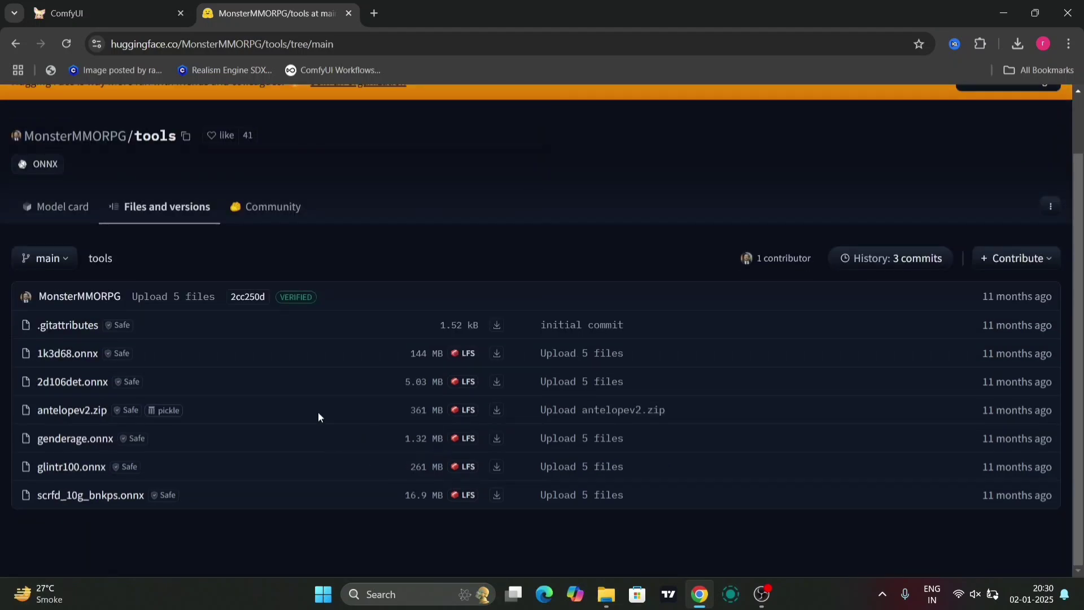
pyautogui.moveTo(130, 410)
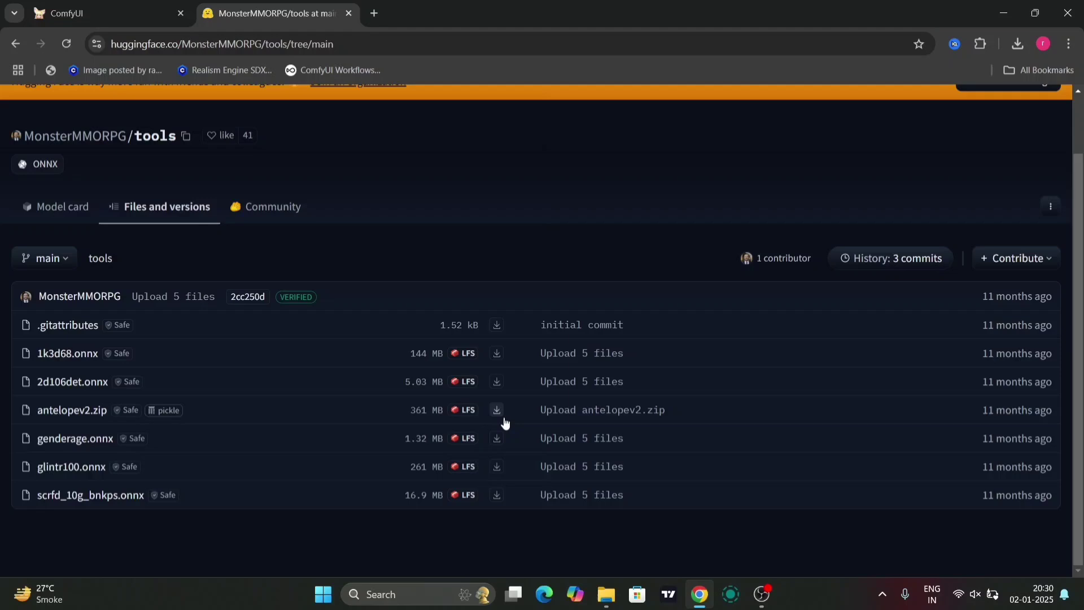
pyautogui.moveTo(497, 410)
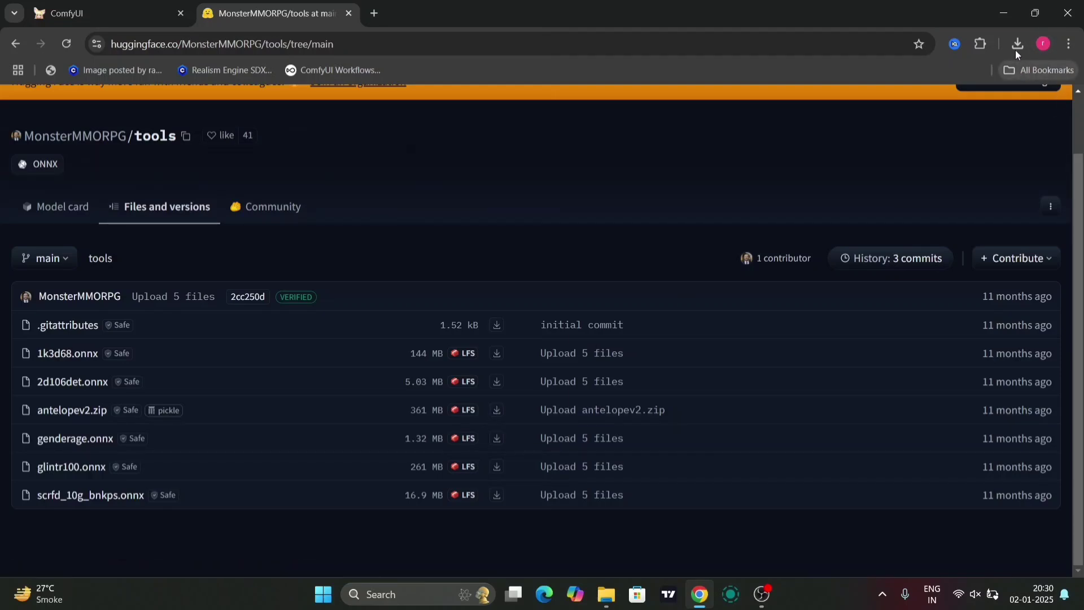
pyautogui.click(1016, 43)
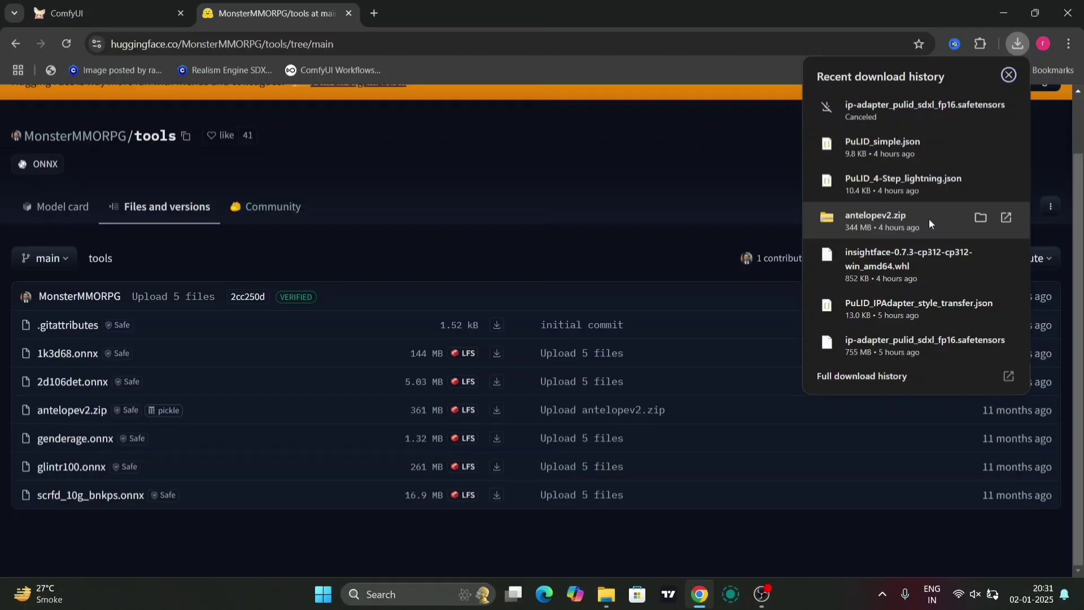
pyautogui.click(1006, 74)
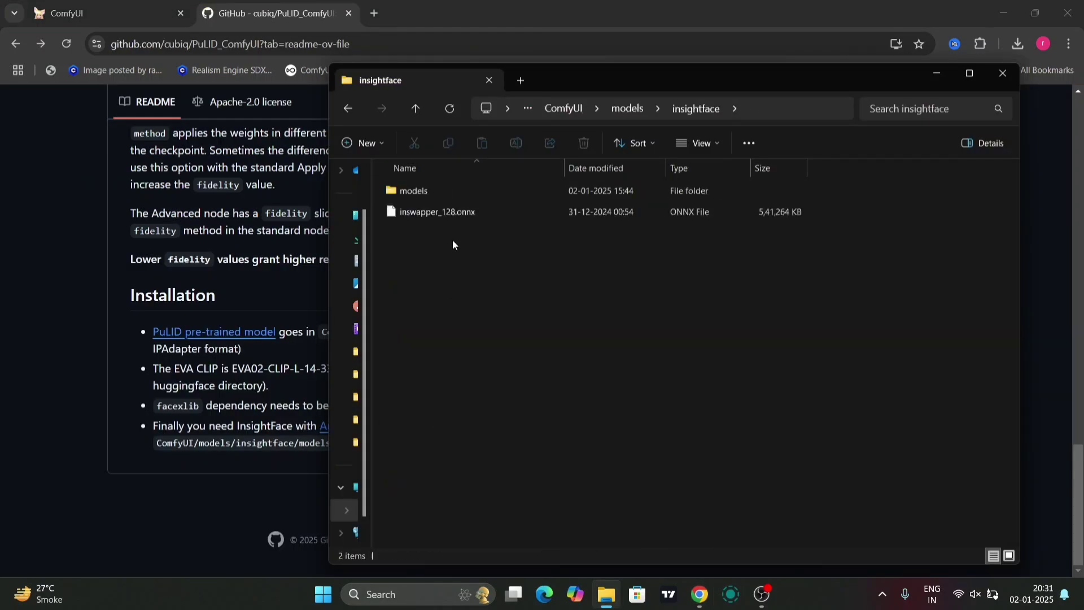
pyautogui.moveTo(432, 190)
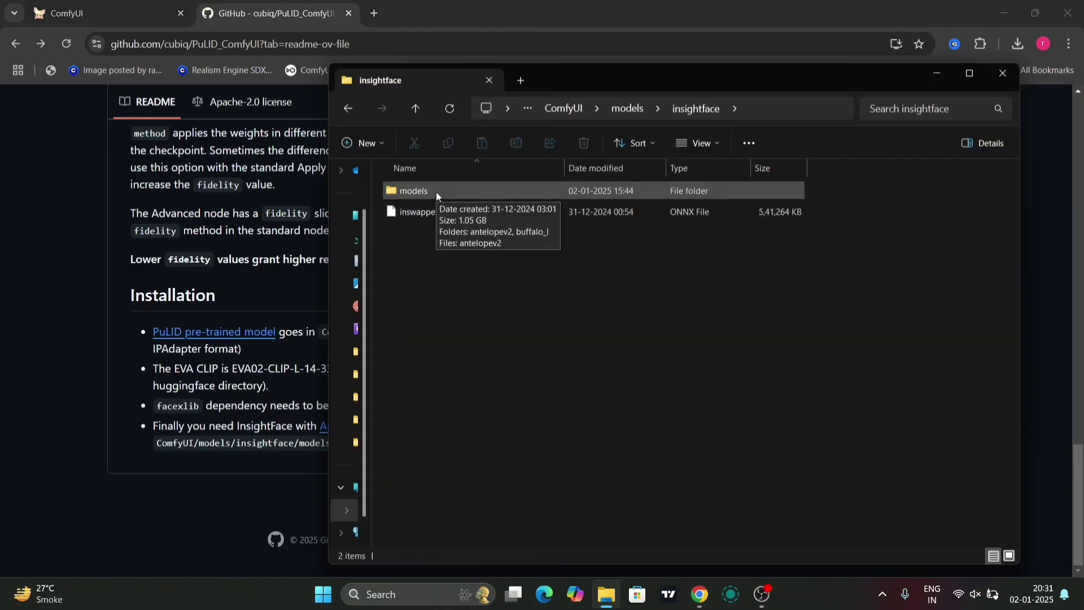
pyautogui.moveTo(483, 199)
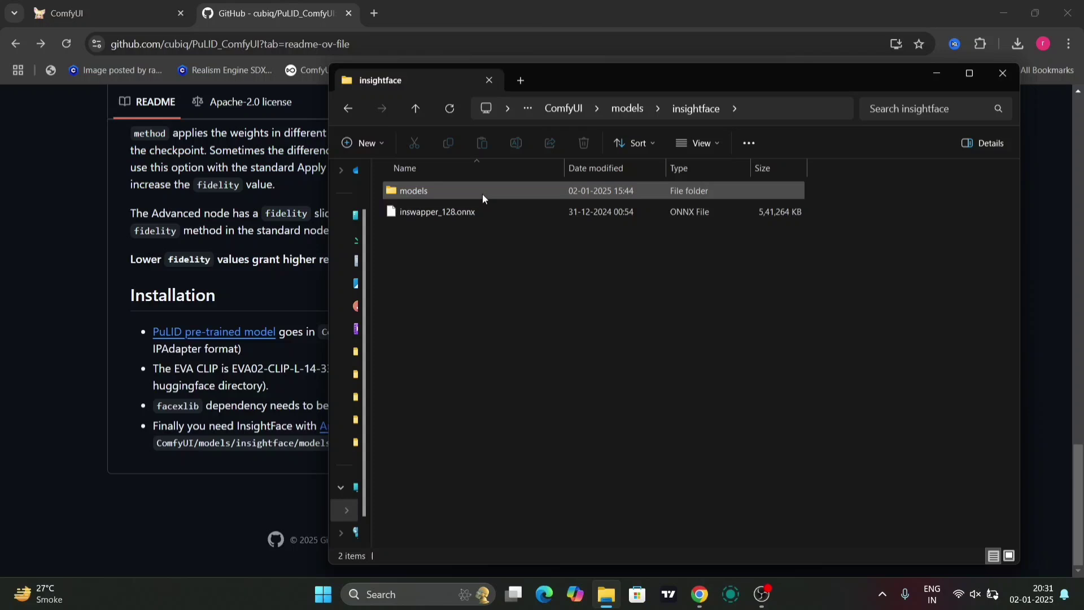
# - Inspect the buffalo_l and antelopev2 folders in insightface\models, confirming five ONNX files
pyautogui.doubleClick(413, 190)
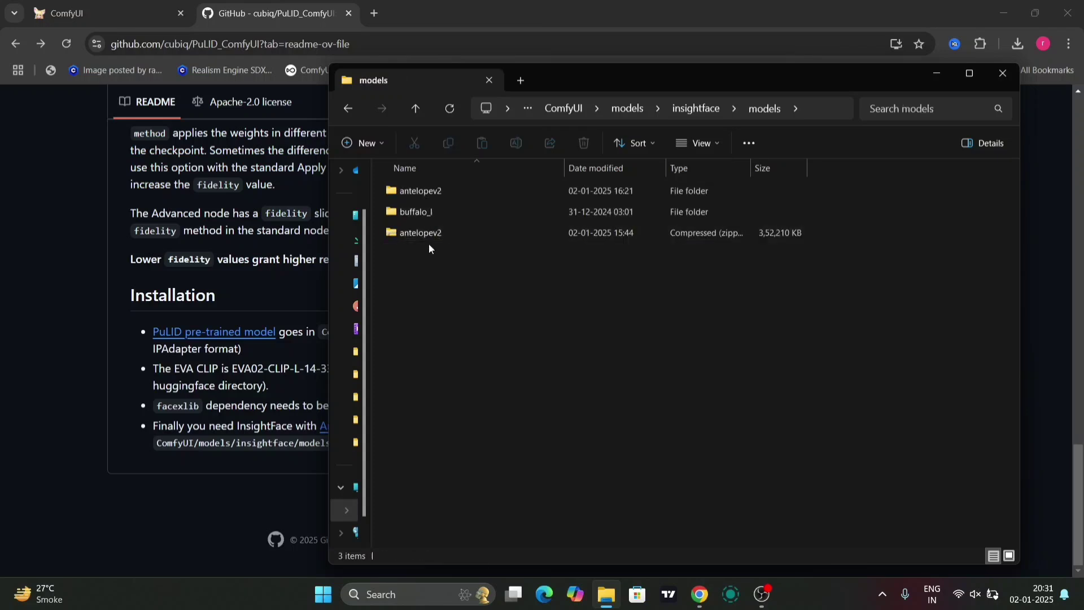
pyautogui.doubleClick(415, 212)
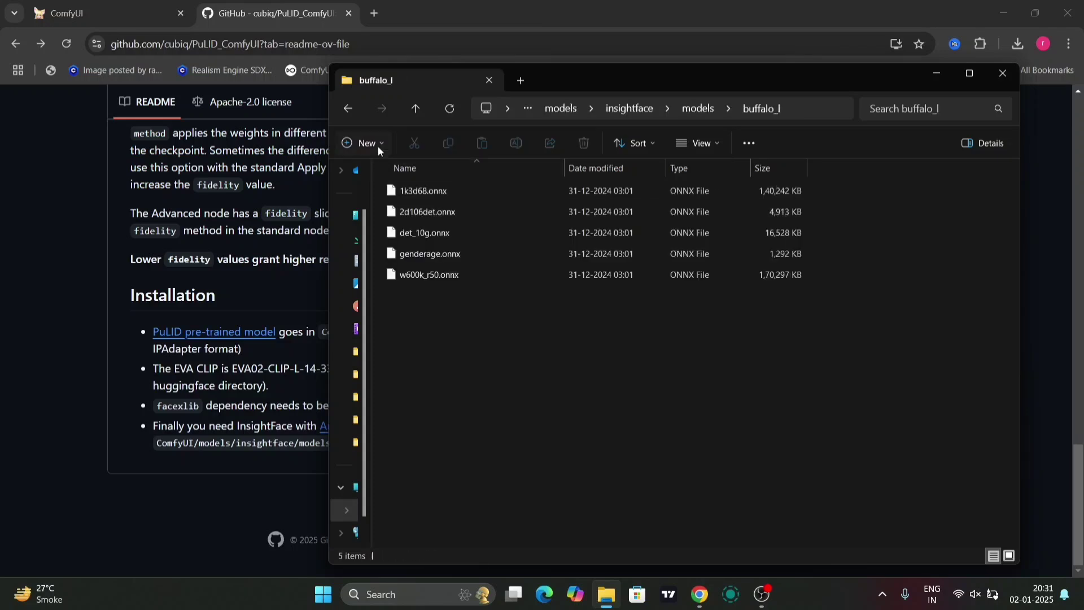
pyautogui.click(415, 109)
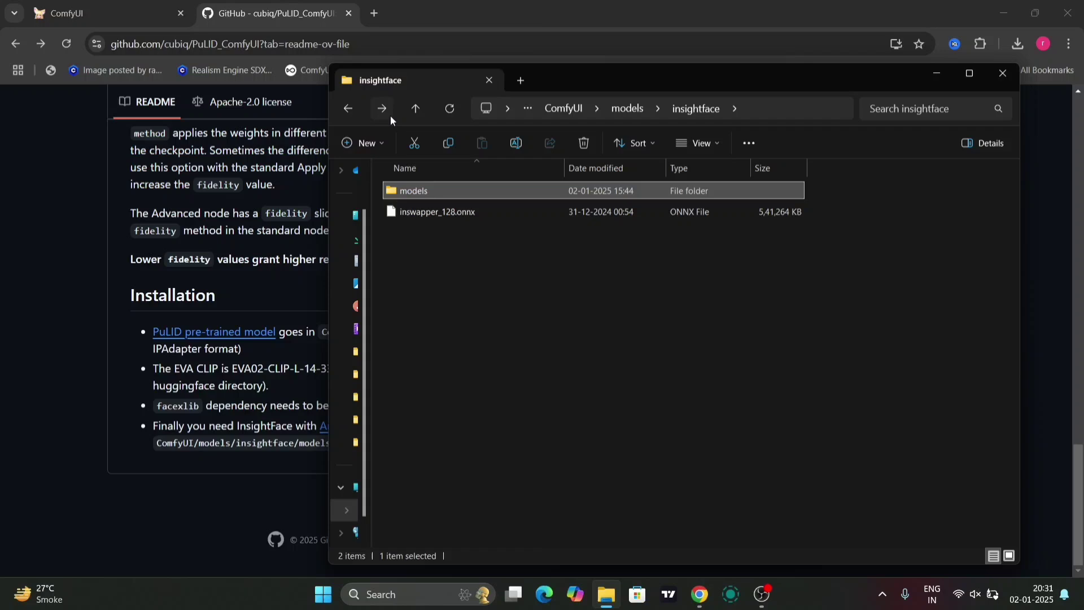
pyautogui.doubleClick(413, 190)
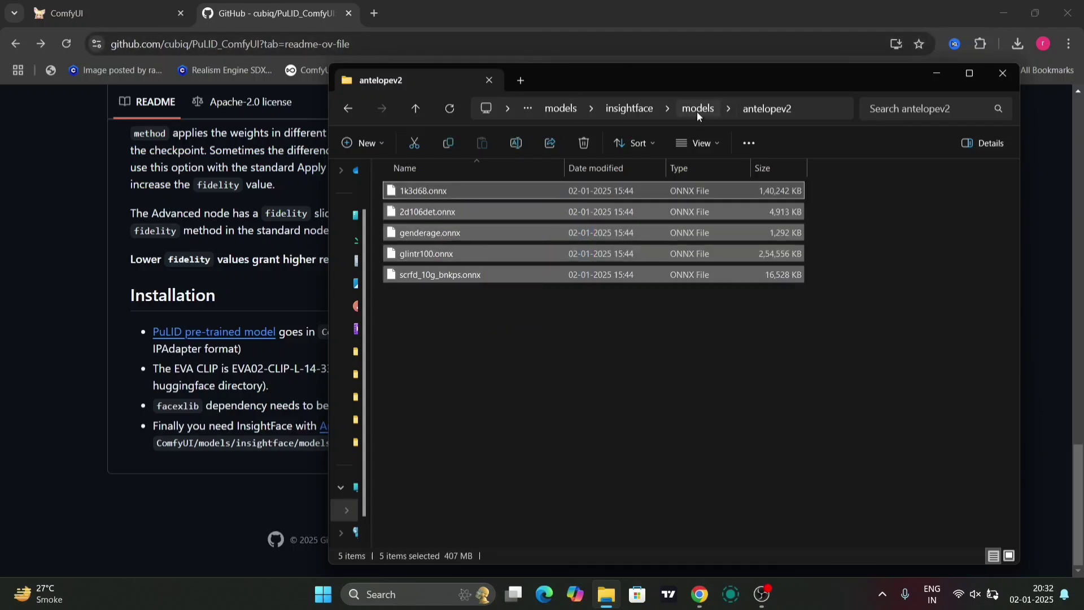
pyautogui.click(643, 350)
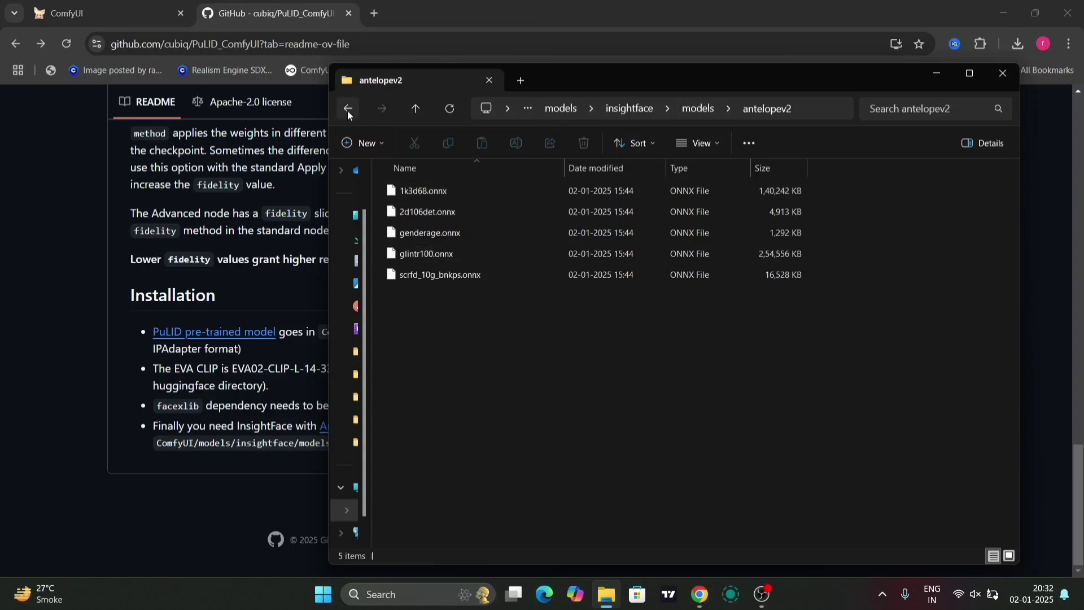
pyautogui.click(347, 108)
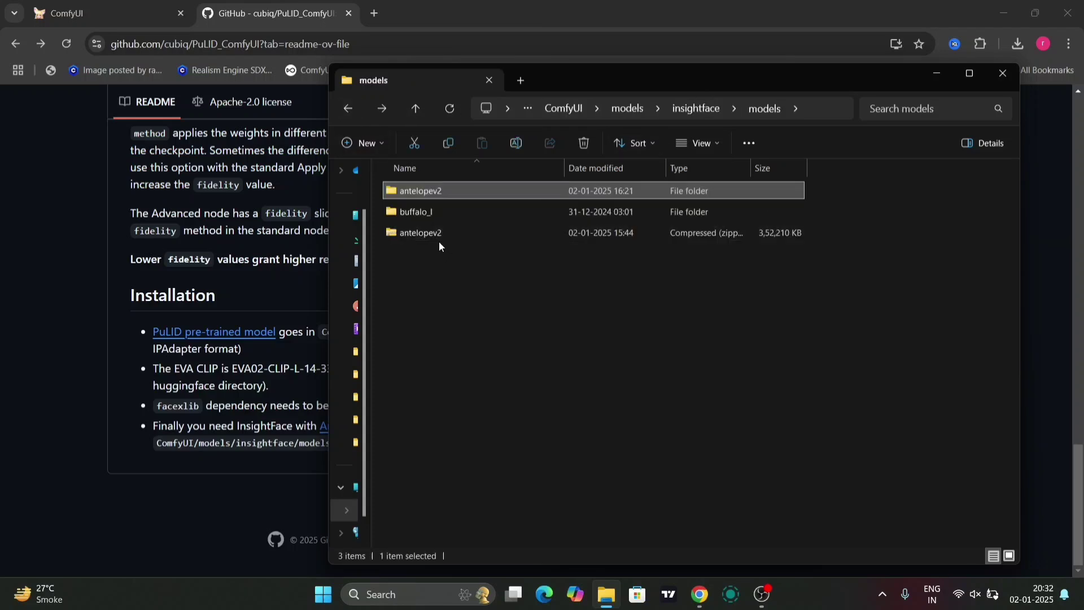
pyautogui.click(416, 212)
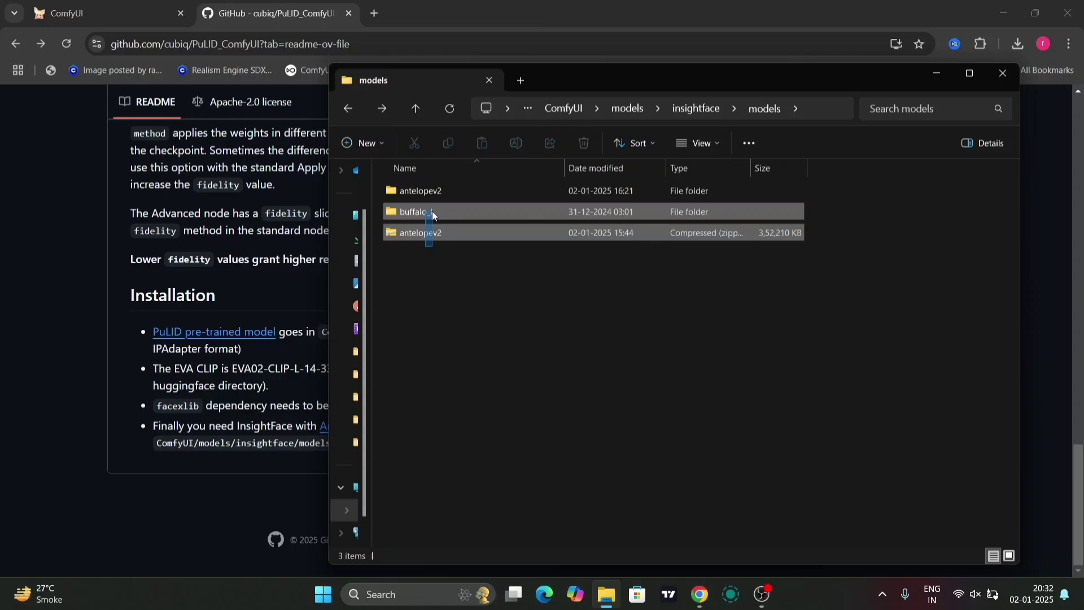
pyautogui.click(501, 232)
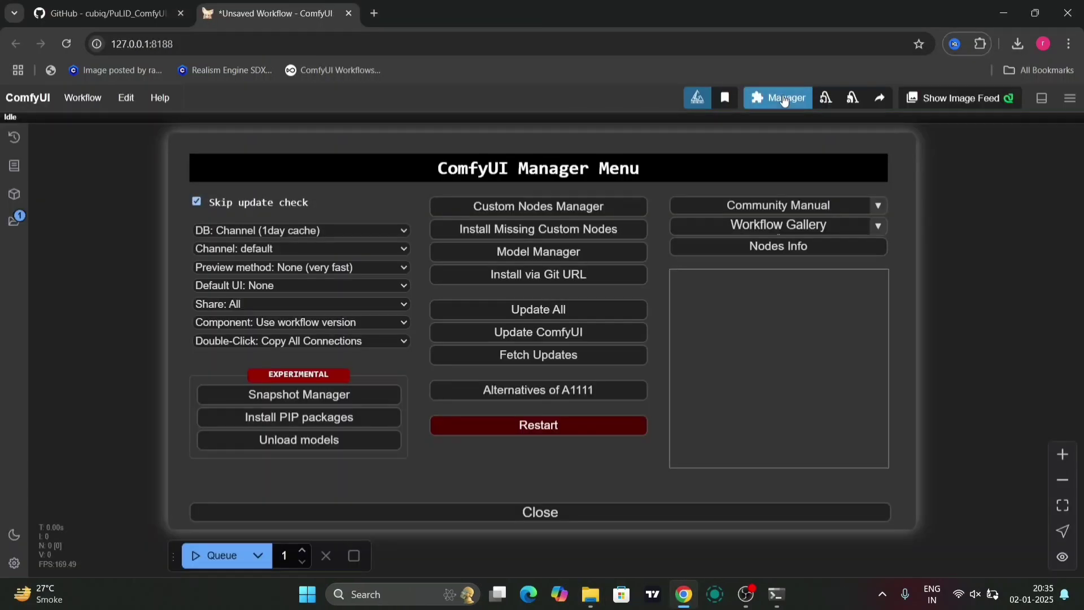
# - Search Custom Nodes Manager for "pulid", install PuLID_ComfyUI, and restart ComfyUI
pyautogui.click(538, 206)
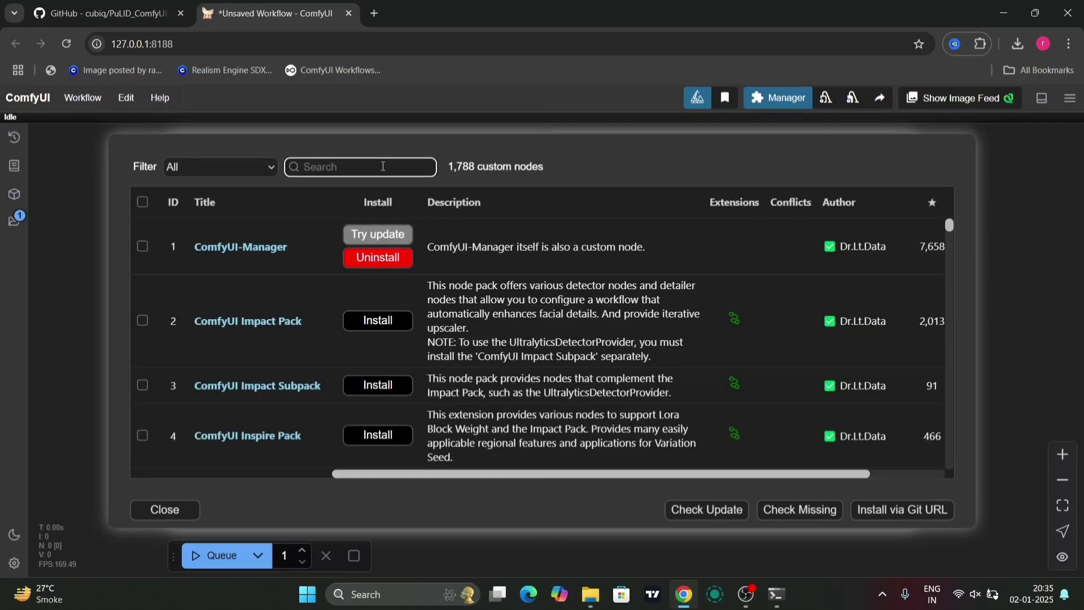
pyautogui.write('puli')
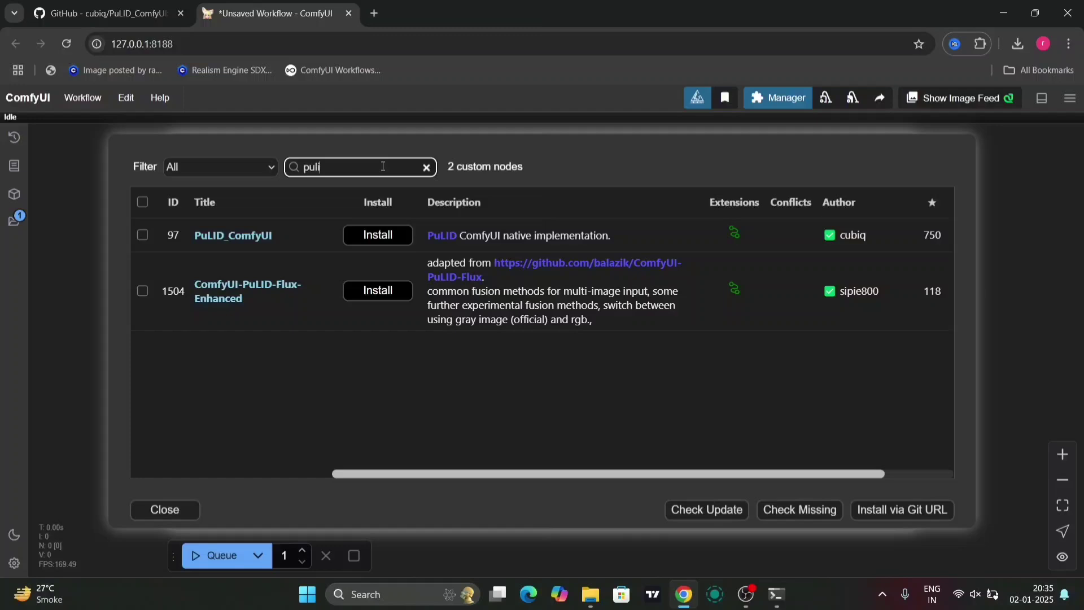
pyautogui.write('d')
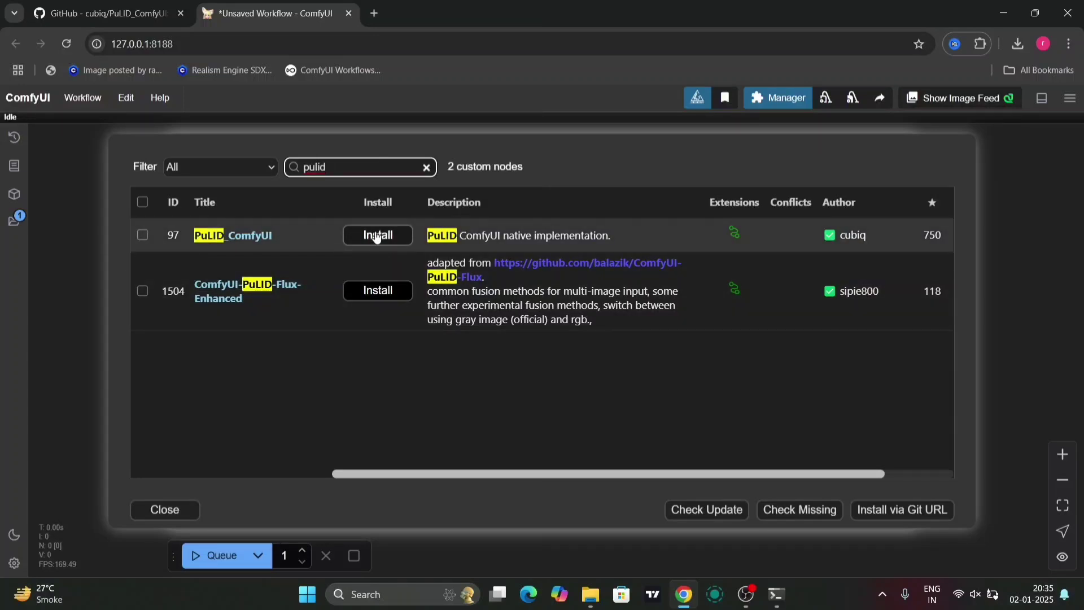
pyautogui.click(377, 235)
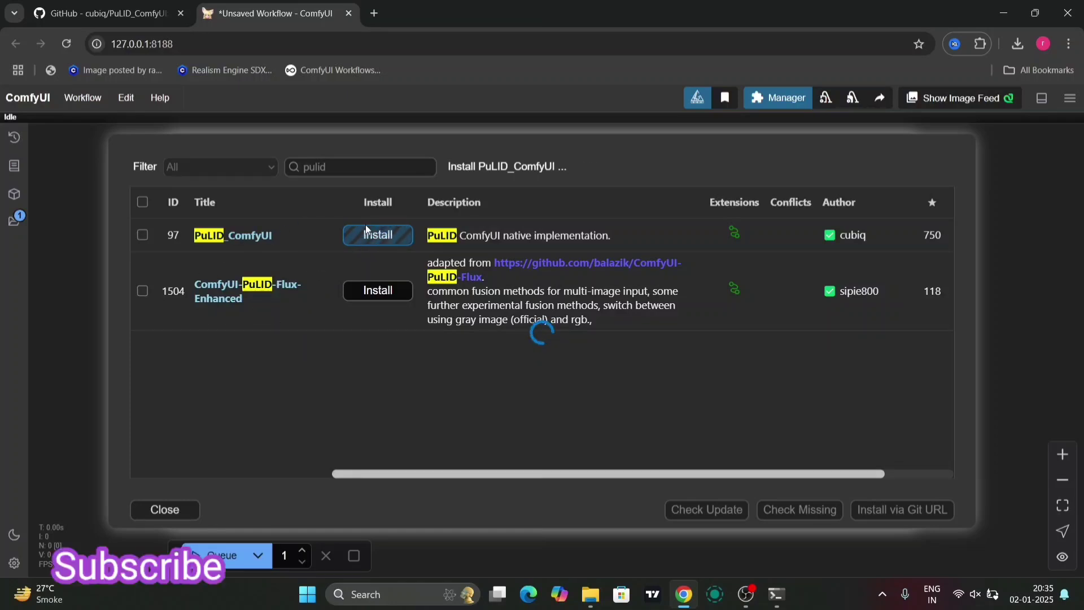
pyautogui.click(377, 235)
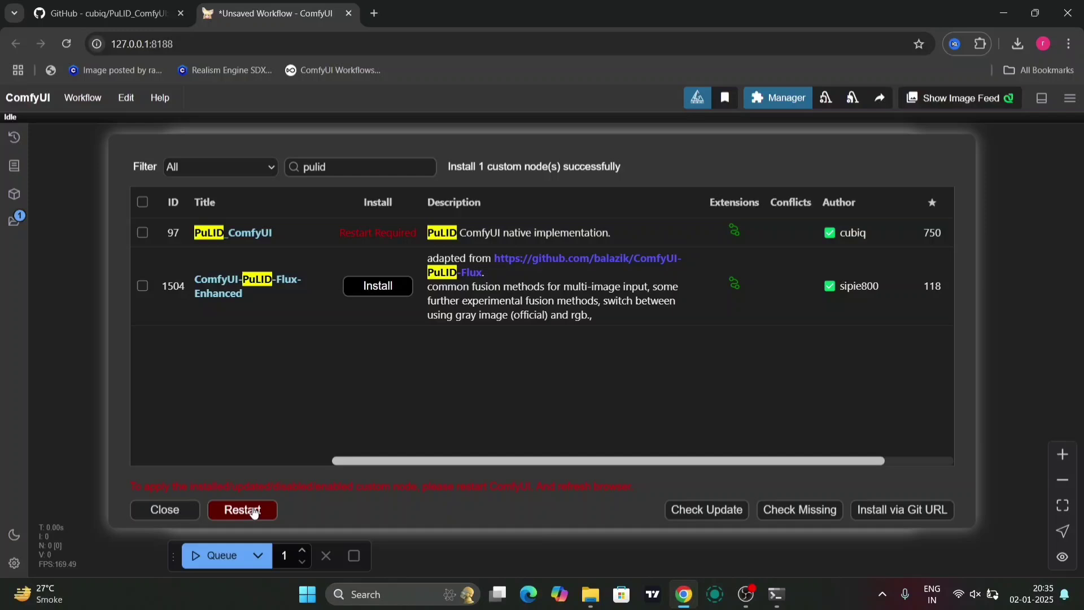
pyautogui.click(241, 513)
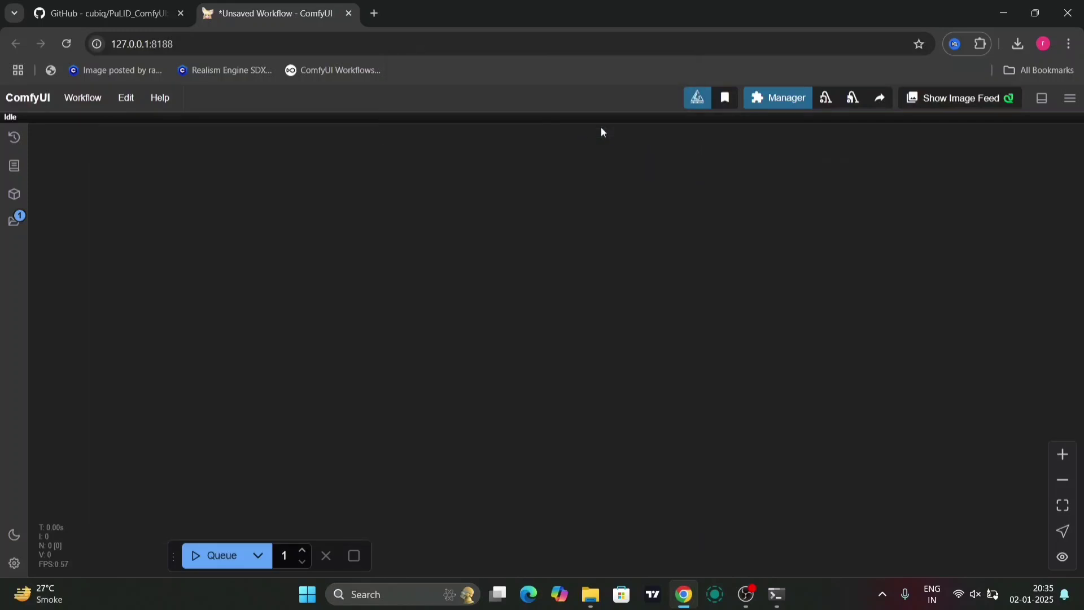
# - Scroll the console startup log confirming PuLID_ComfyUI installed and ComfyUI restarted
pyautogui.click(775, 594)
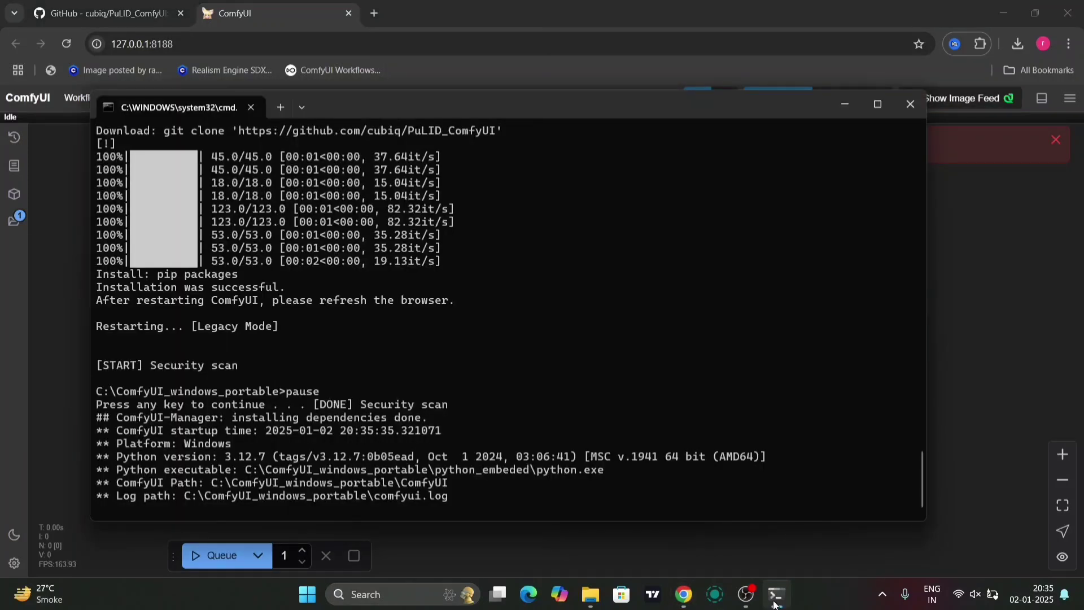
pyautogui.scroll(3)
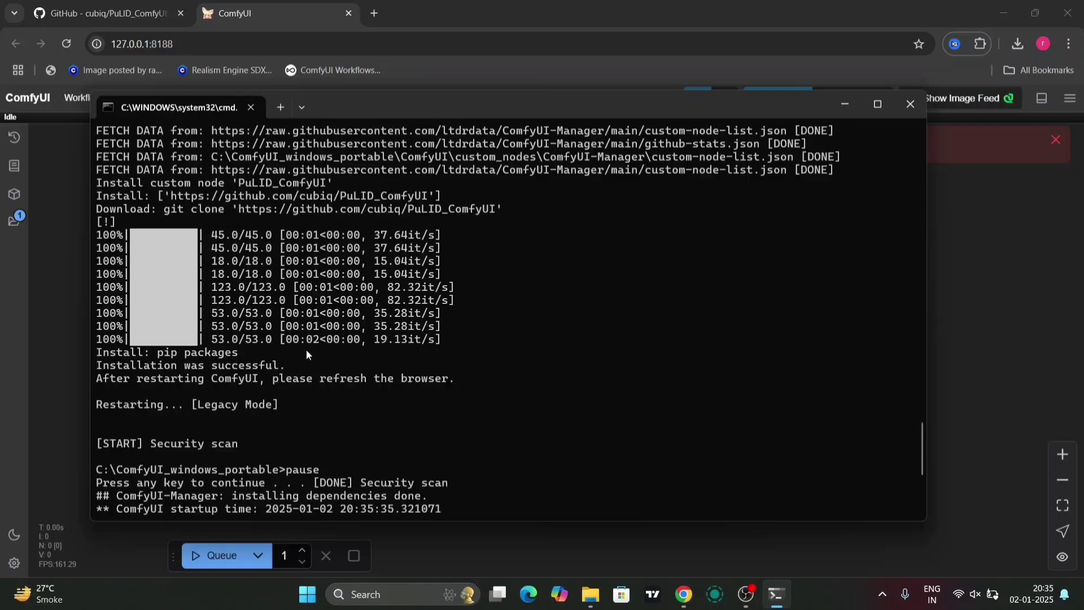
pyautogui.moveTo(483, 437)
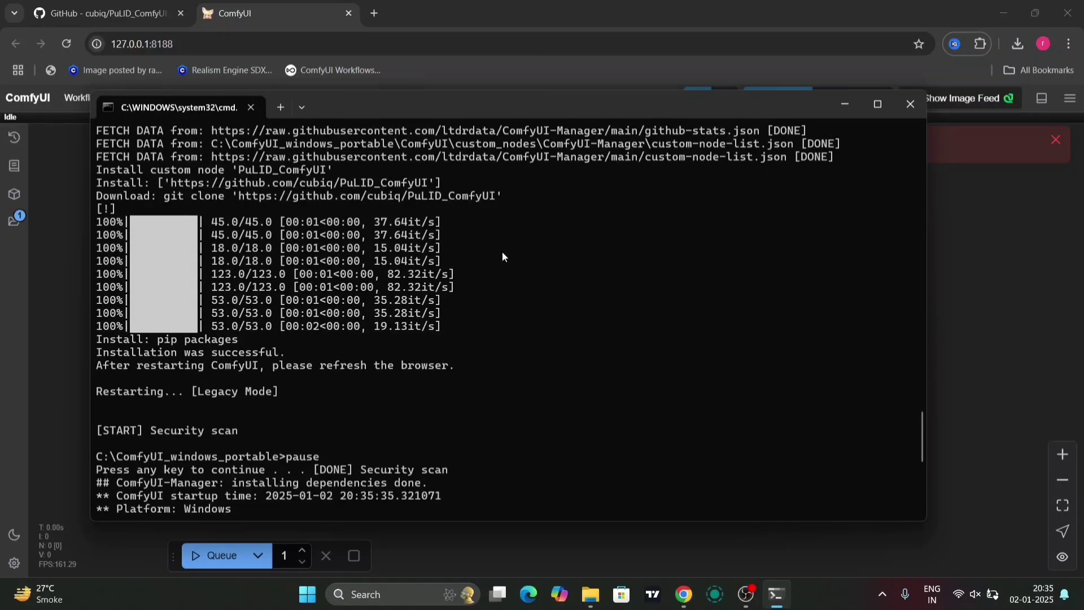
pyautogui.scroll(-3)
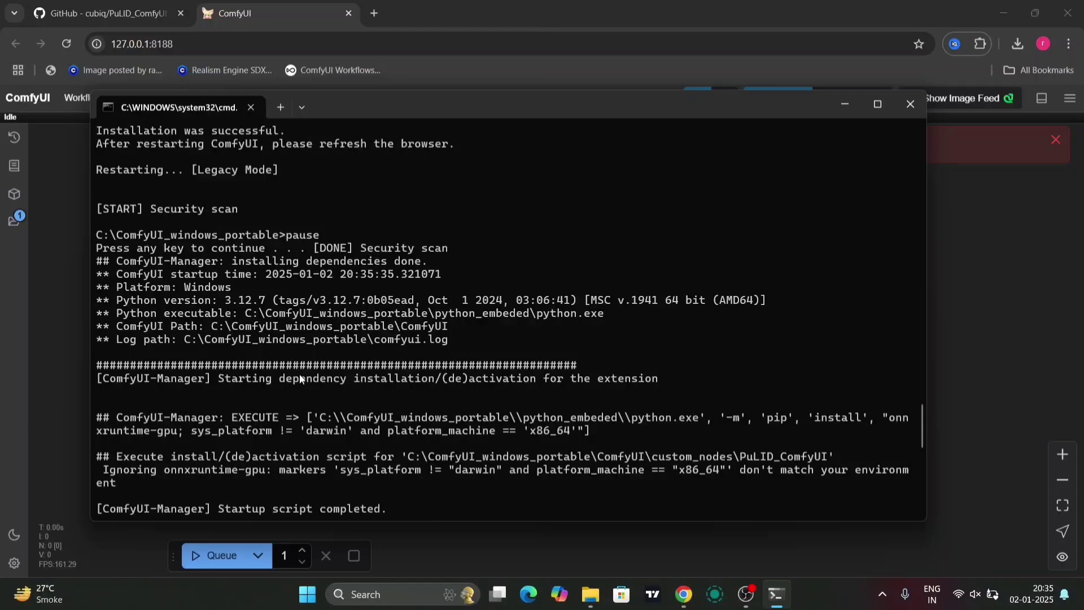
pyautogui.scroll(-3)
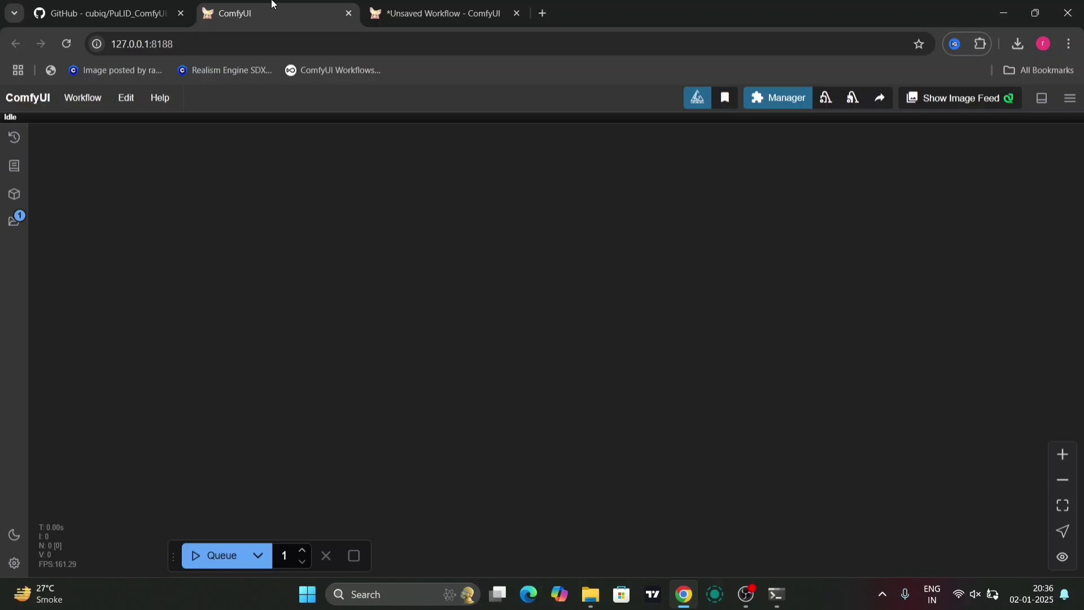
# - Return to the 'GitHub - cubiq/PuLID_ComfyUI' README Installation notes
pyautogui.click(446, 13)
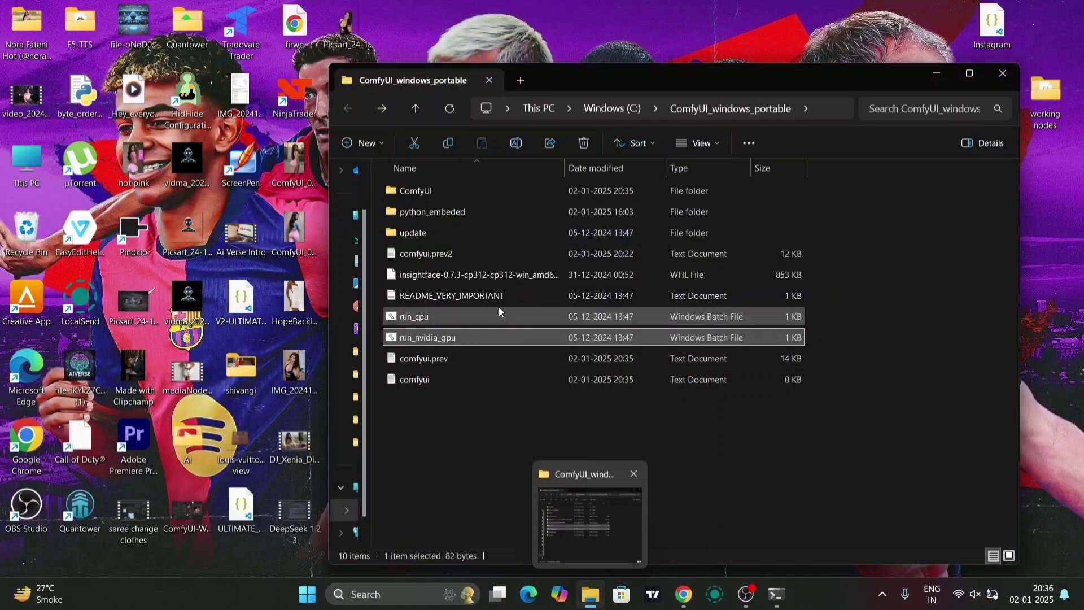
pyautogui.moveTo(533, 274)
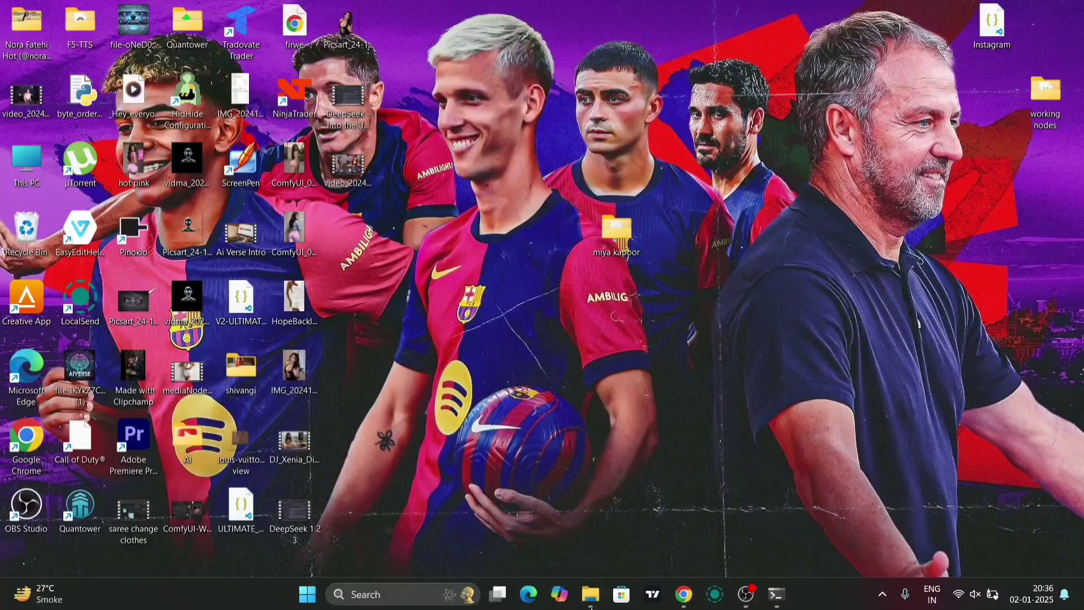
pyautogui.click(683, 594)
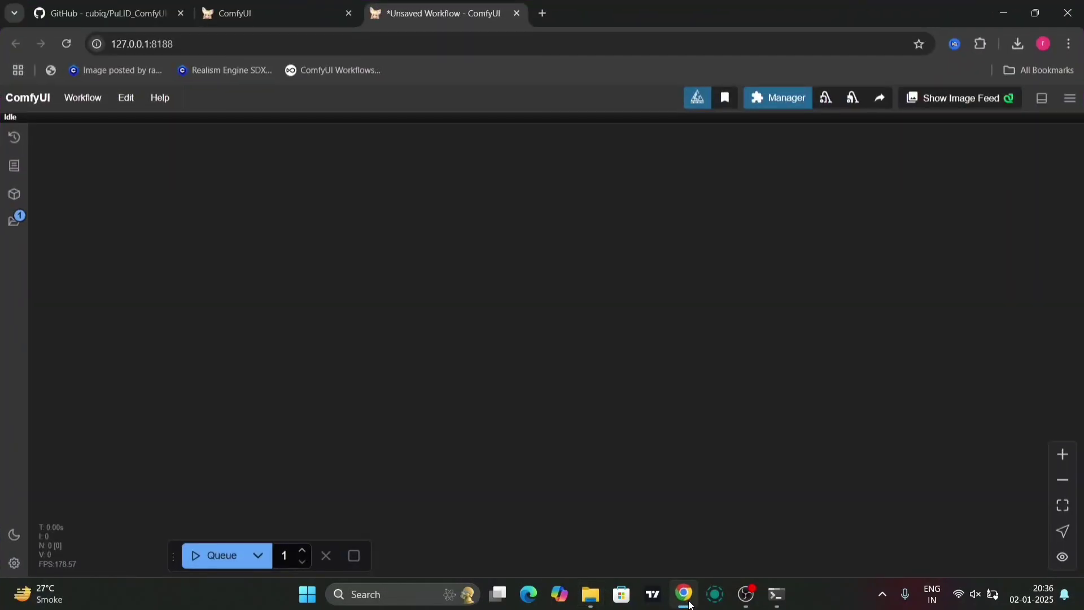
pyautogui.click(104, 13)
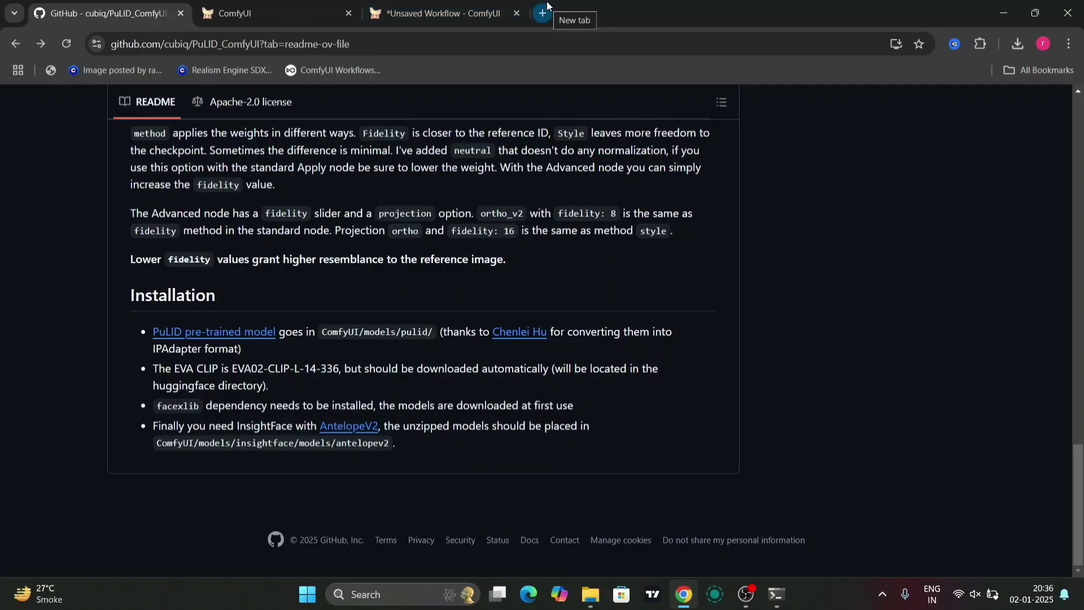
pyautogui.moveTo(1043, 70)
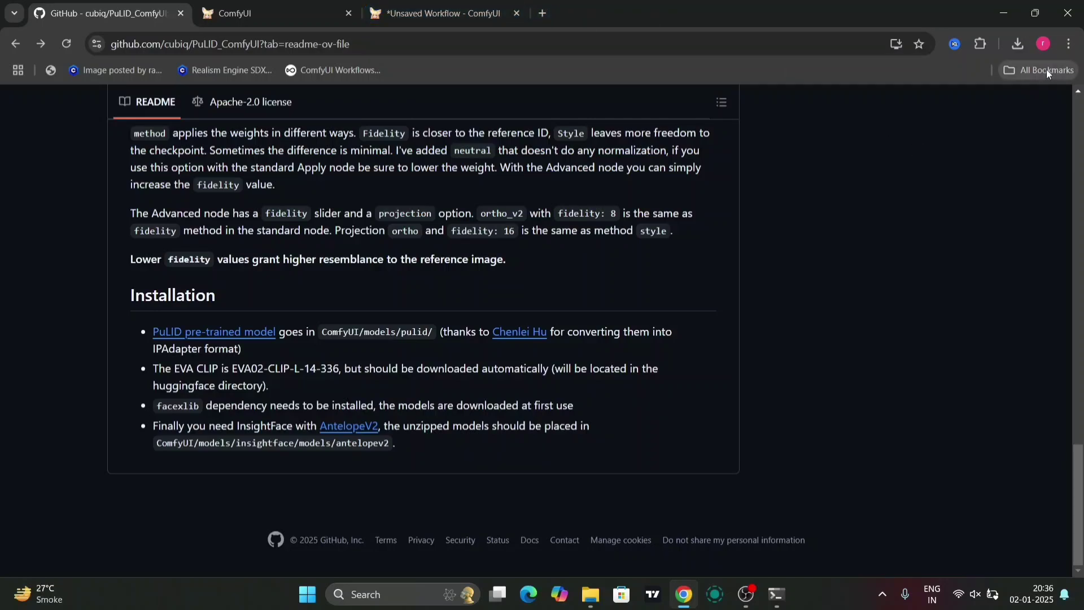
# - Open the insightface-0.7.3-cp312 wheel in Gourieff/Assets and show the download in its folder
pyautogui.click(1016, 44)
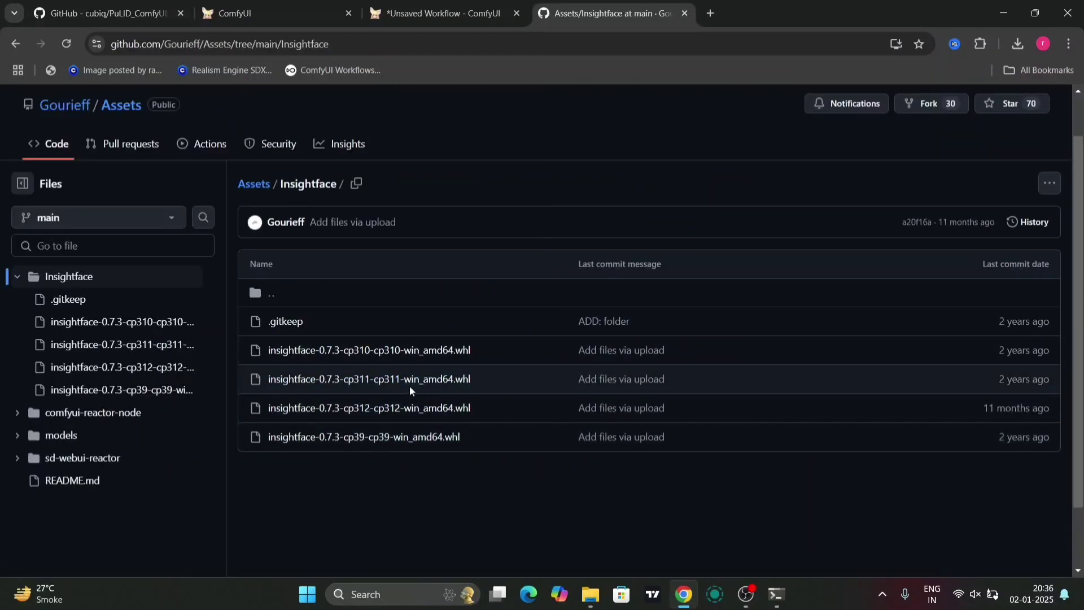
pyautogui.moveTo(403, 523)
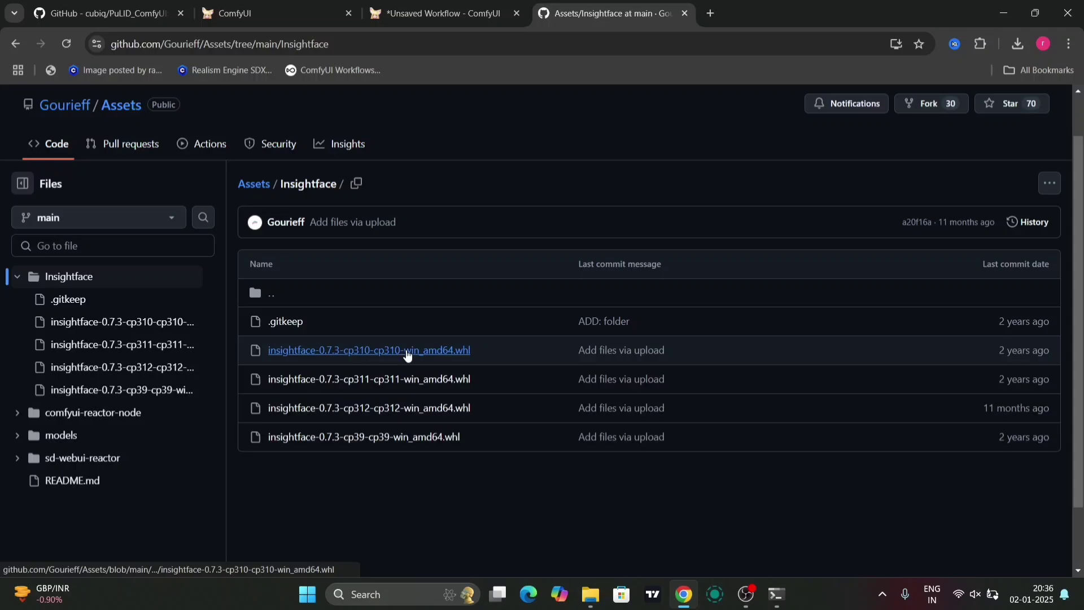
pyautogui.moveTo(422, 407)
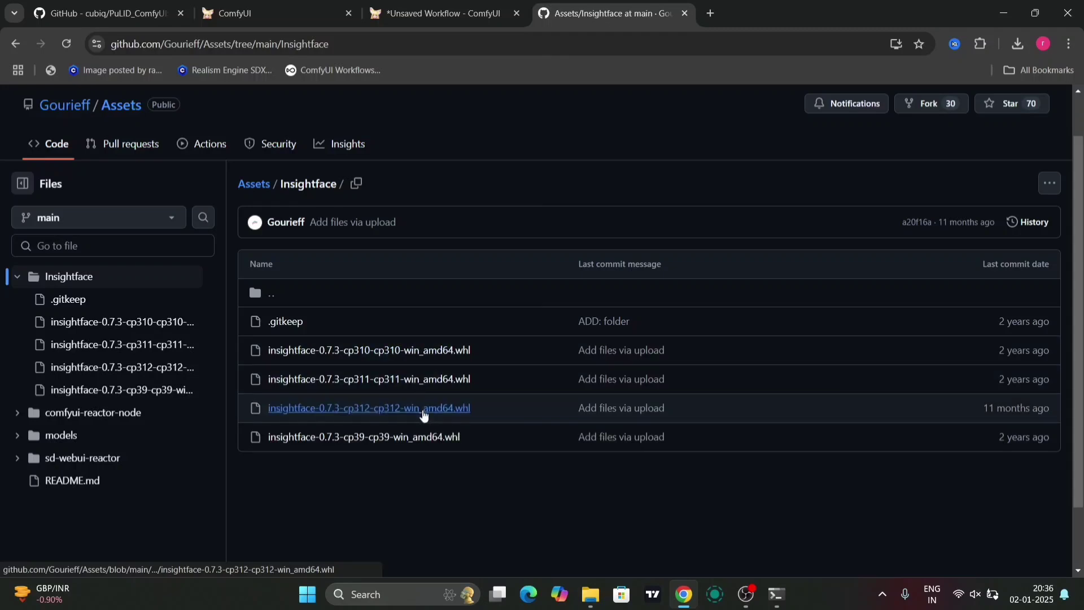
pyautogui.click(369, 407)
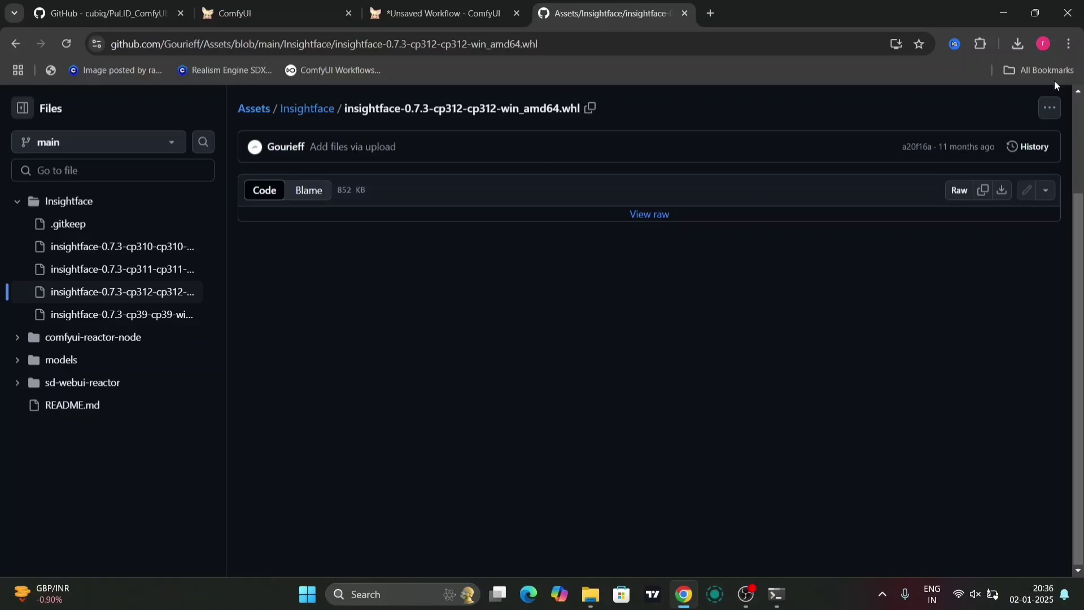
pyautogui.click(1016, 43)
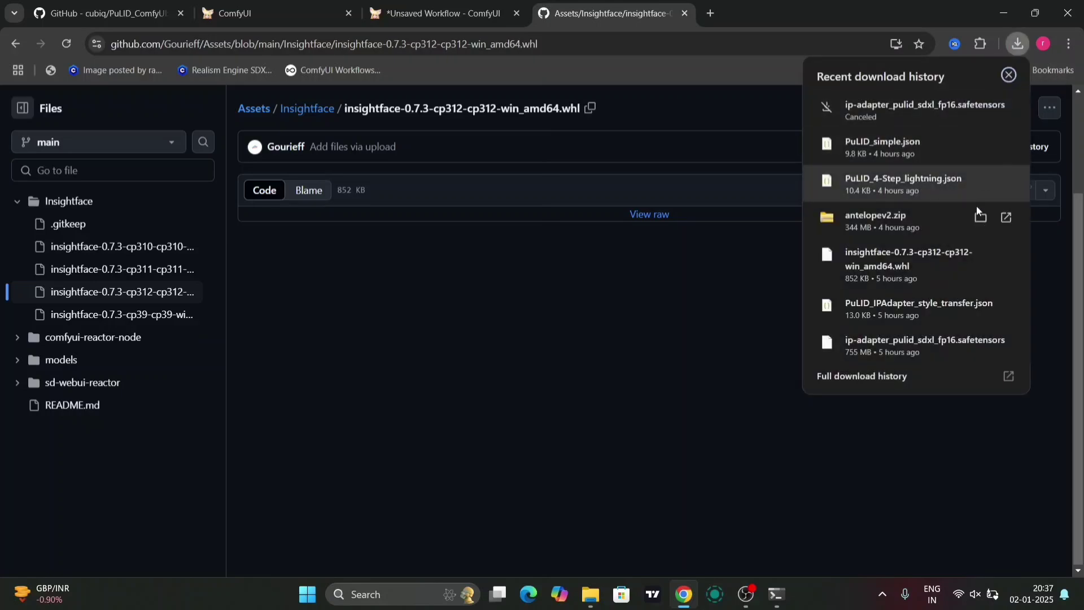
pyautogui.moveTo(952, 272)
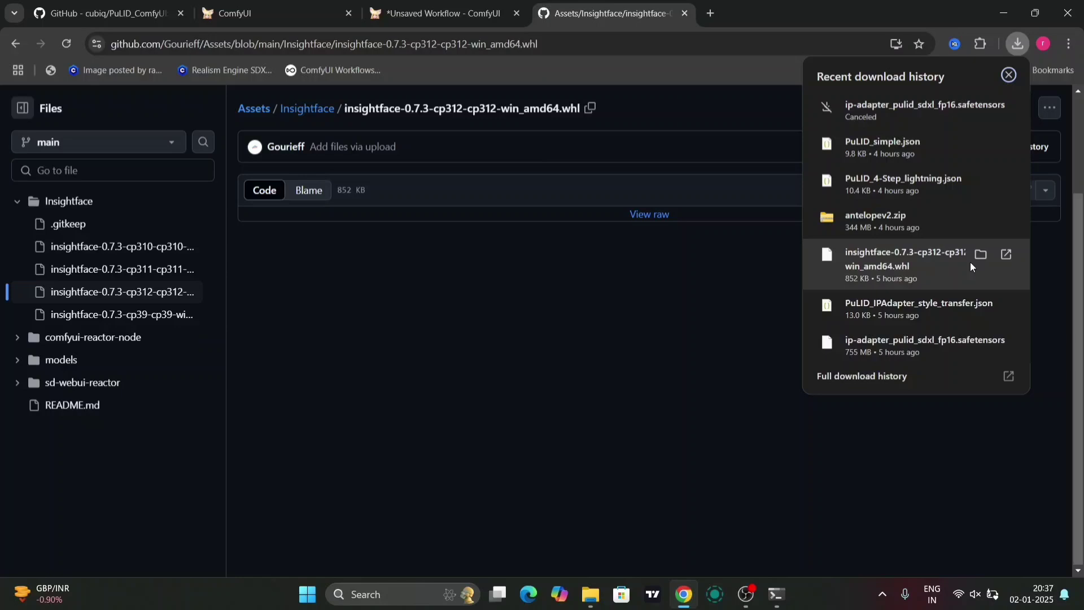
pyautogui.moveTo(979, 254)
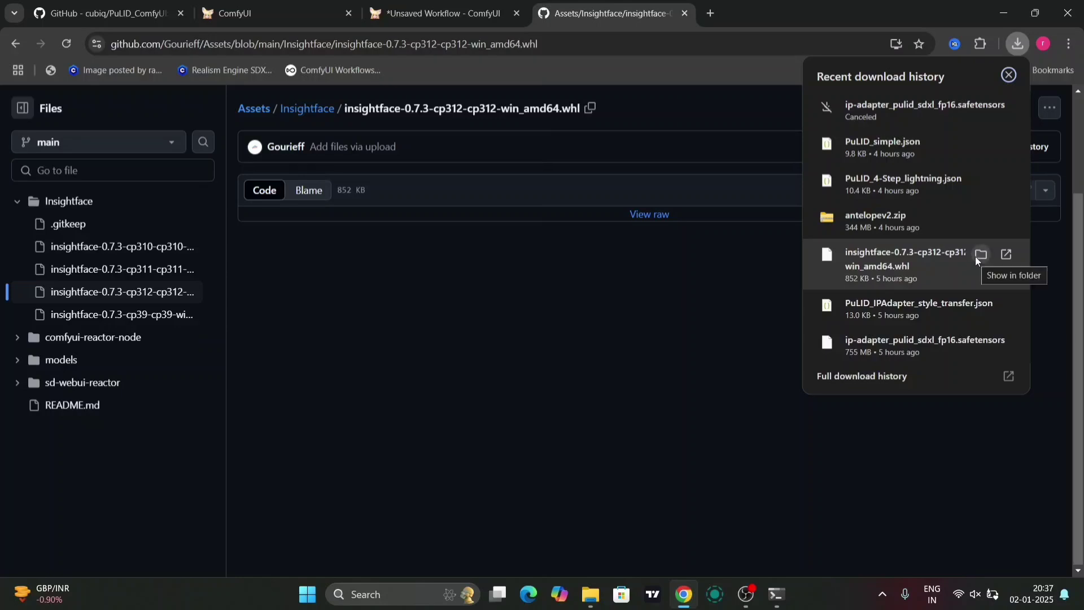
pyautogui.click(980, 253)
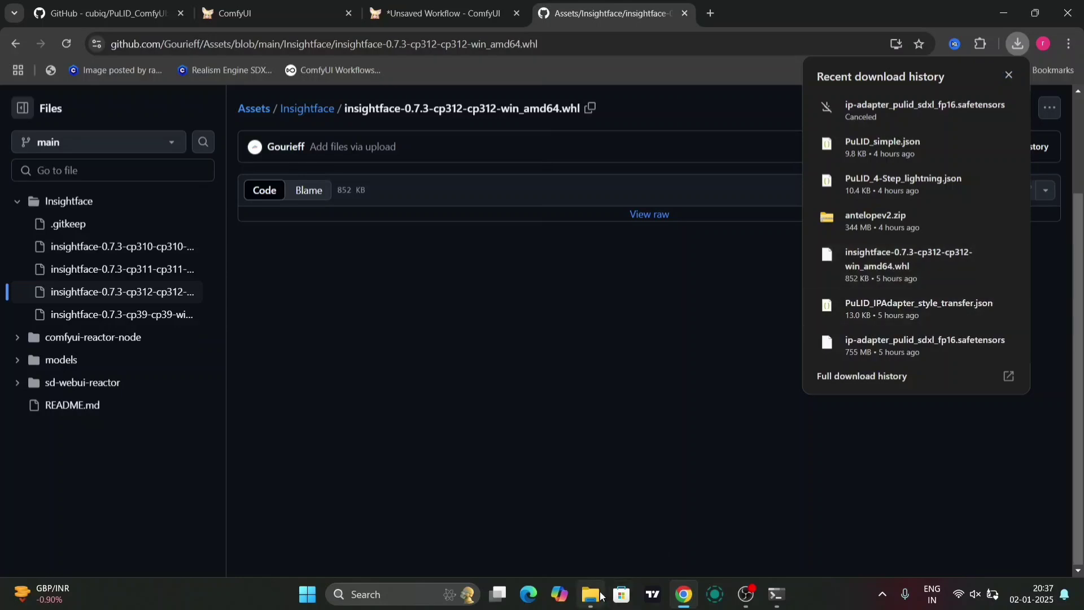
# - Confirm the insightface cp312 wheel is inside python_embeded and open a command prompt there
pyautogui.click(589, 598)
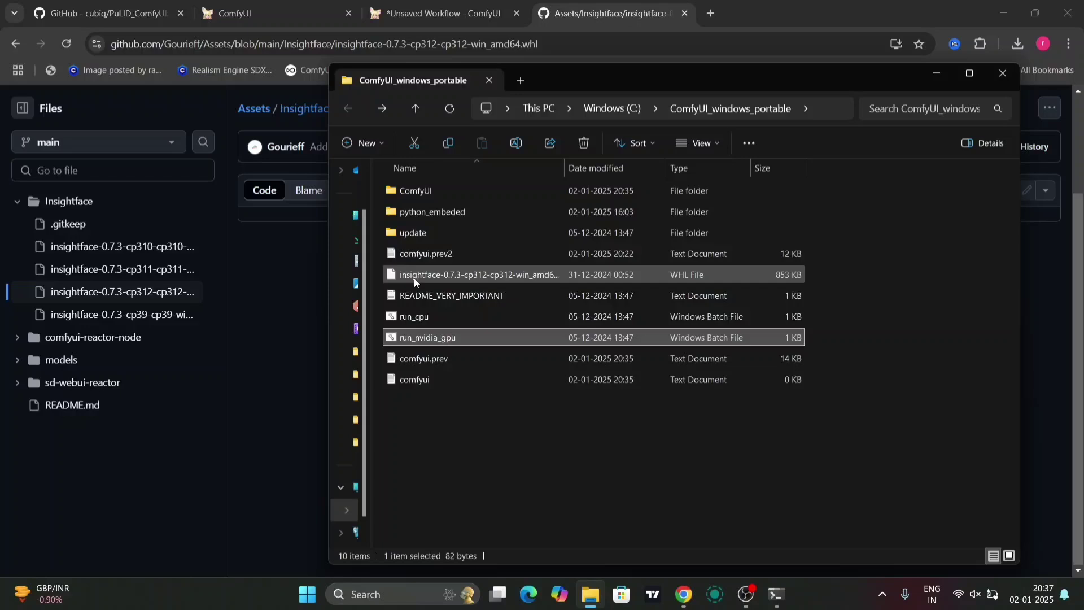
pyautogui.moveTo(522, 274)
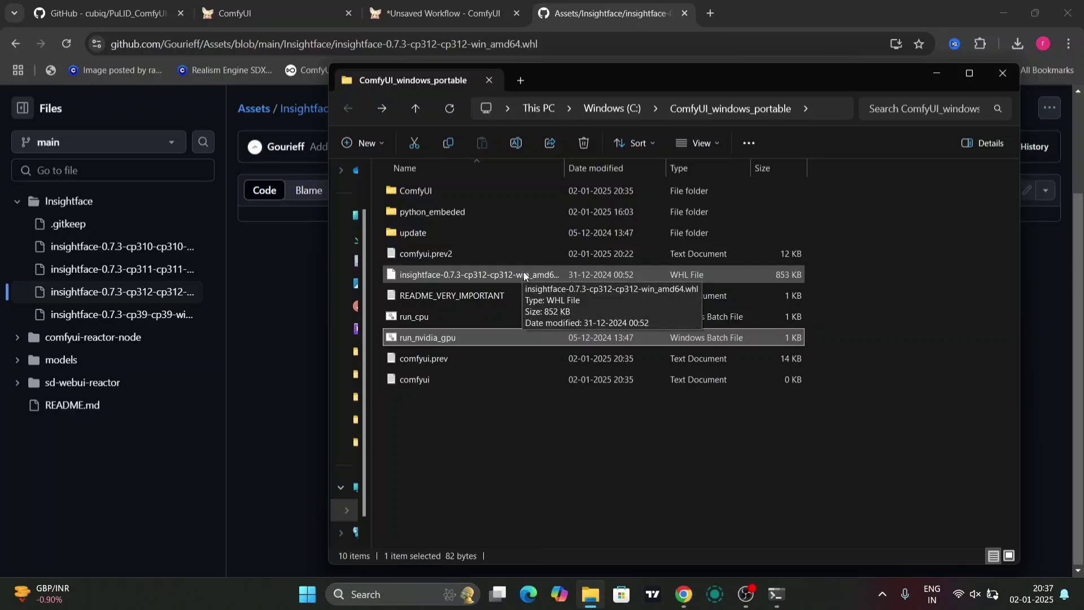
pyautogui.moveTo(480, 212)
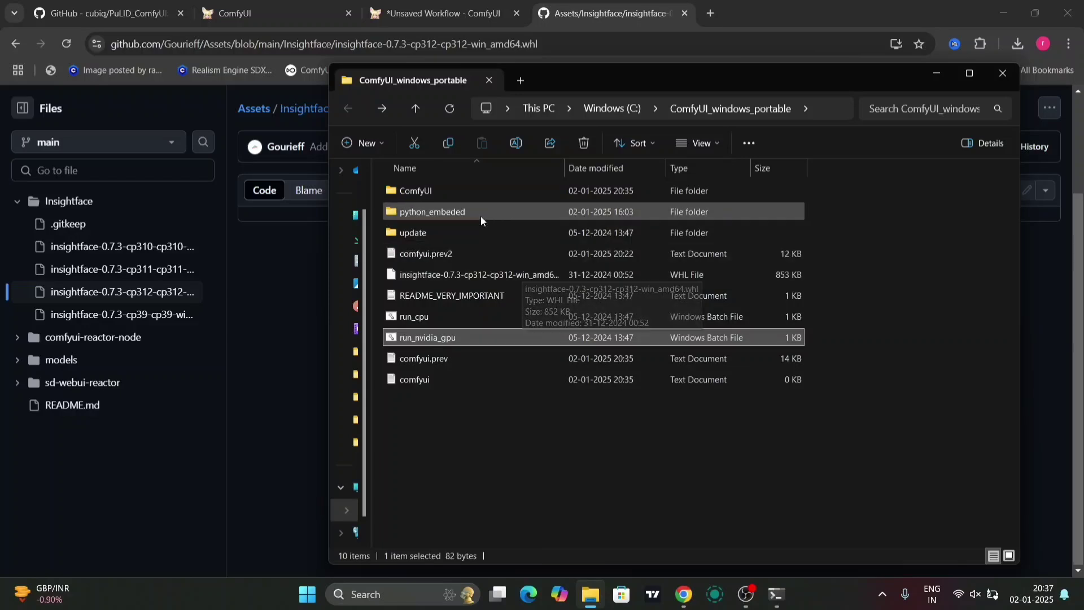
pyautogui.doubleClick(432, 212)
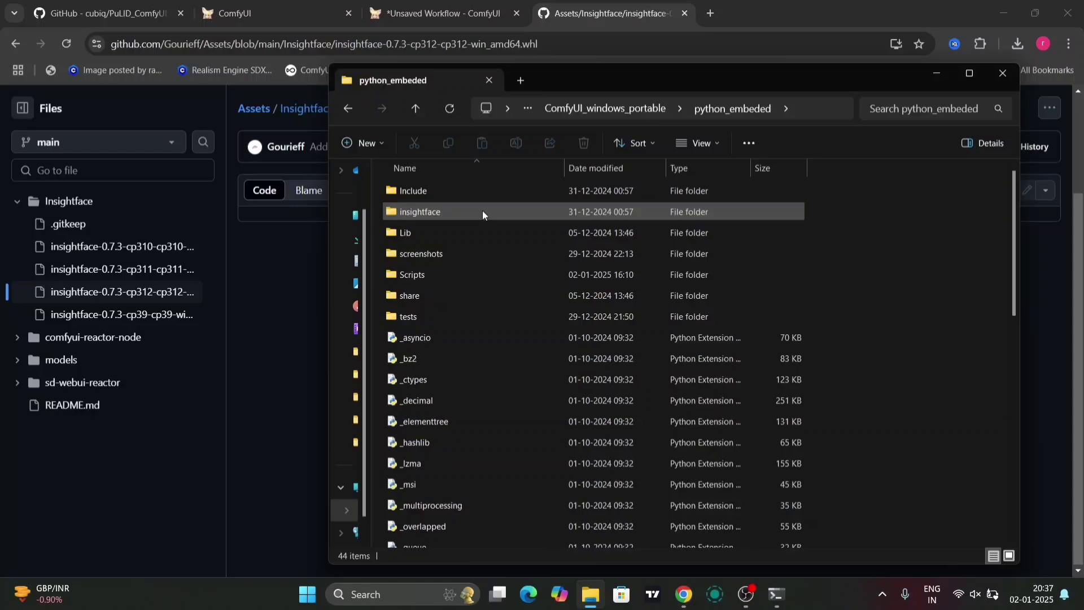
pyautogui.scroll(-3)
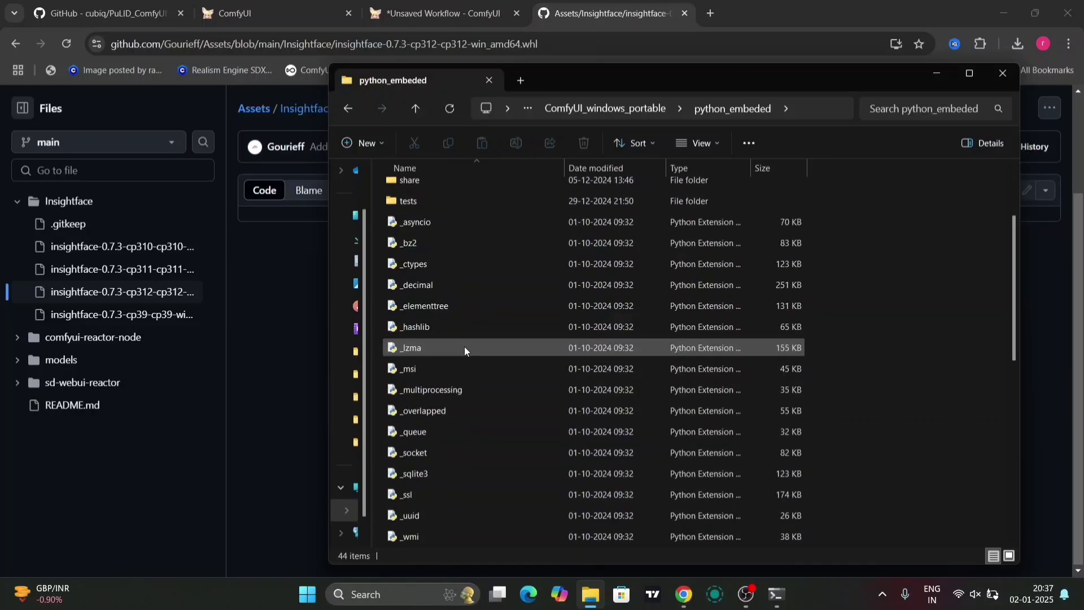
pyautogui.scroll(-3)
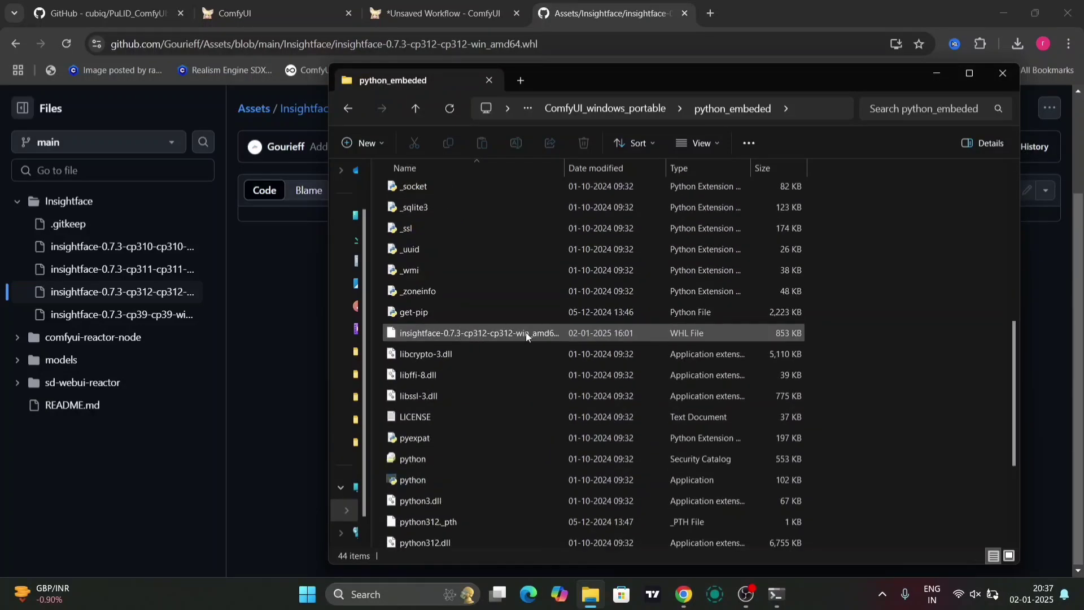
pyautogui.moveTo(514, 337)
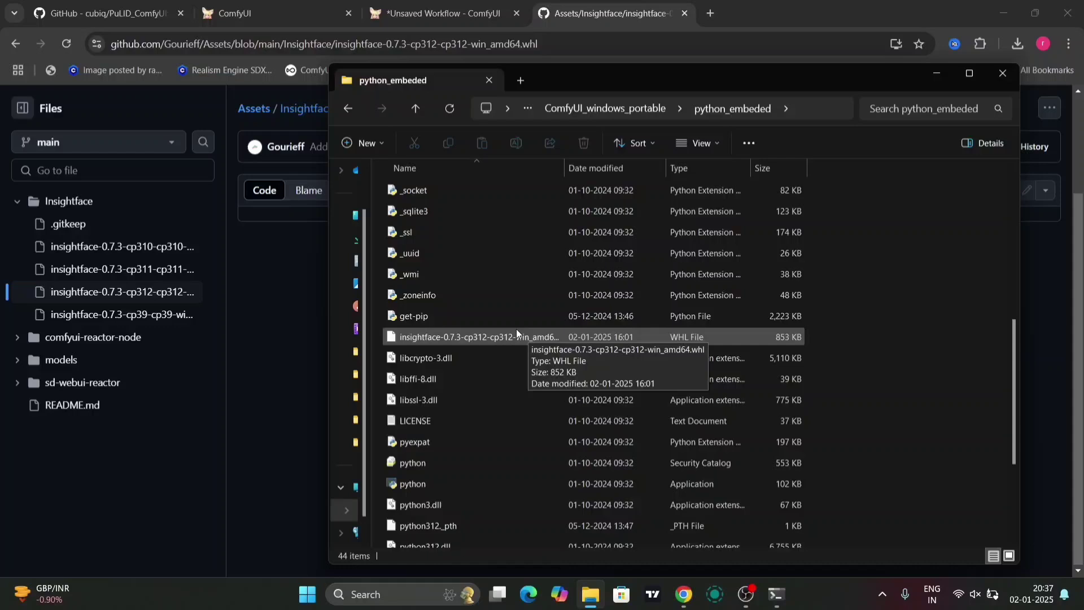
pyautogui.scroll(3)
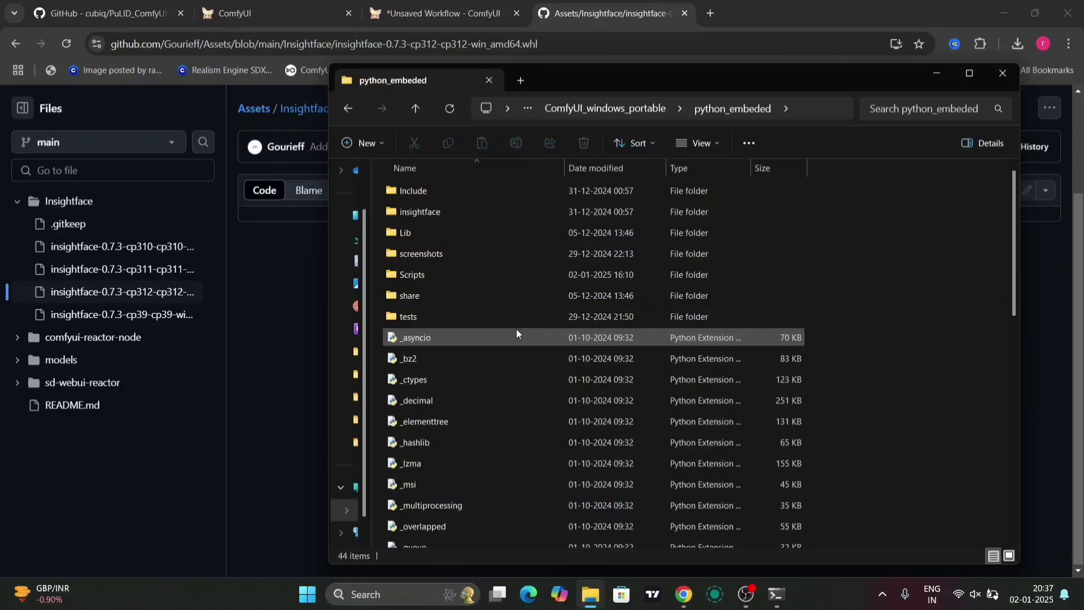
pyautogui.click(775, 594)
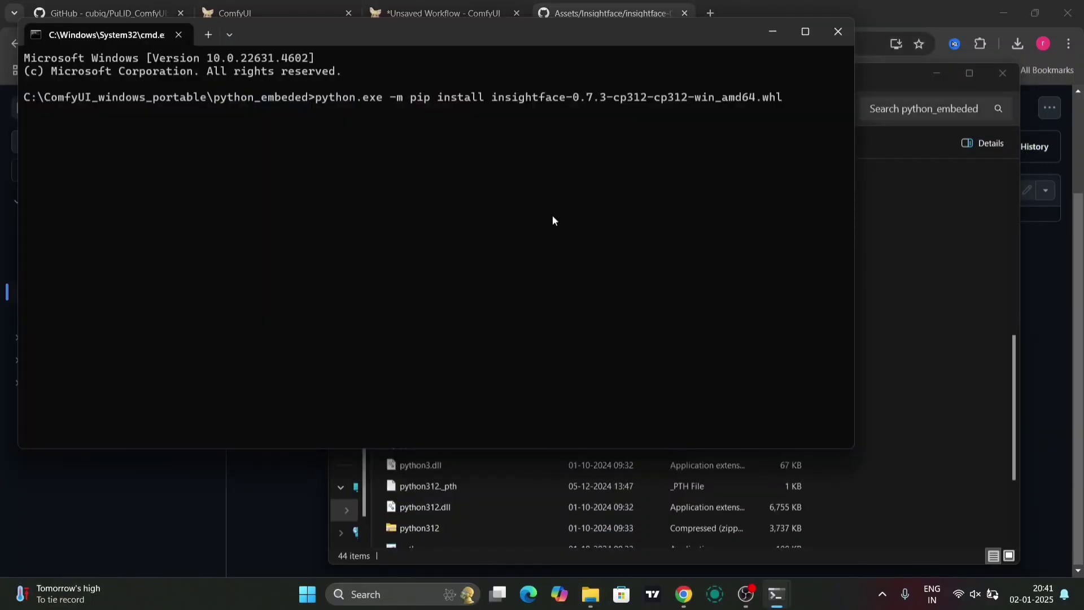
pyautogui.moveTo(591, 146)
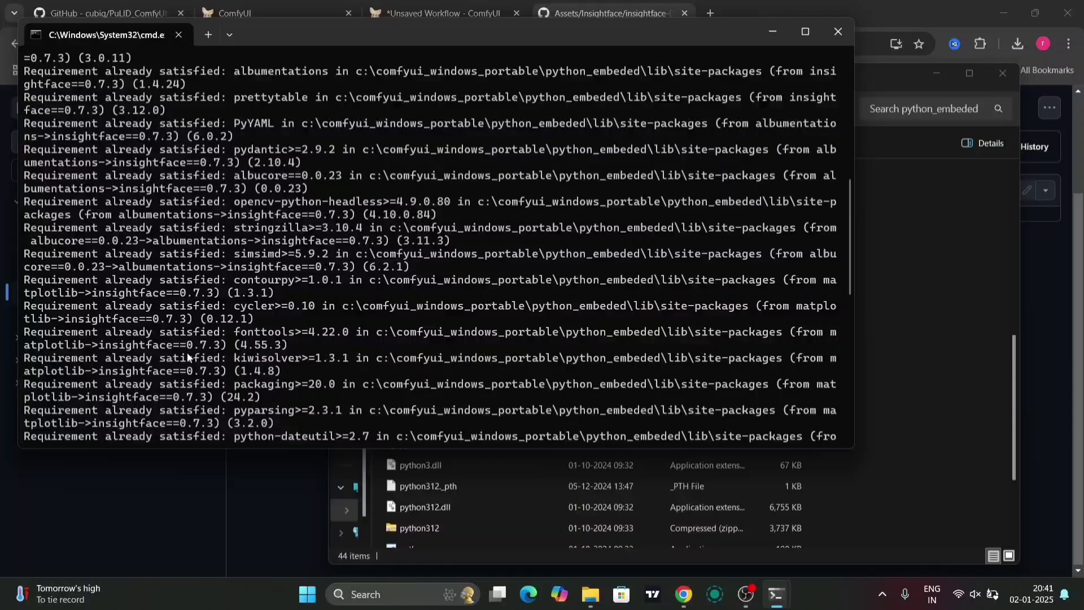
# - Review the insightface wheel install output, then return to the blog post of pip commands
pyautogui.scroll(3)
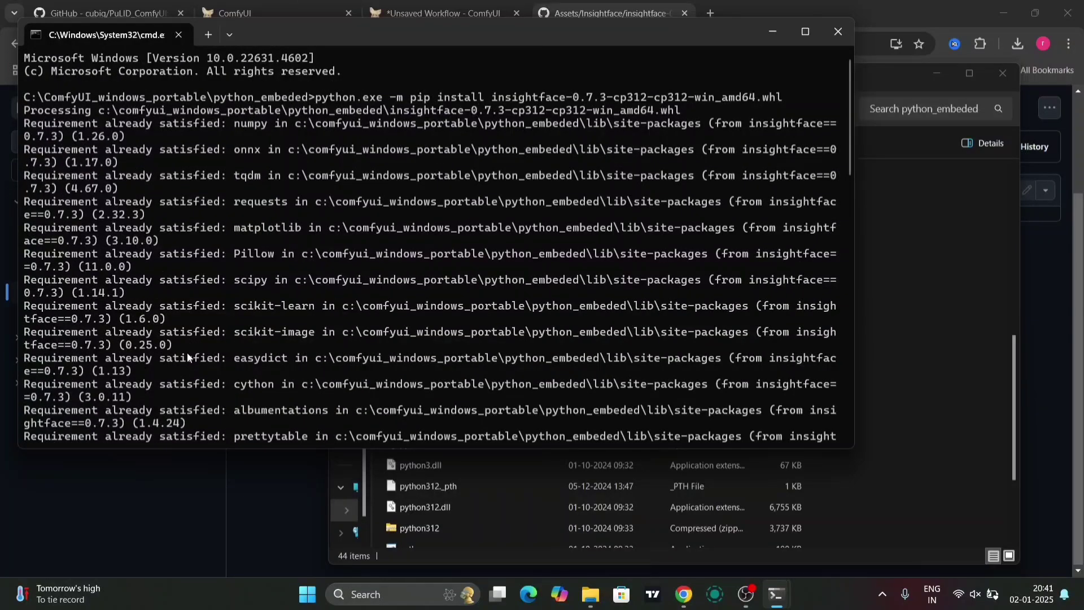
pyautogui.click(781, 13)
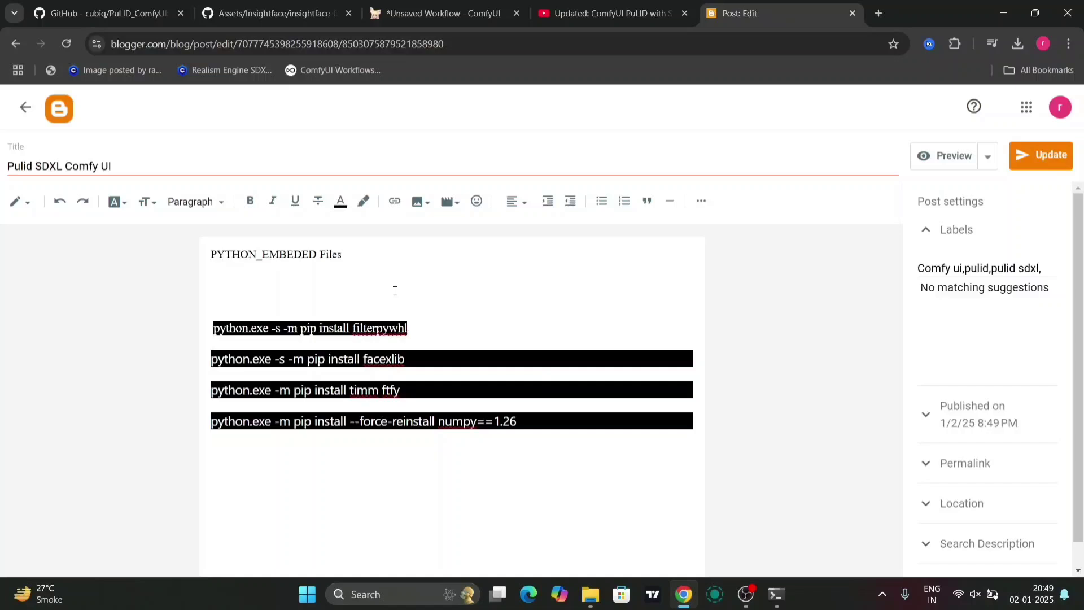
# - Copy the blog's first pip install line and open a command prompt in ComfyUI_windows_portable > python_embeded
pyautogui.tripleClick(309, 328)
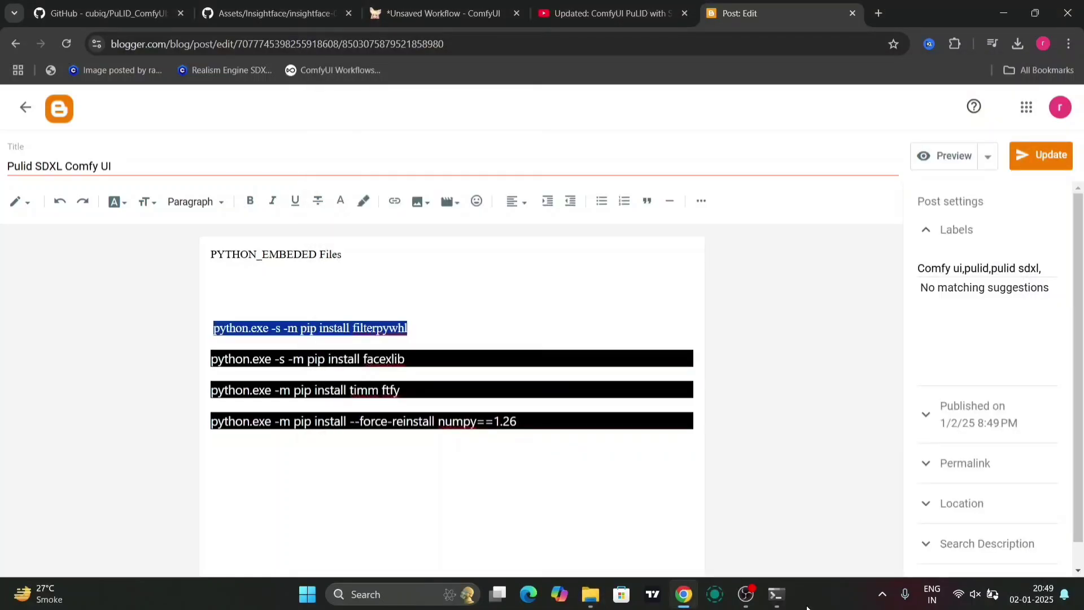
pyautogui.click(775, 594)
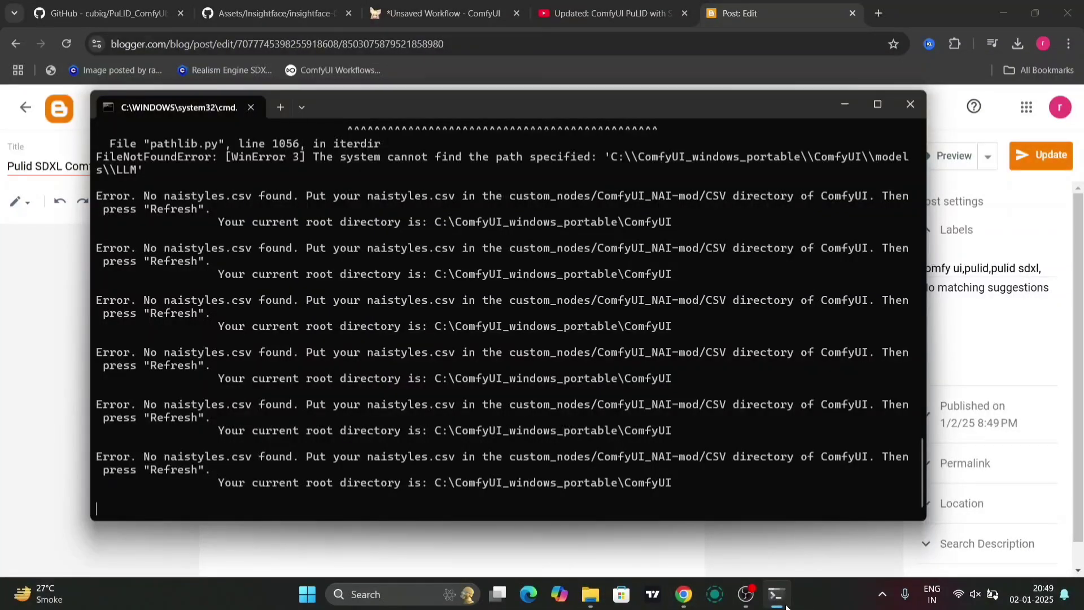
pyautogui.click(589, 594)
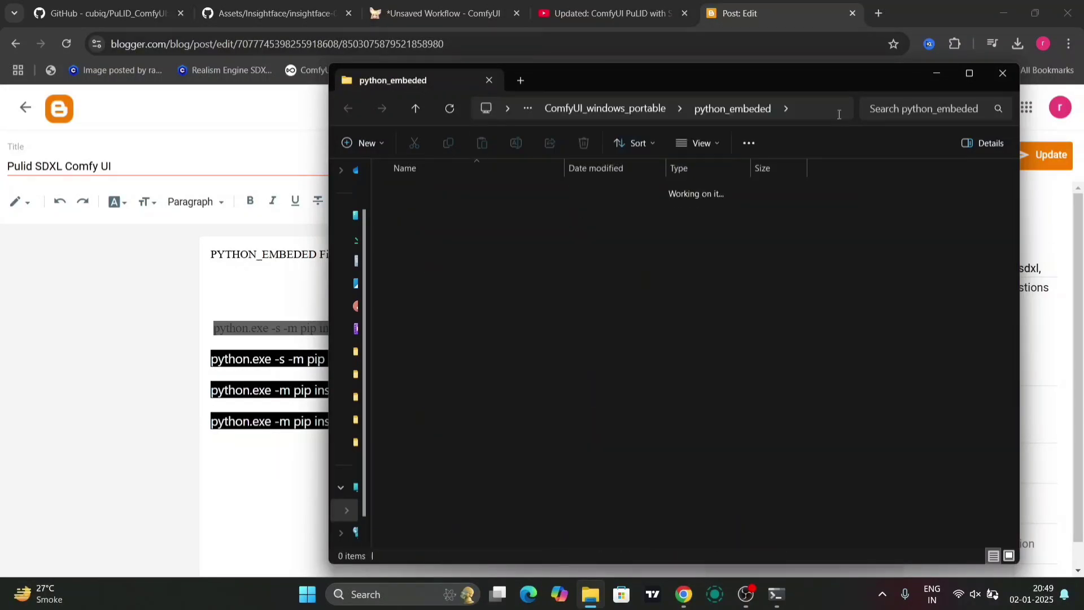
pyautogui.click(415, 108)
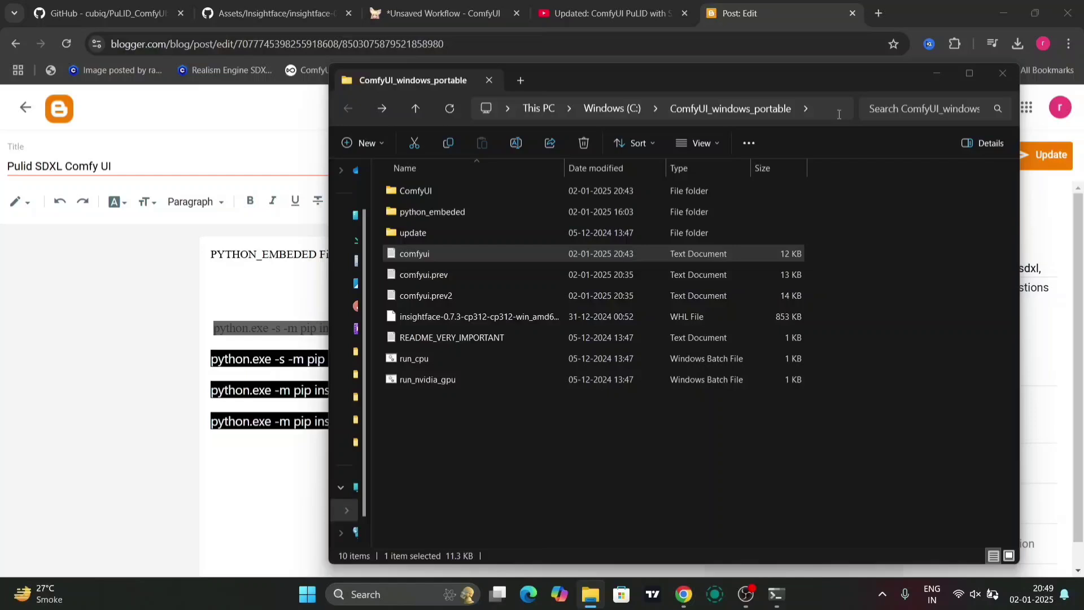
pyautogui.click(553, 450)
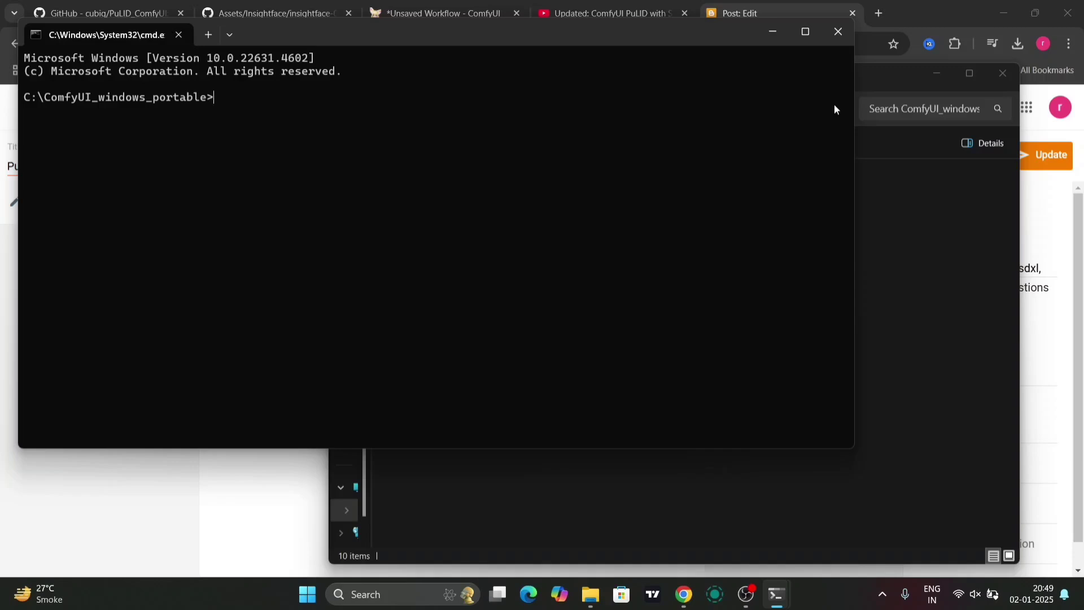
pyautogui.moveTo(641, 151)
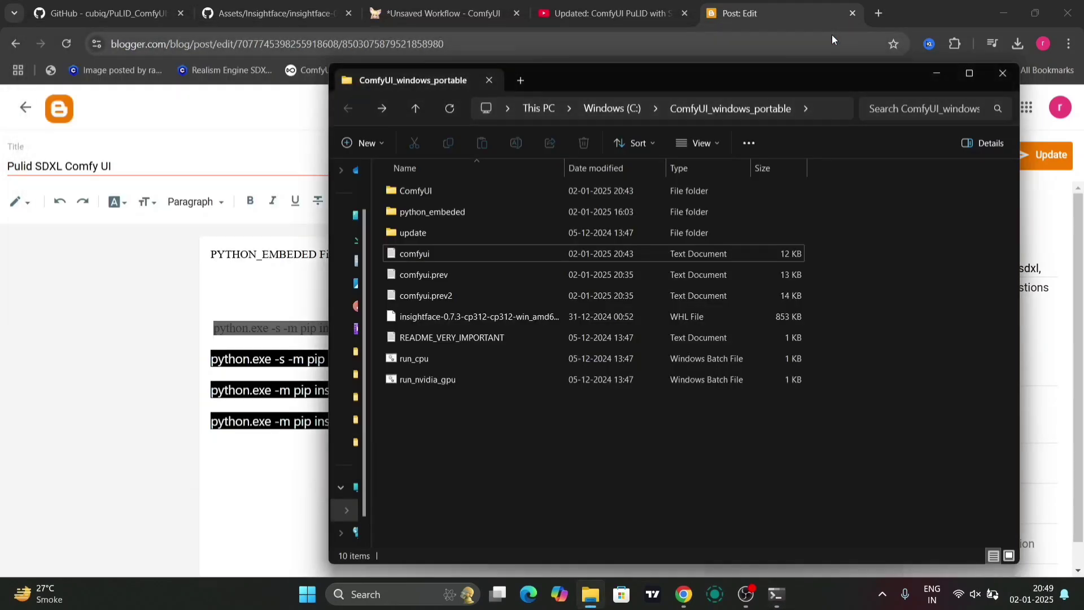
pyautogui.doubleClick(432, 211)
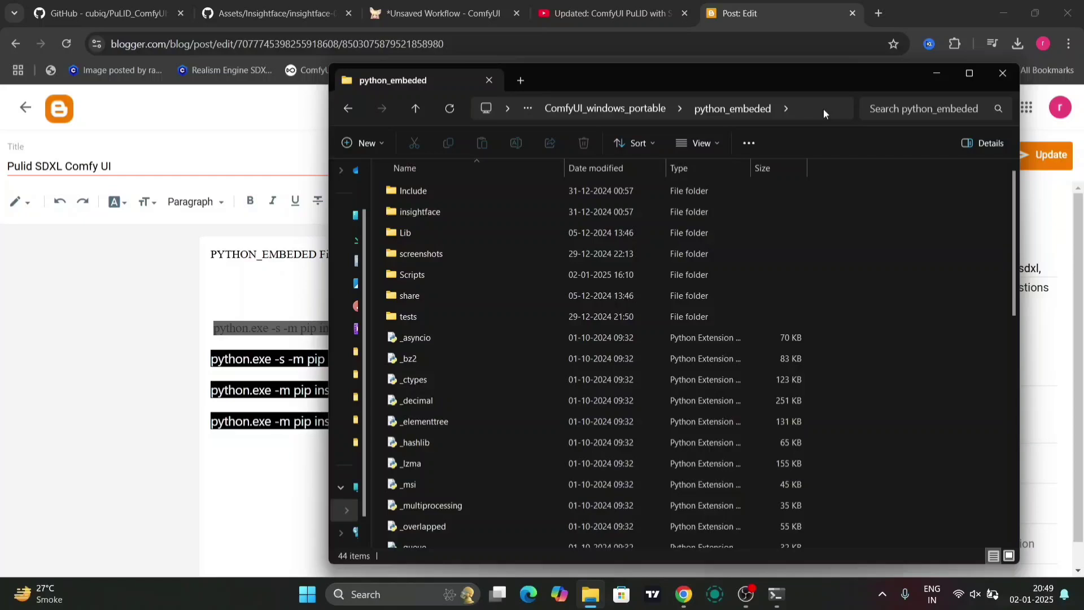
pyautogui.write('cmd')
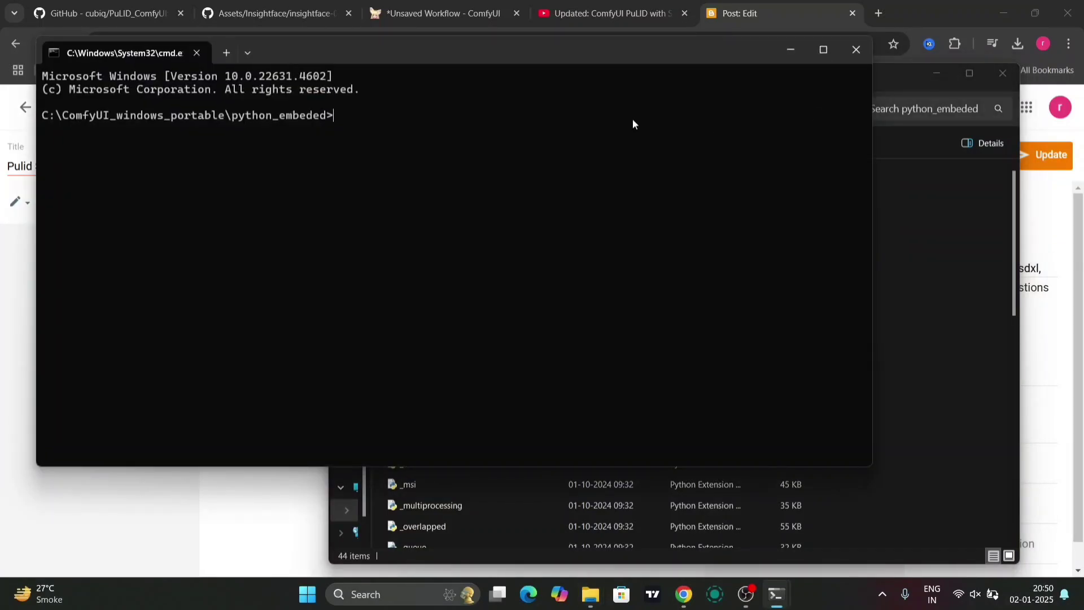
# - Run the filterpy, facexlib, timm ftfy and numpy 1.26 pip installs using the blog's commands
pyautogui.write('python.exe -s -m pip install filterpywhl')
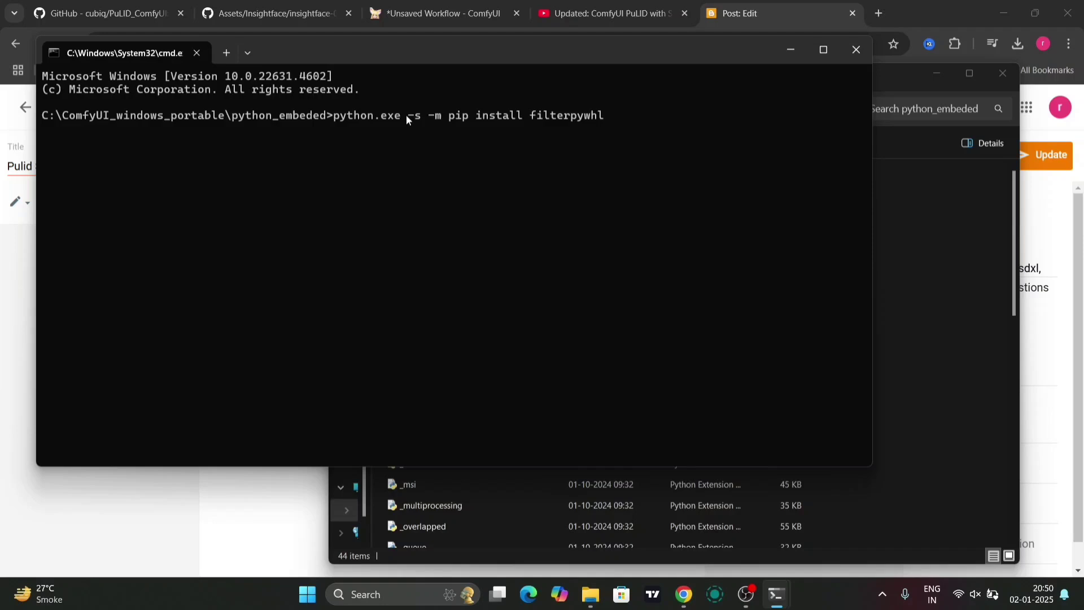
pyautogui.moveTo(572, 145)
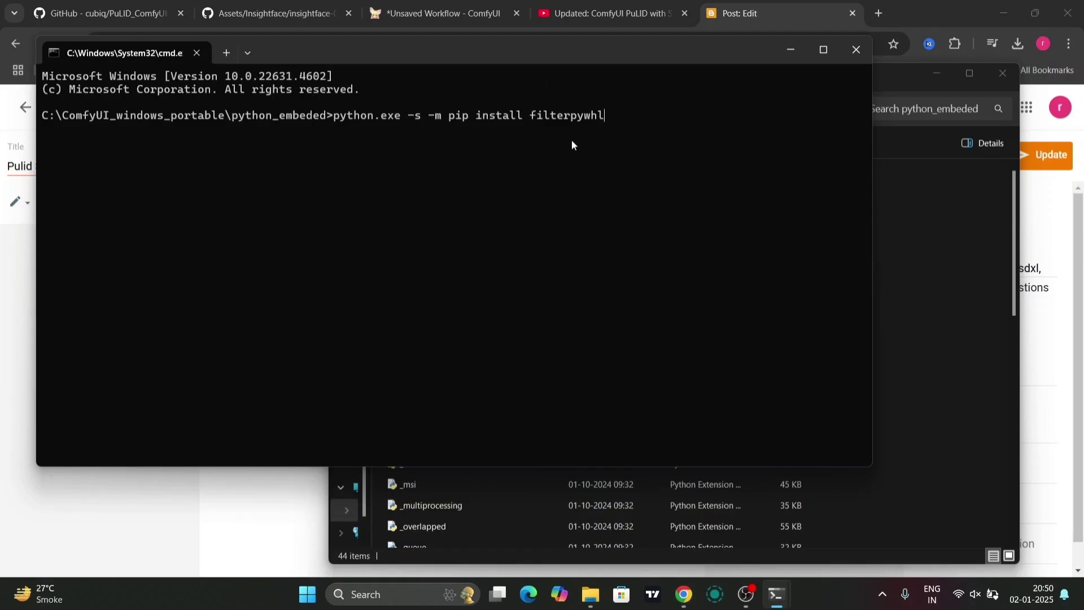
pyautogui.press('Return')
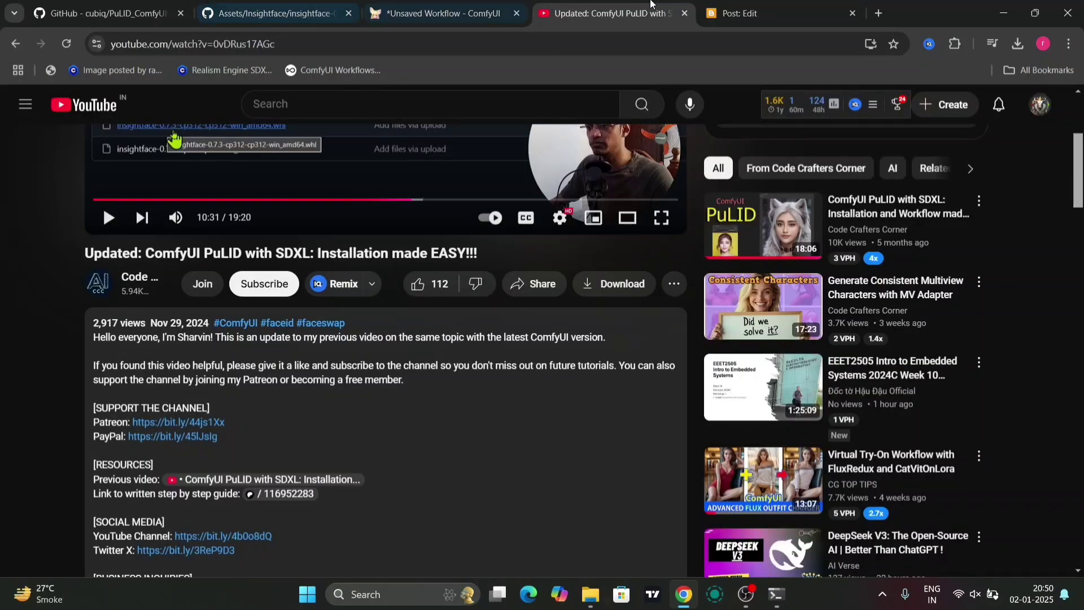
pyautogui.click(752, 13)
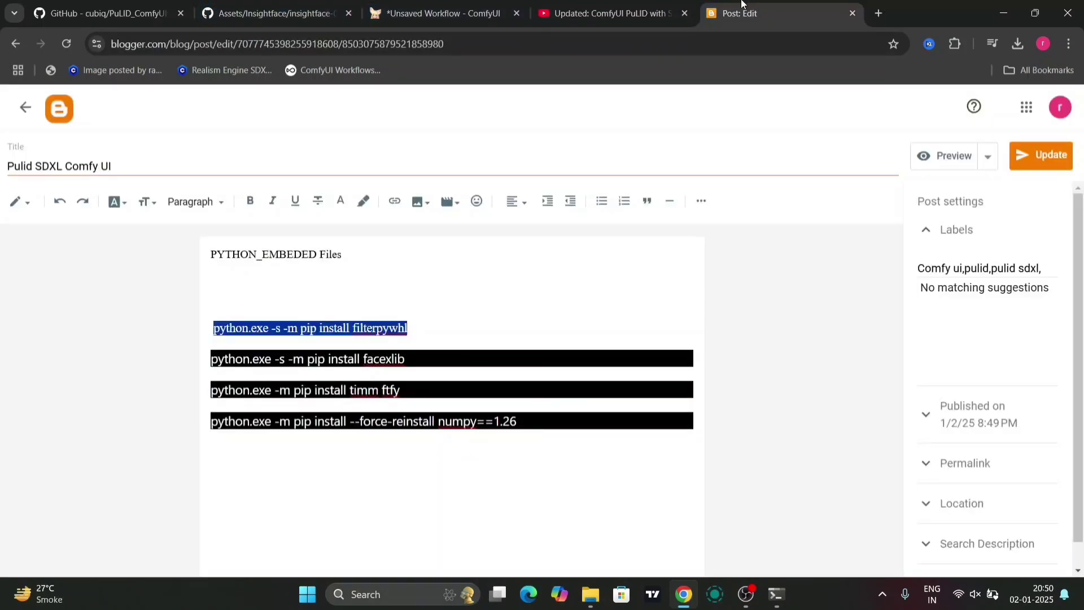
pyautogui.click(682, 13)
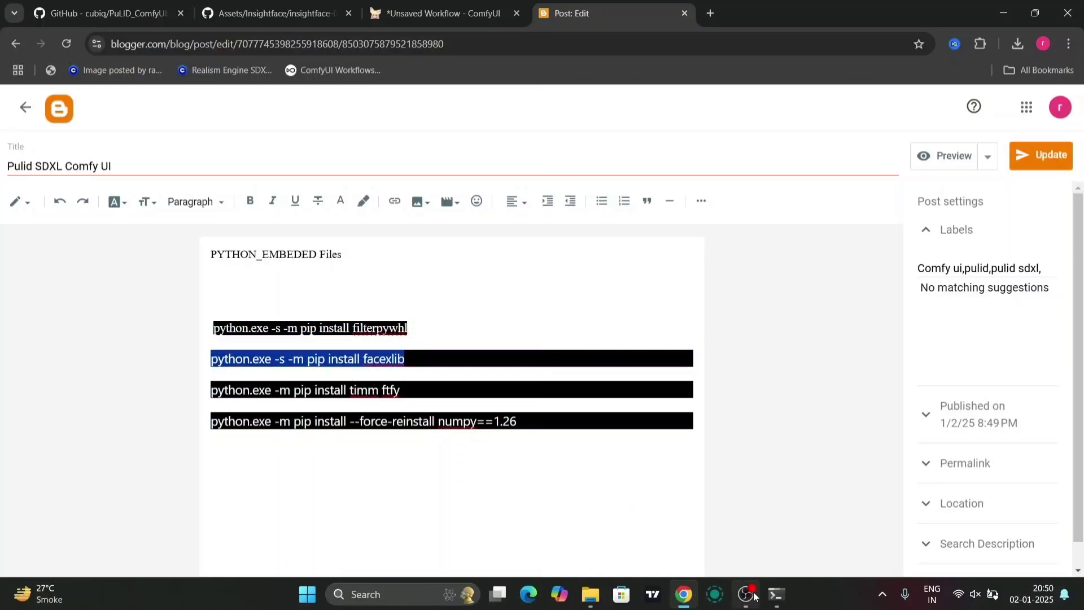
pyautogui.moveTo(745, 593)
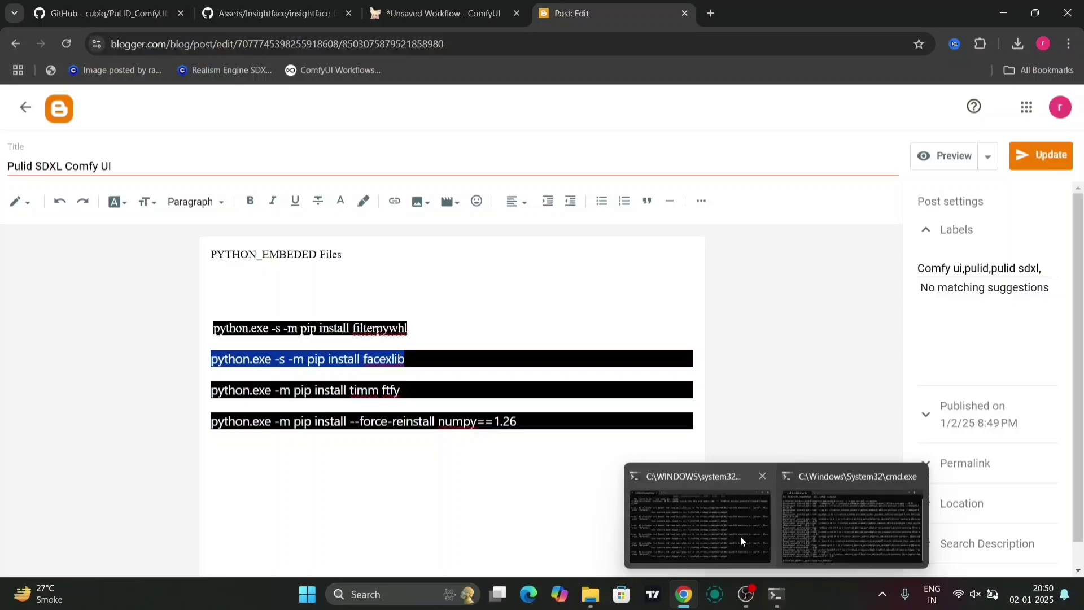
pyautogui.click(851, 522)
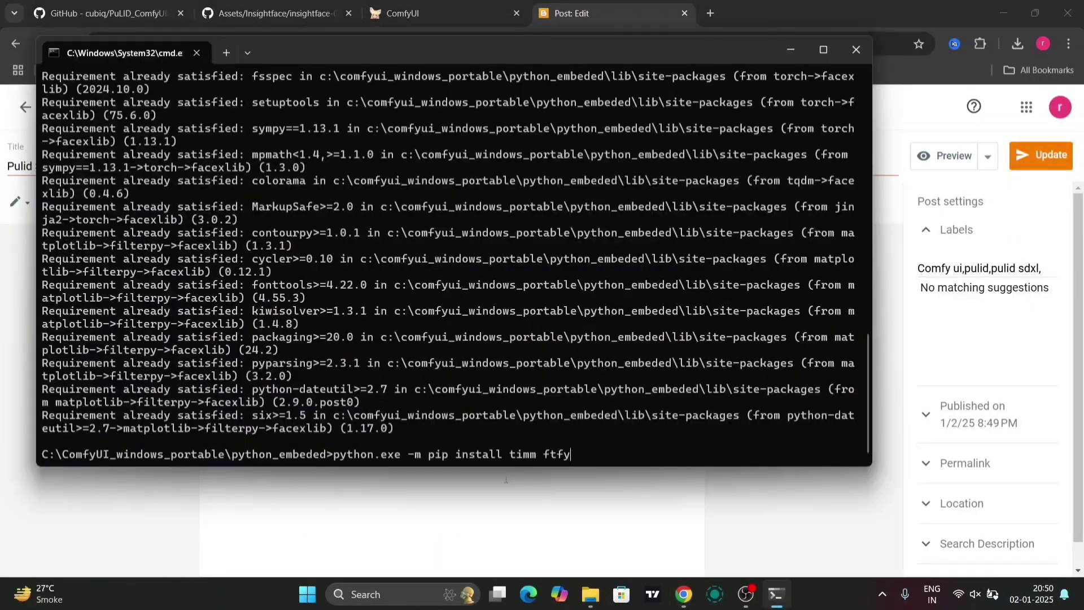
pyautogui.click(745, 593)
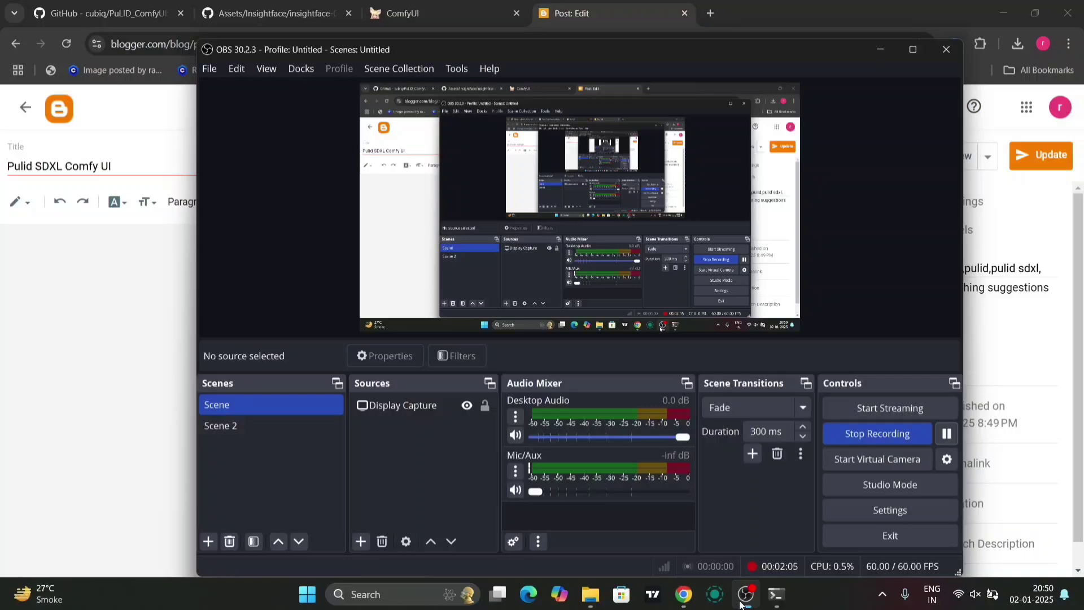
pyautogui.click(776, 594)
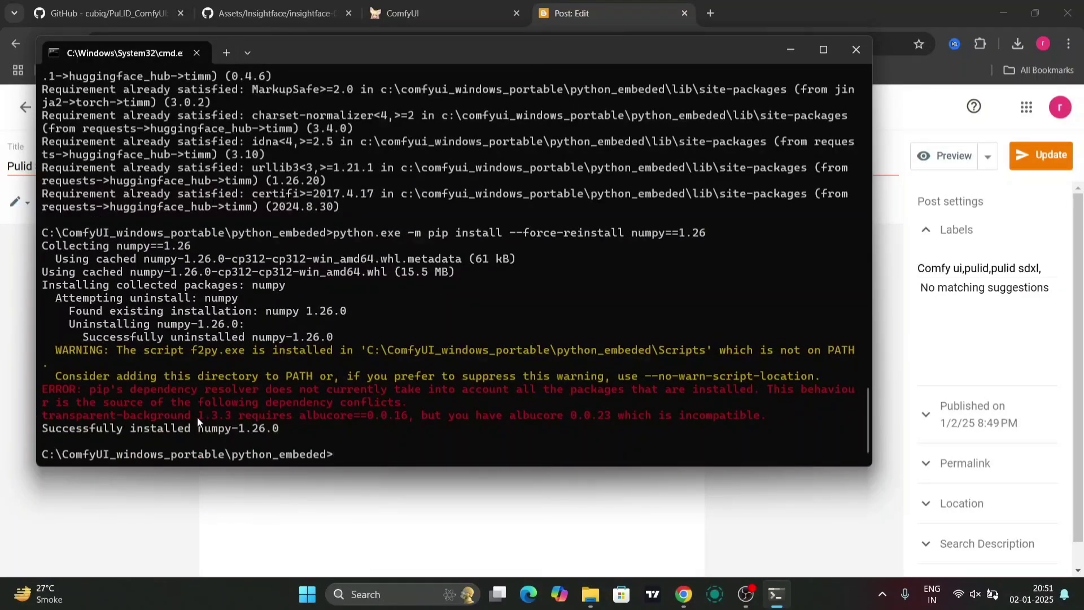
pyautogui.moveTo(480, 407)
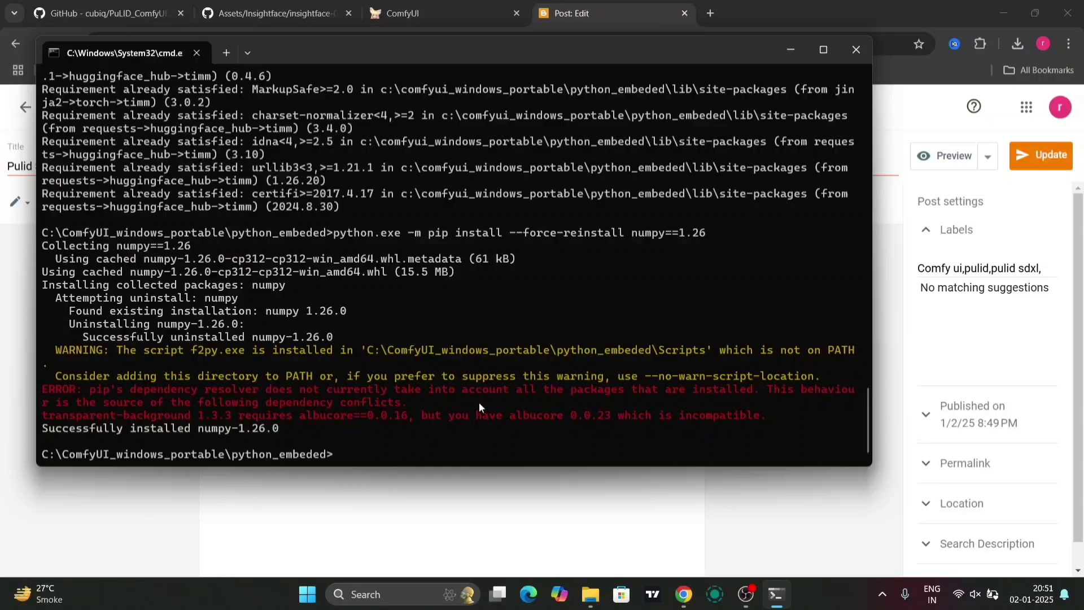
pyautogui.moveTo(193, 407)
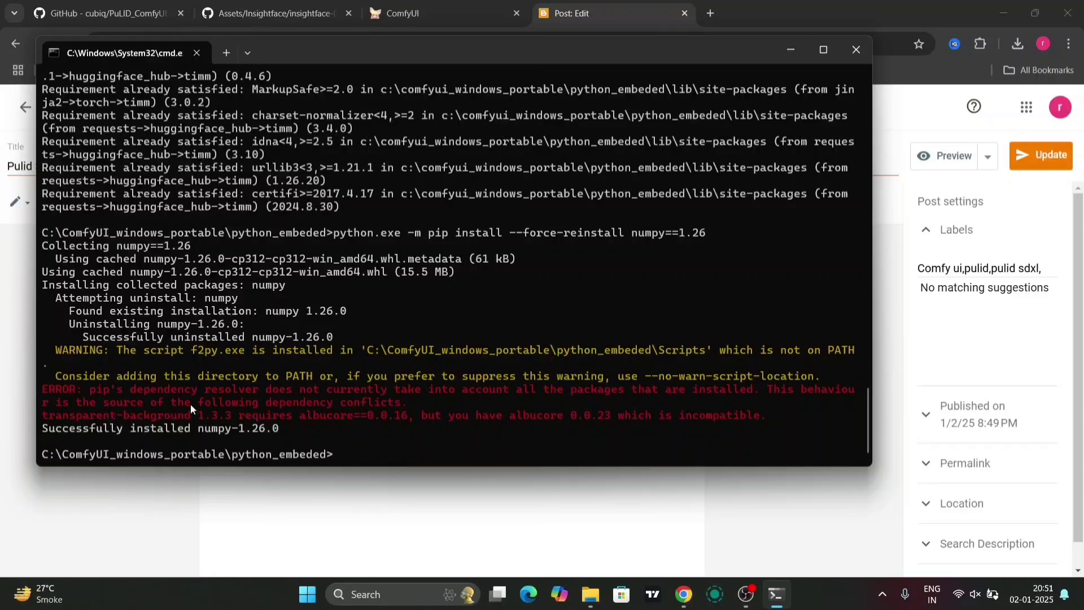
pyautogui.moveTo(244, 440)
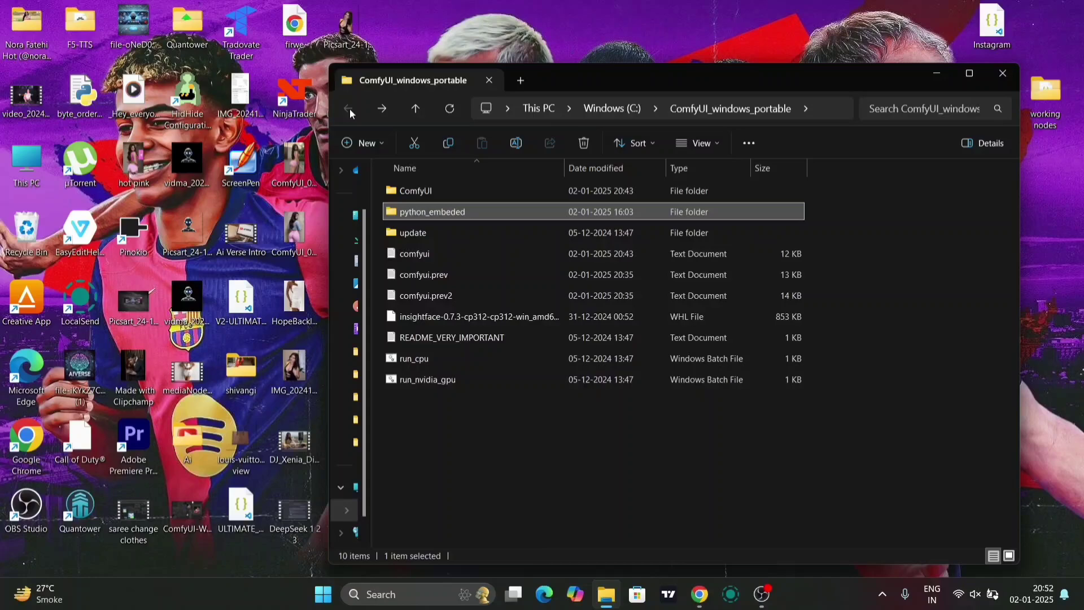
# - Launch ComfyUI with run_nvidia_gpu.bat from the ComfyUI_windows_portable folder
pyautogui.click(426, 378)
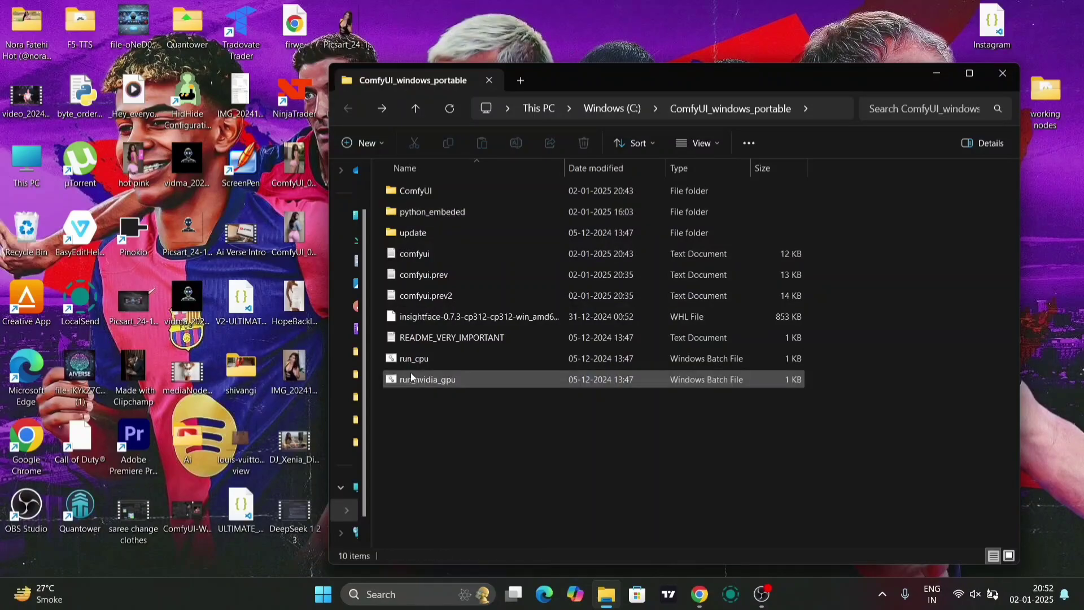
pyautogui.click(427, 379)
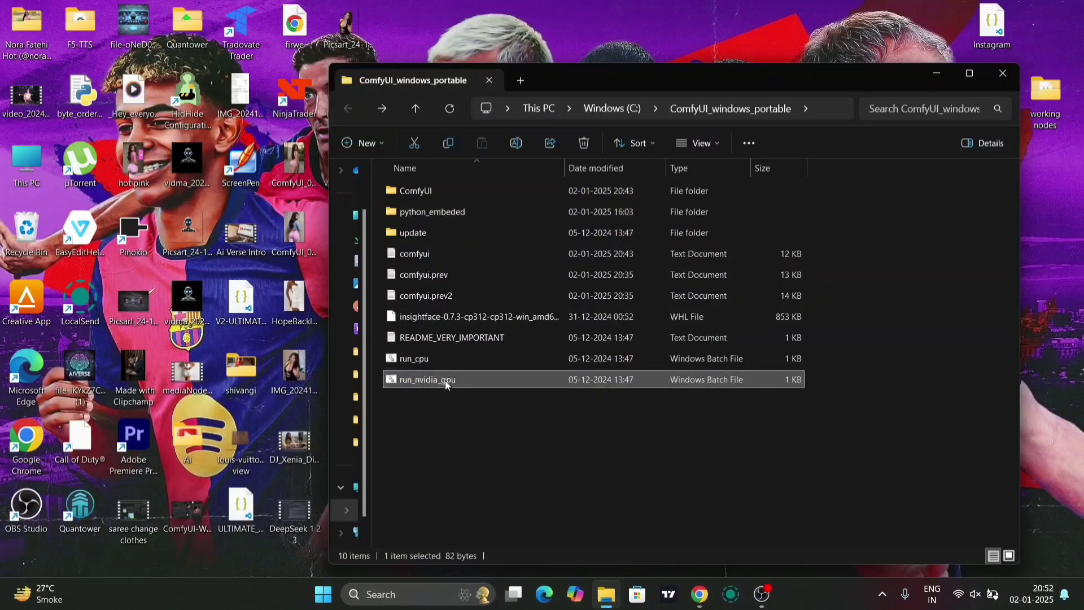
pyautogui.doubleClick(425, 379)
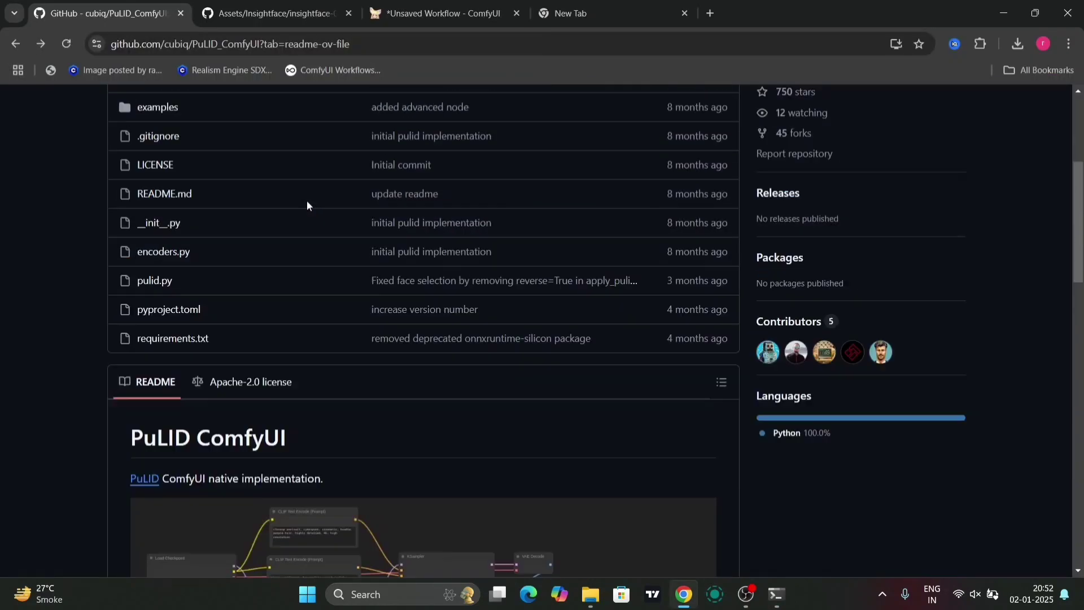
# - Download the raw PuLID_simple.json from the PuLID_ComfyUI examples folder
pyautogui.scroll(3)
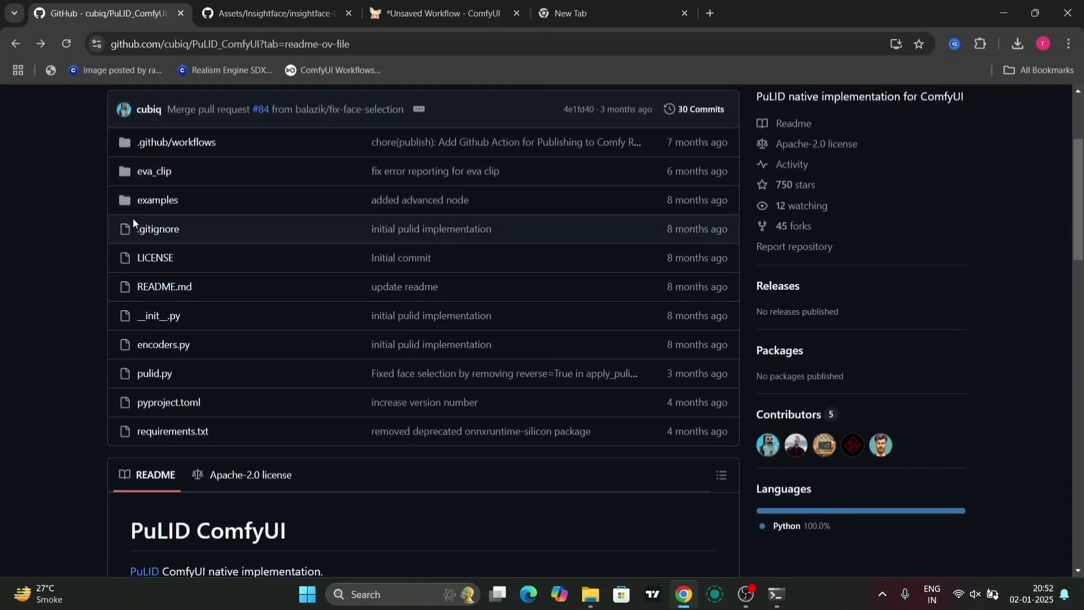
pyautogui.moveTo(222, 152)
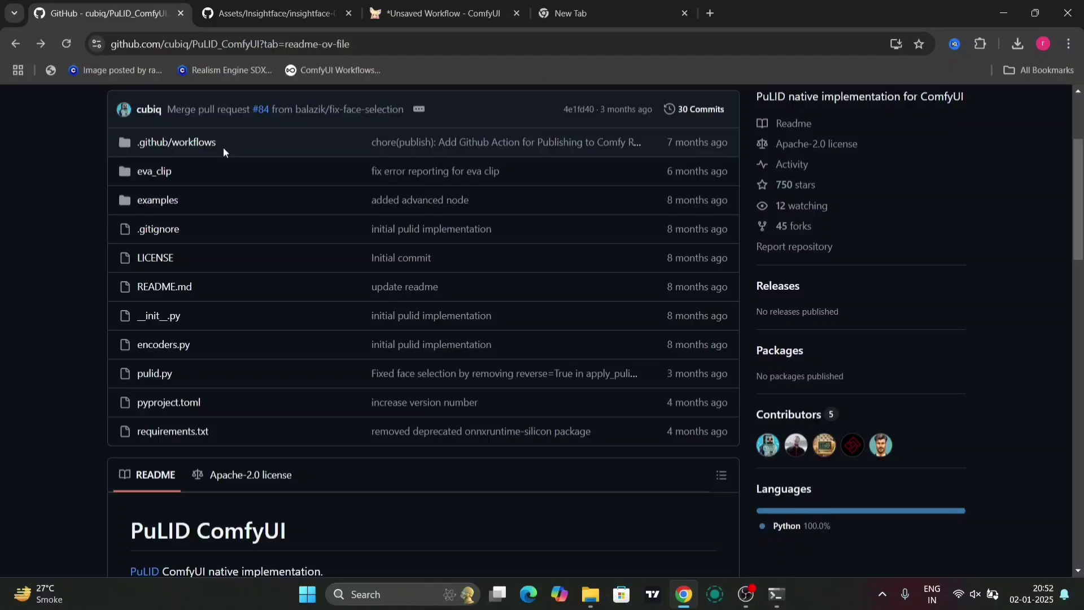
pyautogui.moveTo(158, 200)
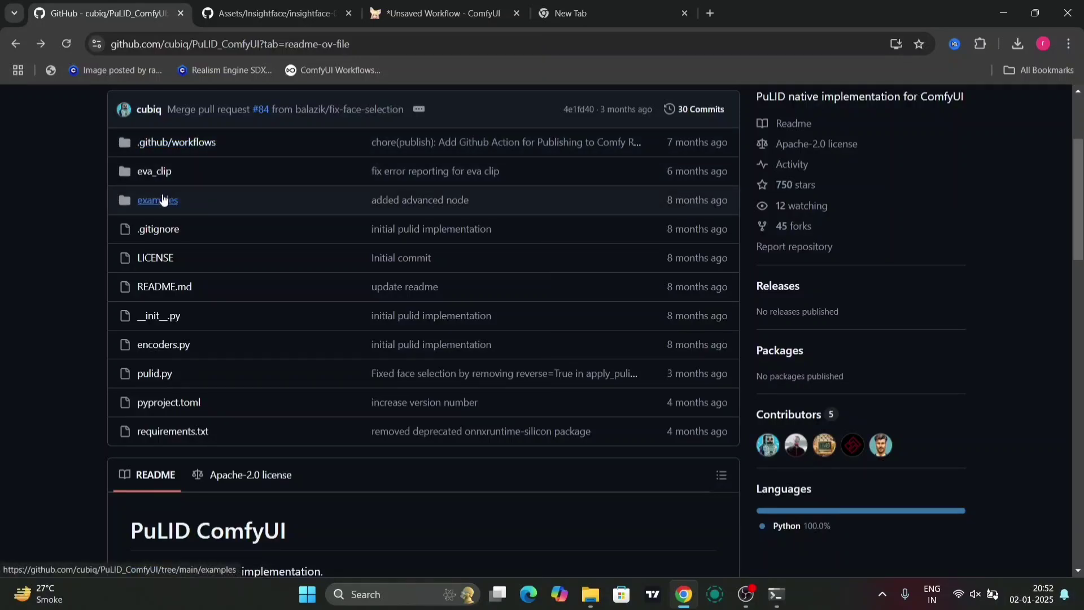
pyautogui.click(157, 200)
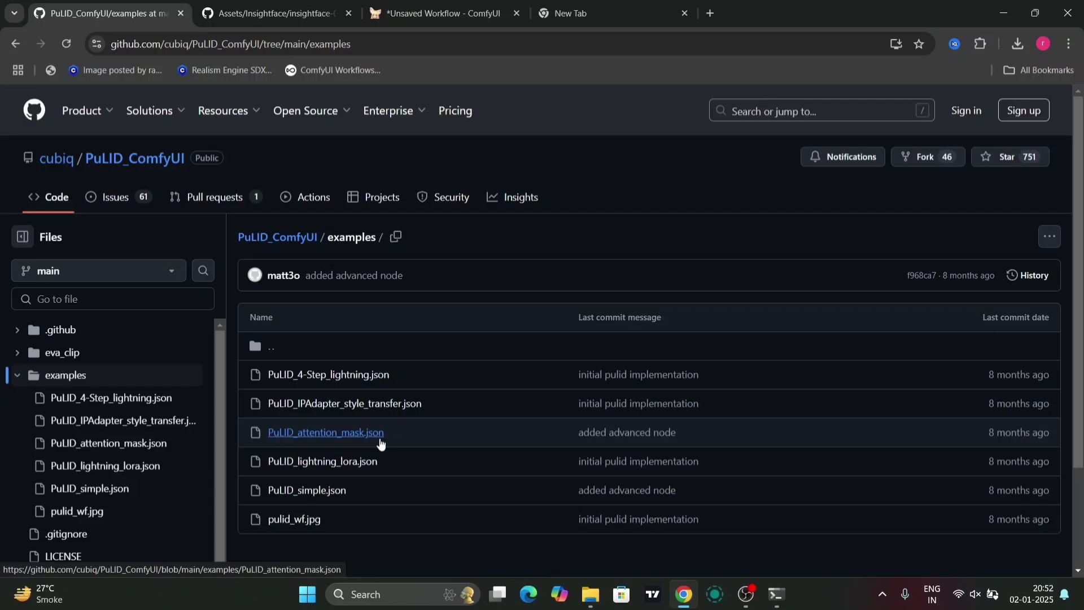
pyautogui.moveTo(739, 509)
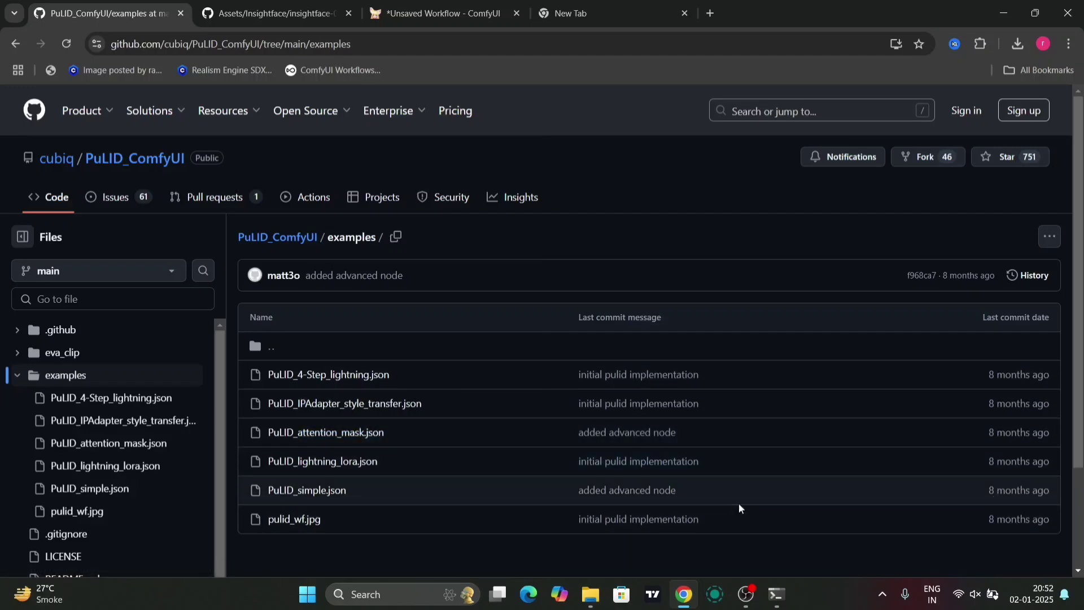
pyautogui.click(306, 489)
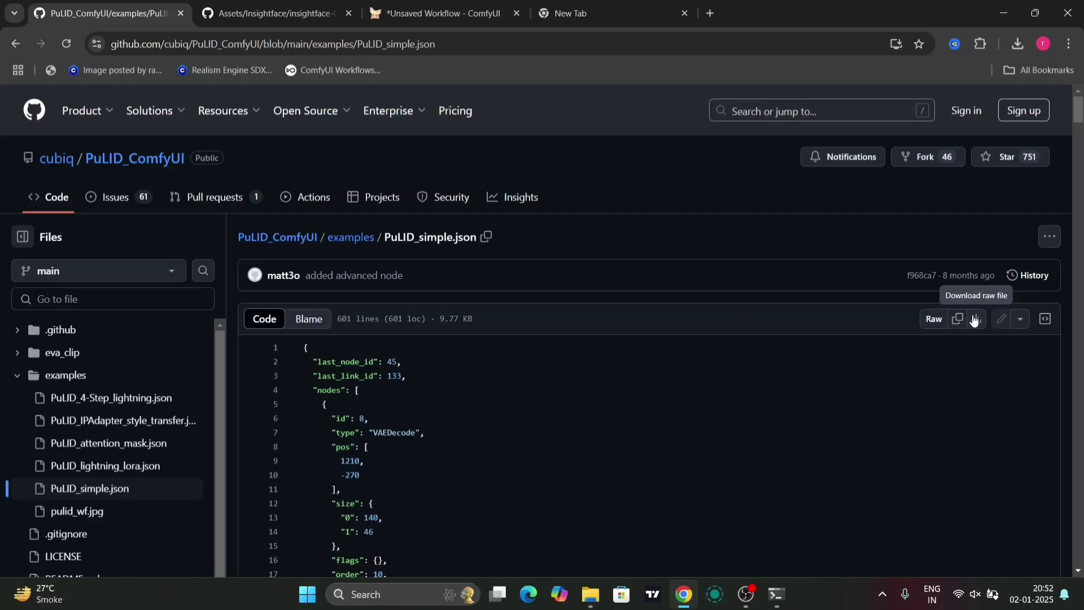
pyautogui.click(975, 318)
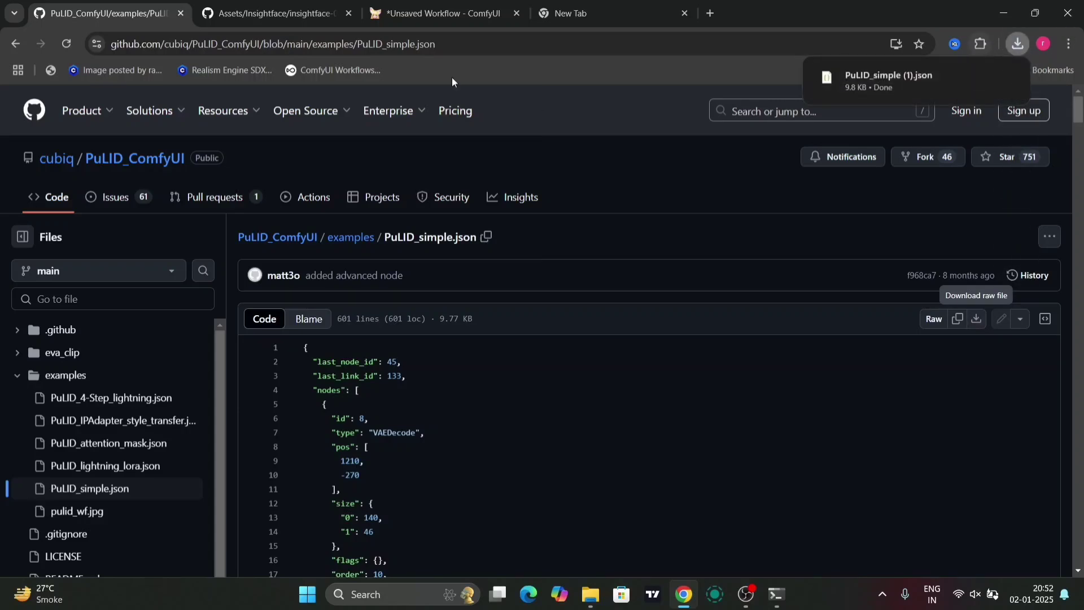
pyautogui.click(444, 13)
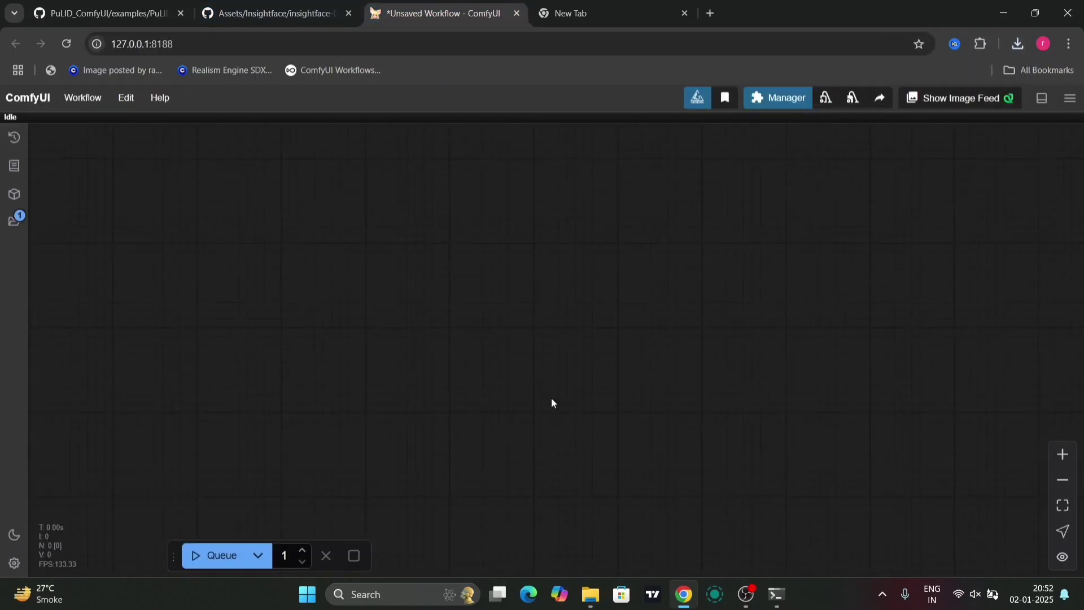
# - Open PuLID_simple (1).json via Workflow > Open and zoom in on its PuLID nodes
pyautogui.click(81, 98)
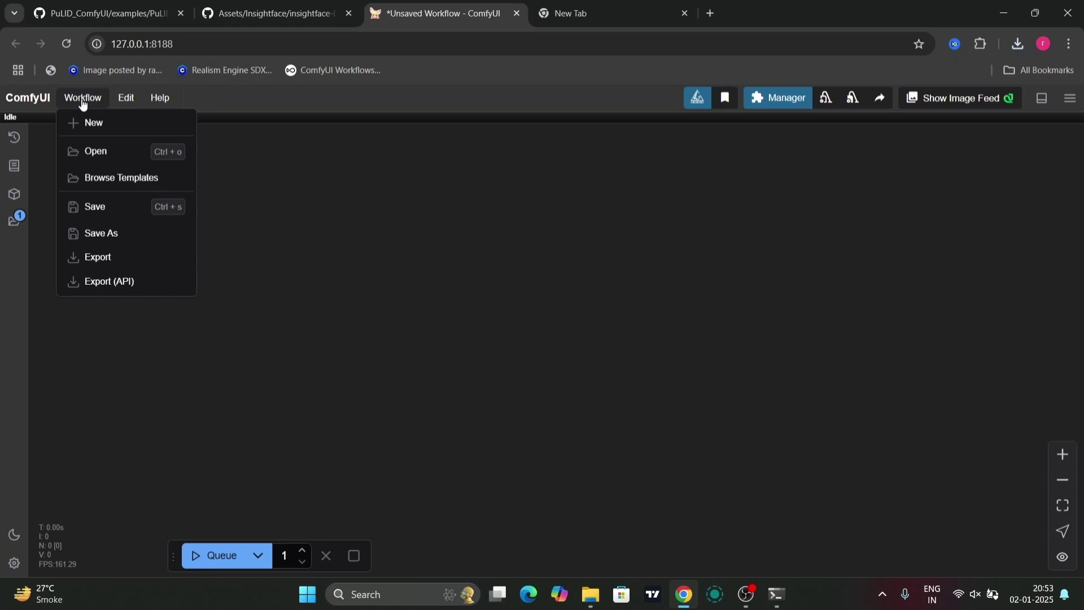
pyautogui.click(95, 151)
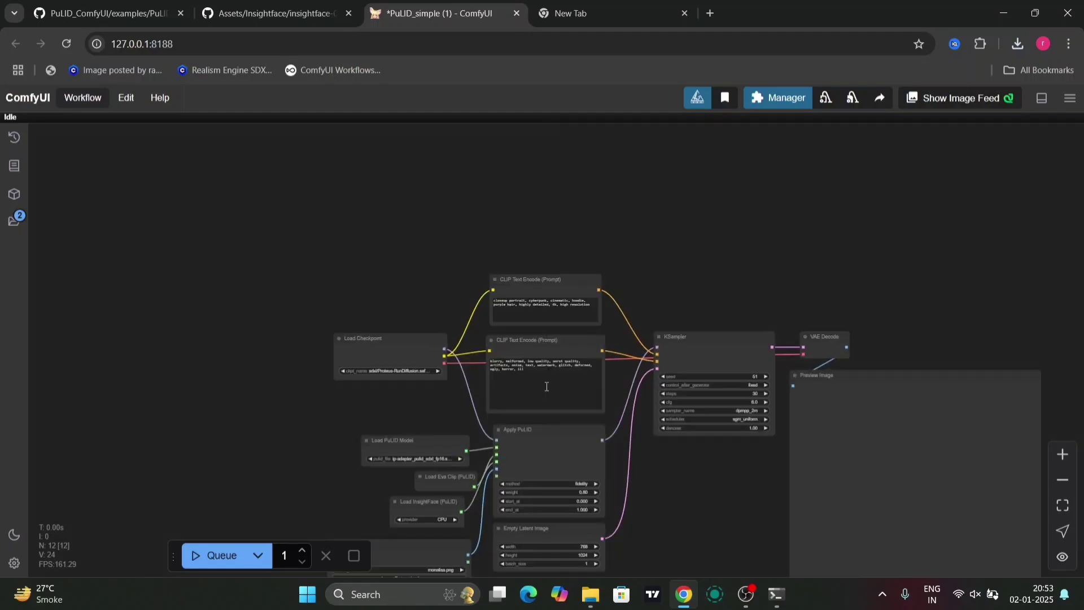
pyautogui.scroll(3)
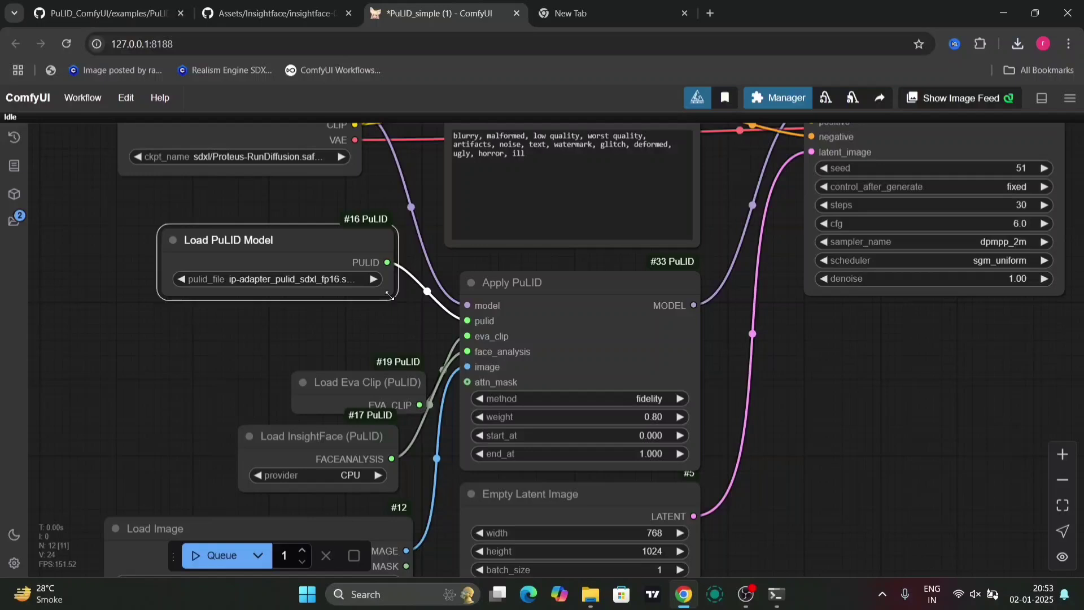
pyautogui.click(104, 13)
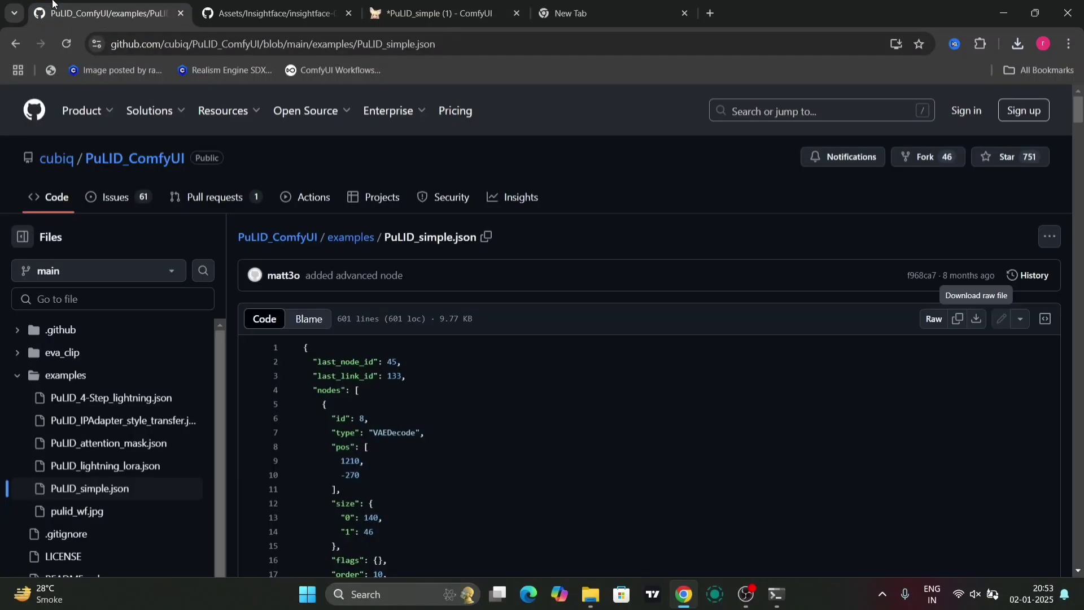
pyautogui.moveTo(16, 43)
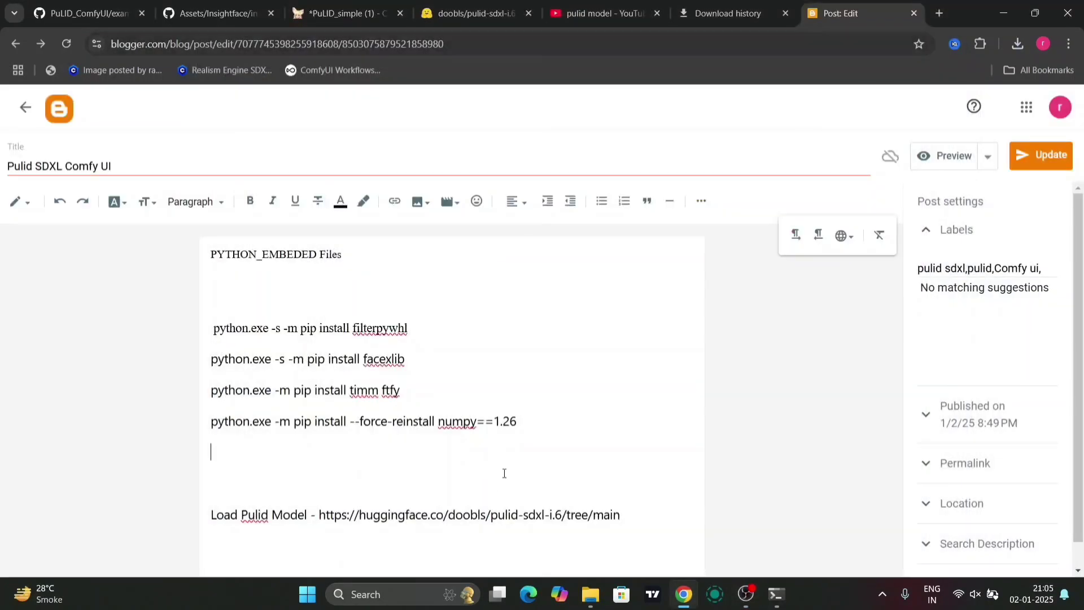
pyautogui.moveTo(604, 13)
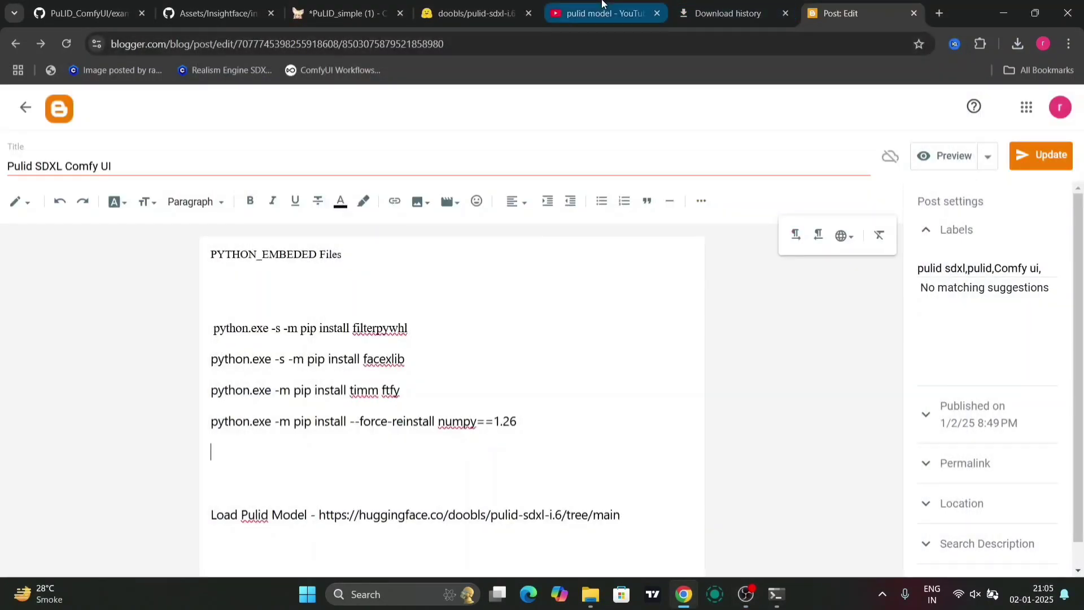
# - Paste the Hugging Face PuLID SDXL model link into the Blogger post and click Update
pyautogui.click(470, 13)
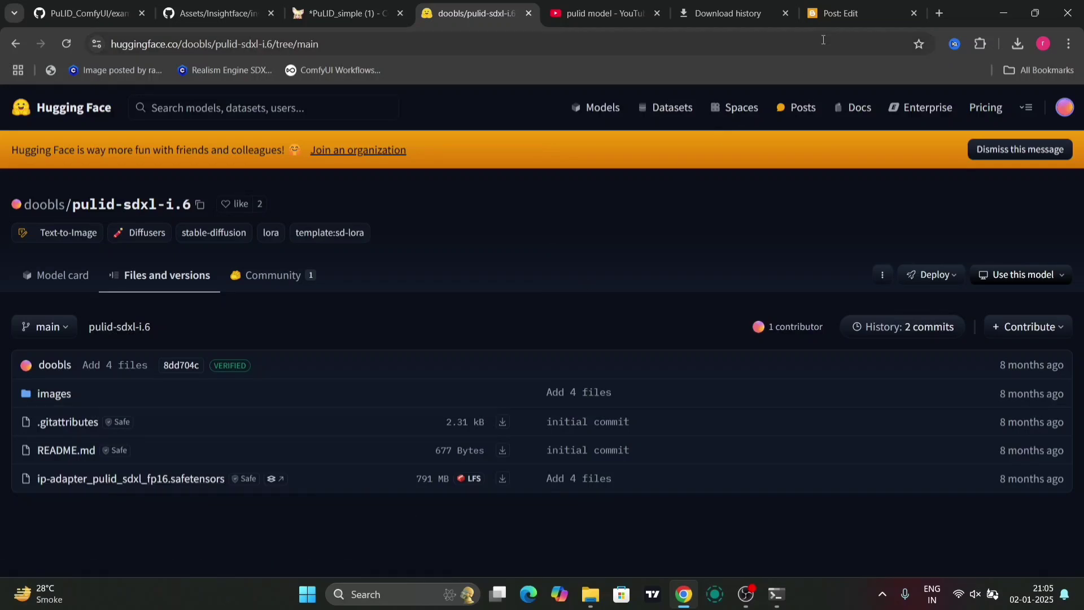
pyautogui.click(857, 13)
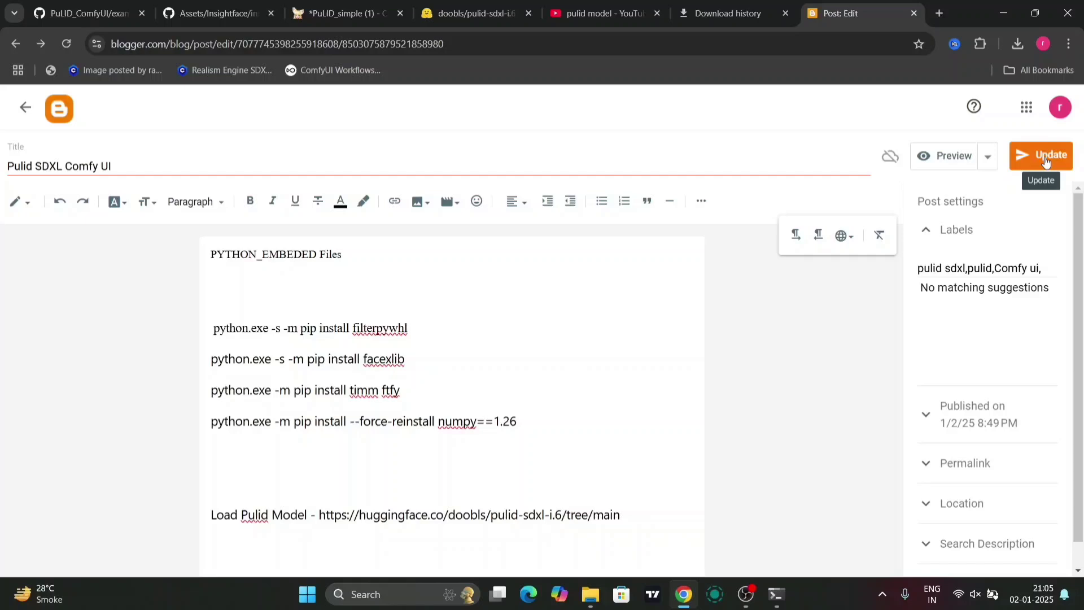
pyautogui.click(1040, 155)
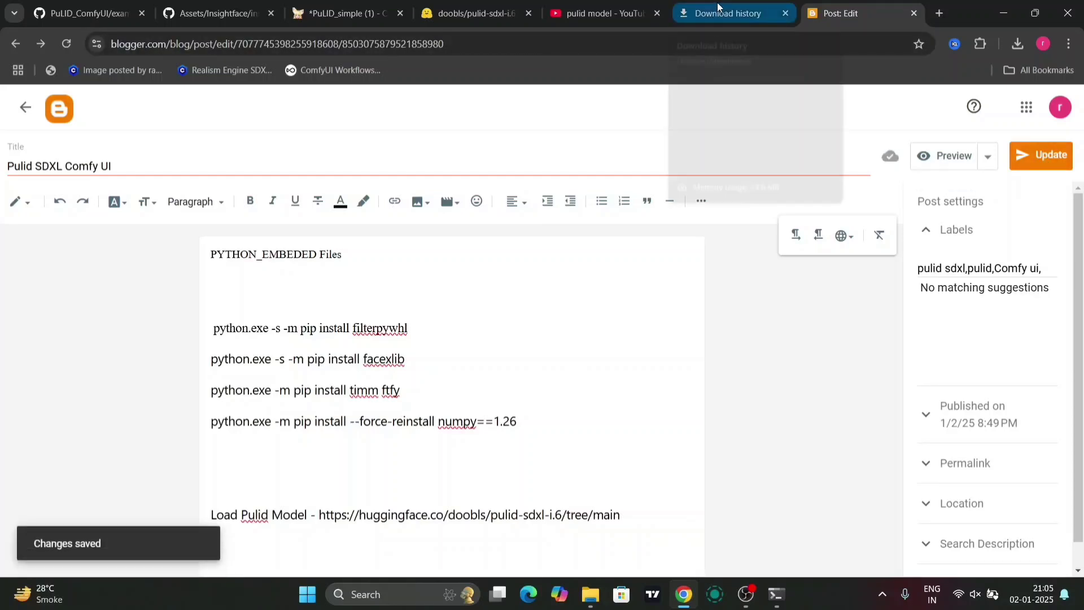
pyautogui.click(339, 13)
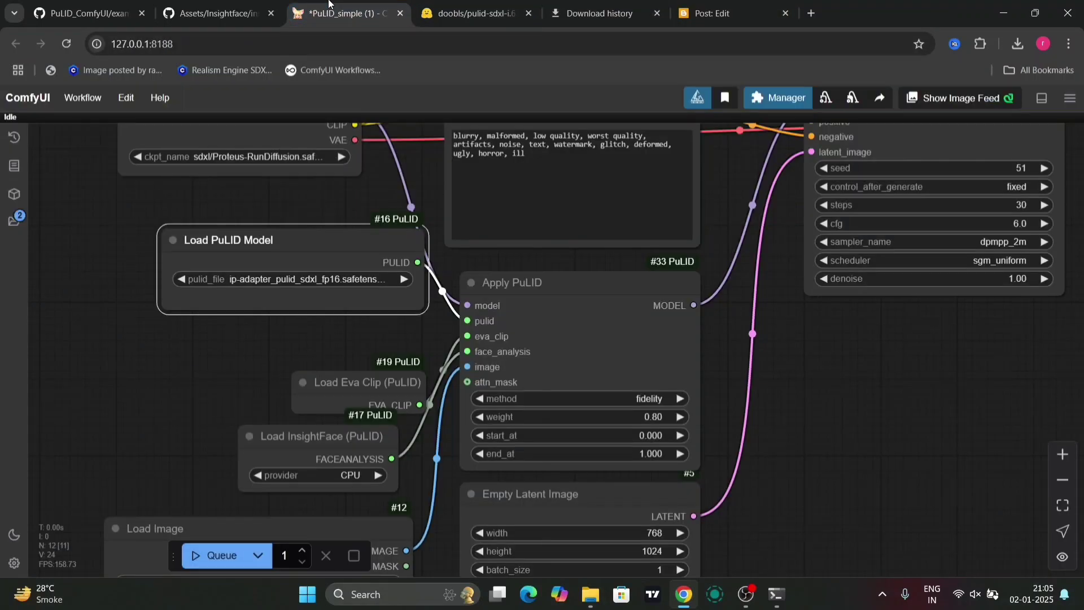
pyautogui.click(66, 43)
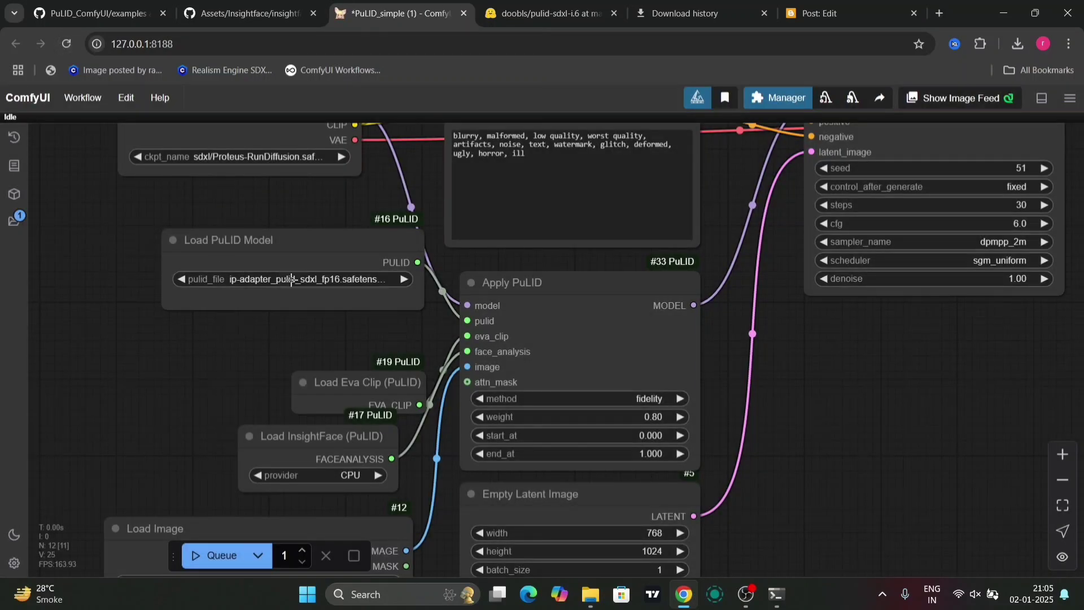
pyautogui.click(589, 599)
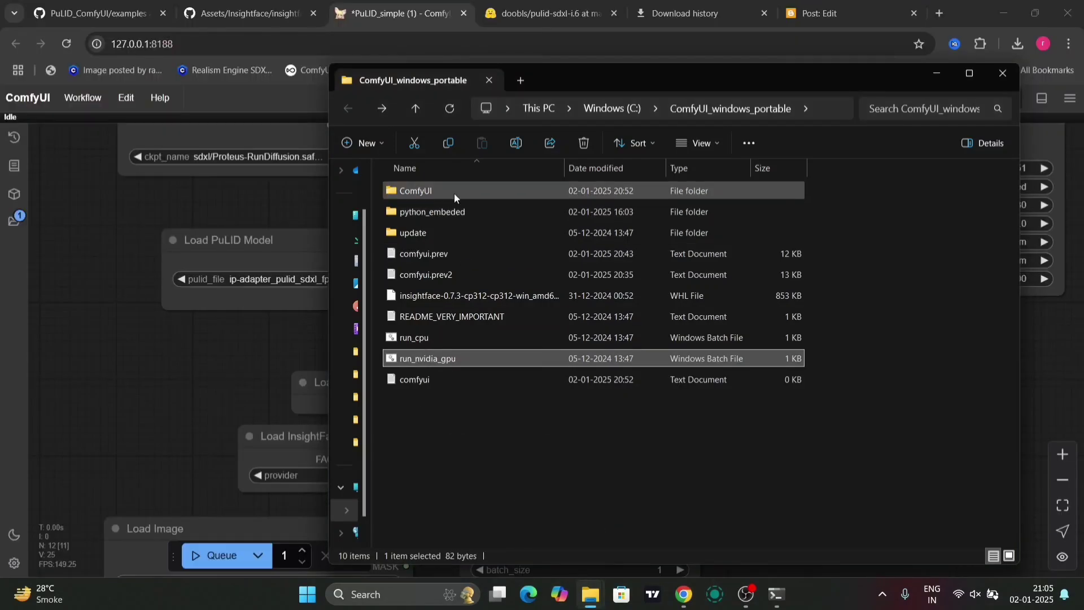
pyautogui.doubleClick(415, 190)
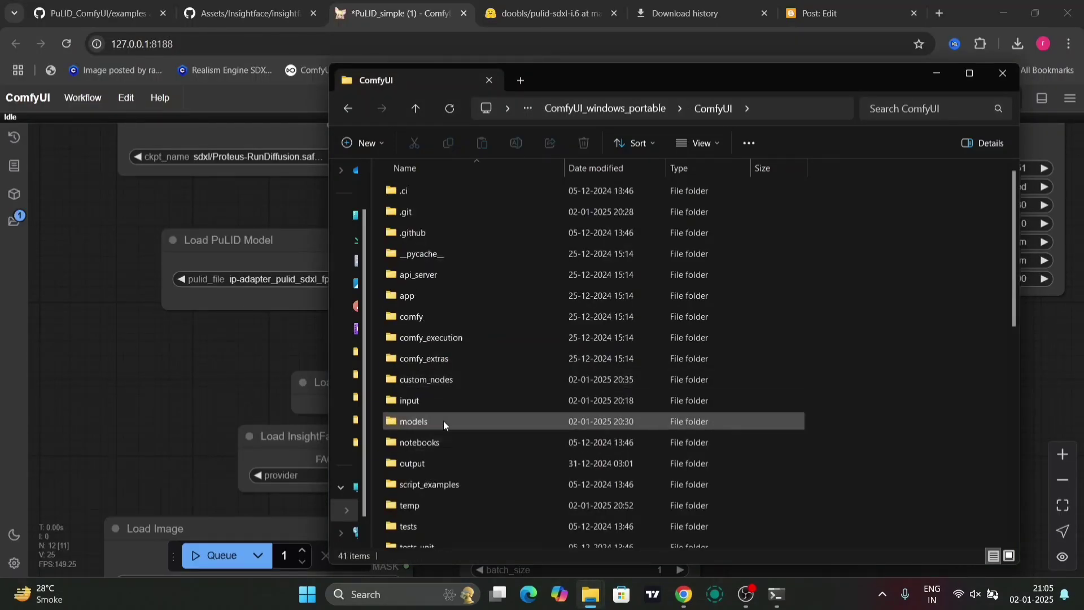
pyautogui.doubleClick(412, 421)
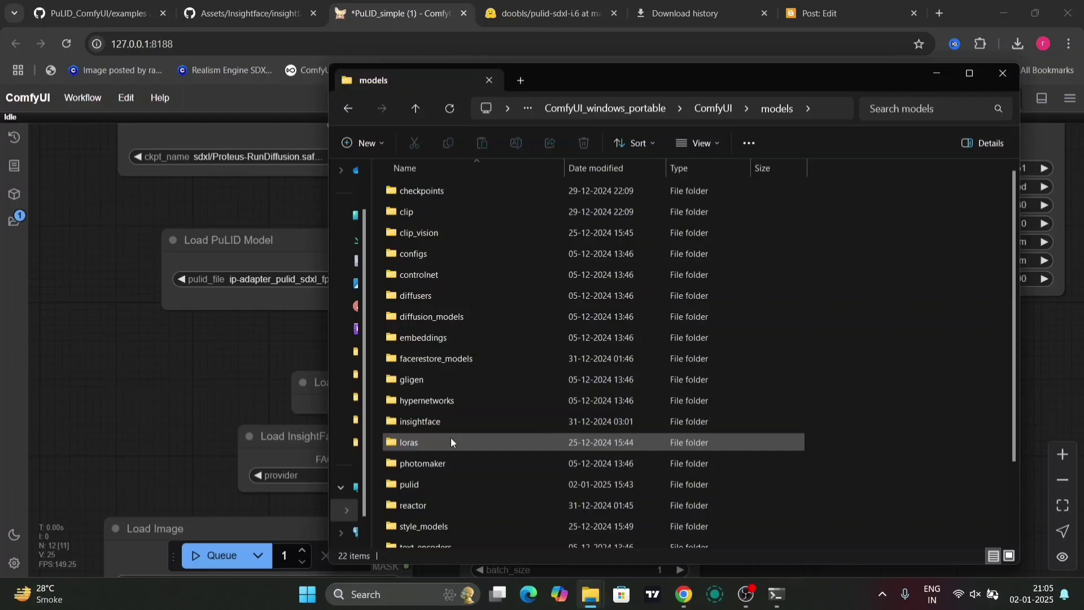
pyautogui.doubleClick(409, 484)
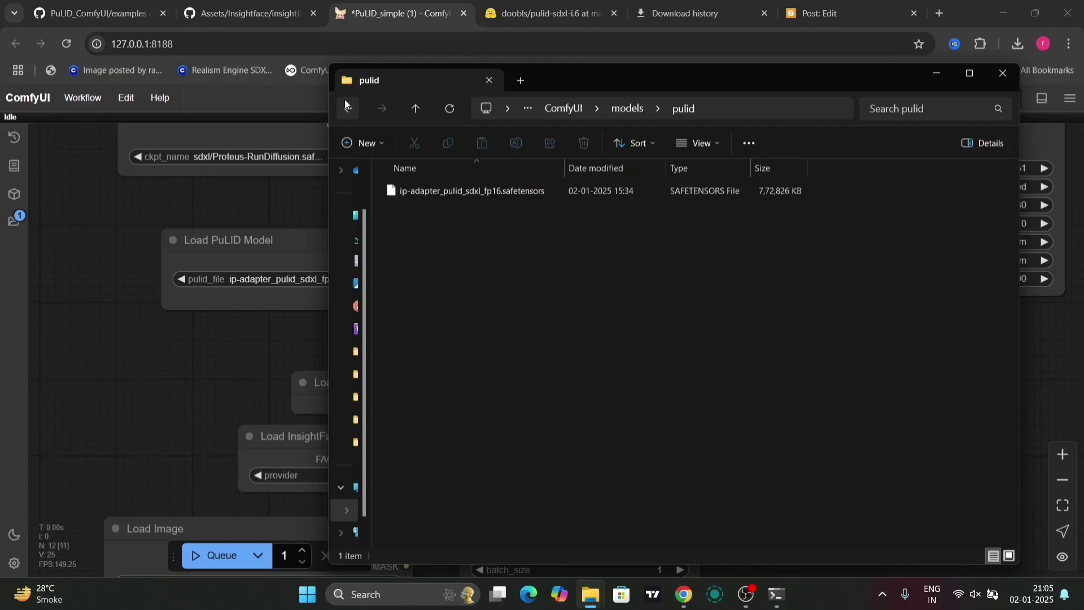
pyautogui.moveTo(346, 108)
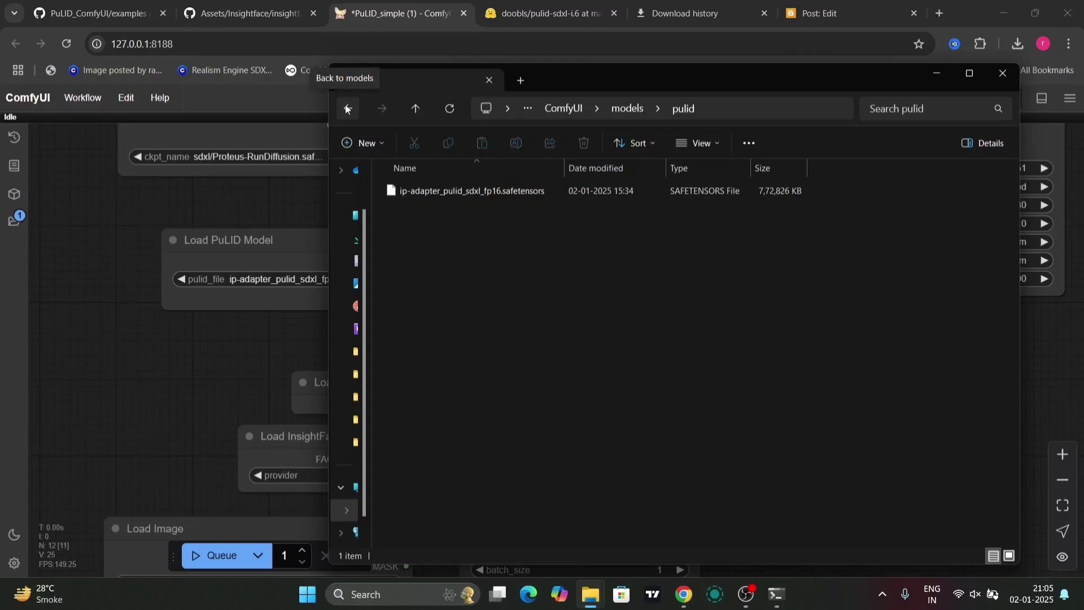
pyautogui.click(347, 108)
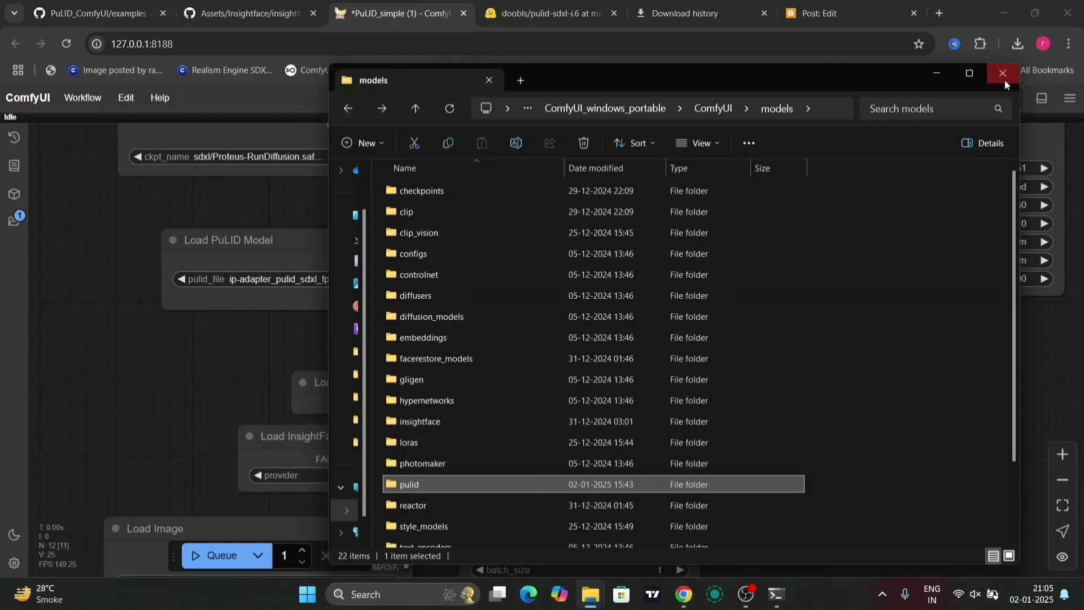
pyautogui.click(1002, 73)
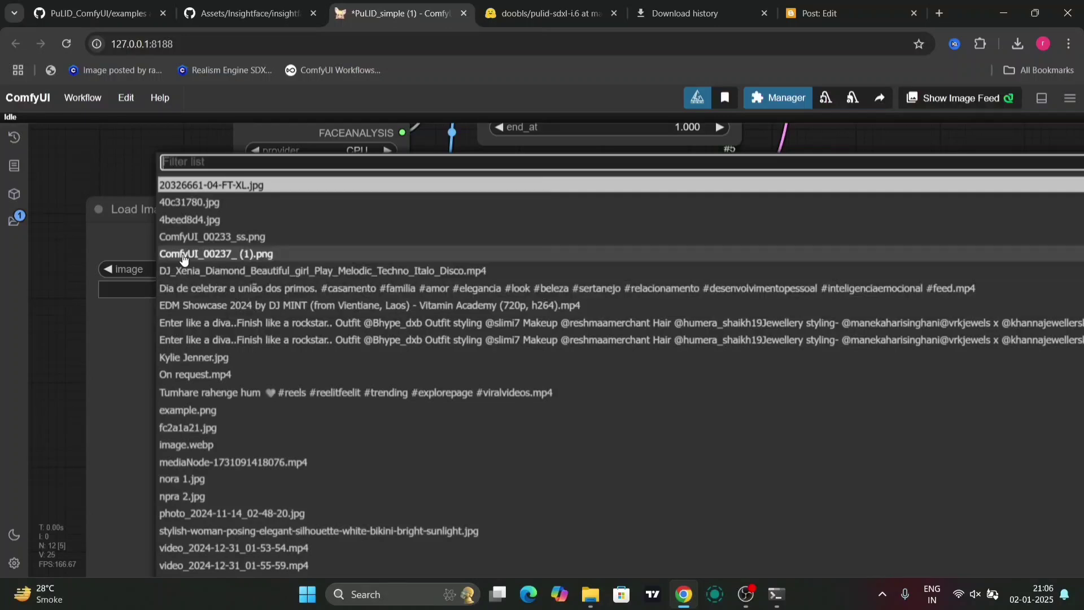
# - Load ComfyUI_00237_ (1).png, randomize the seed with 11 steps and cfg 2.4, and queue
pyautogui.click(216, 253)
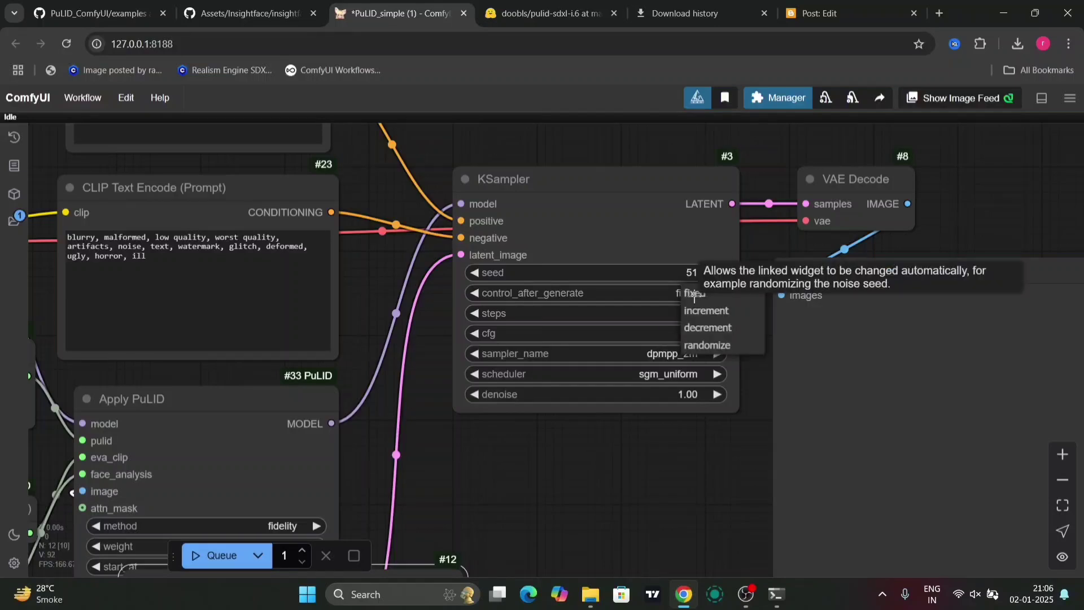
pyautogui.click(707, 345)
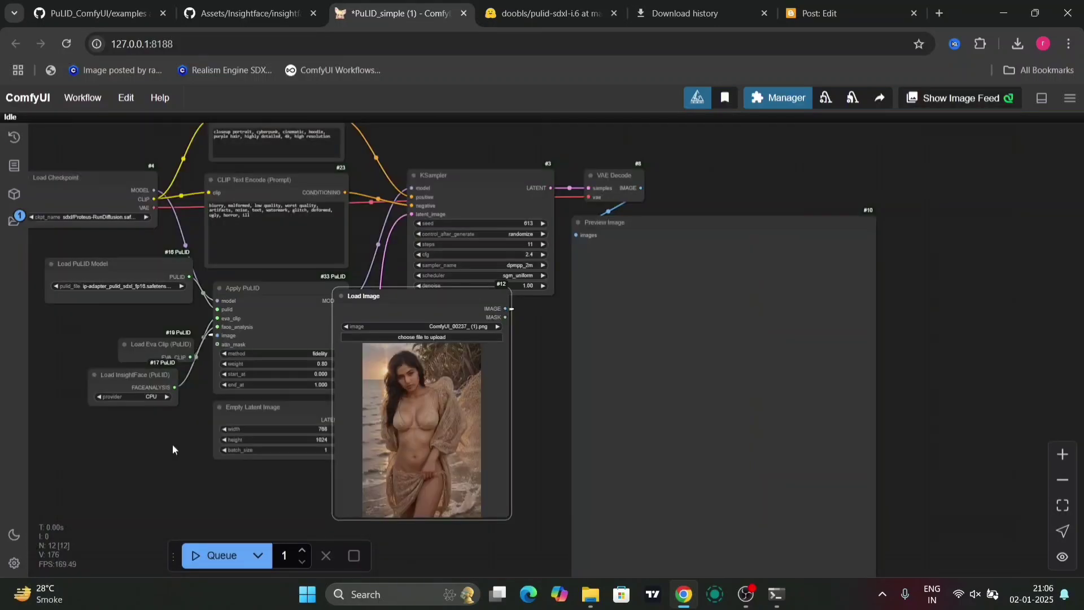
pyautogui.click(221, 561)
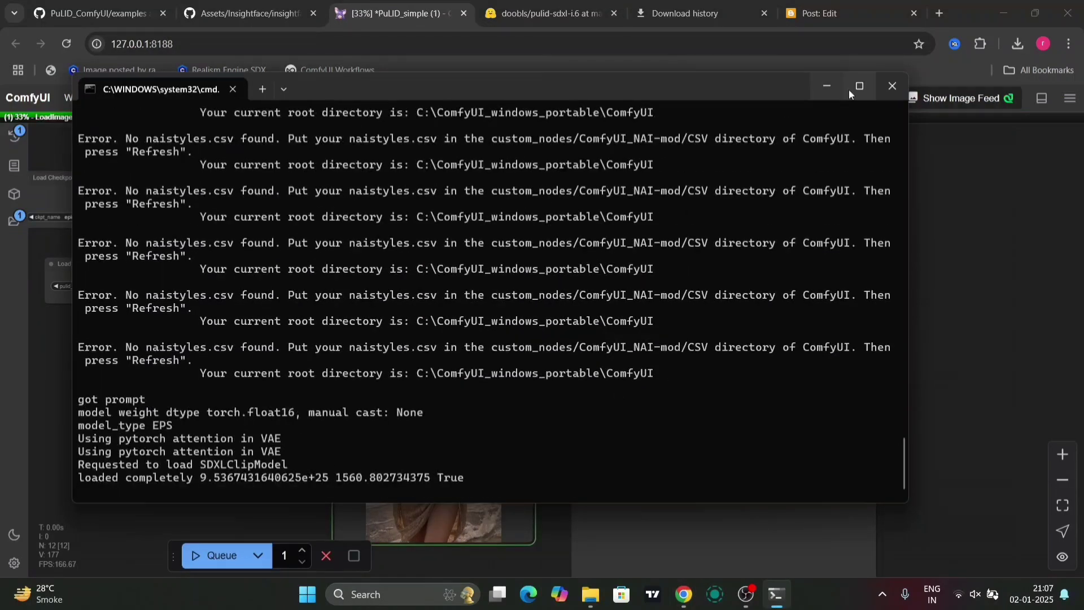
# - Hide the console and view the purple-haired cyberpunk hoodie portrait in Preview Image
pyautogui.click(890, 85)
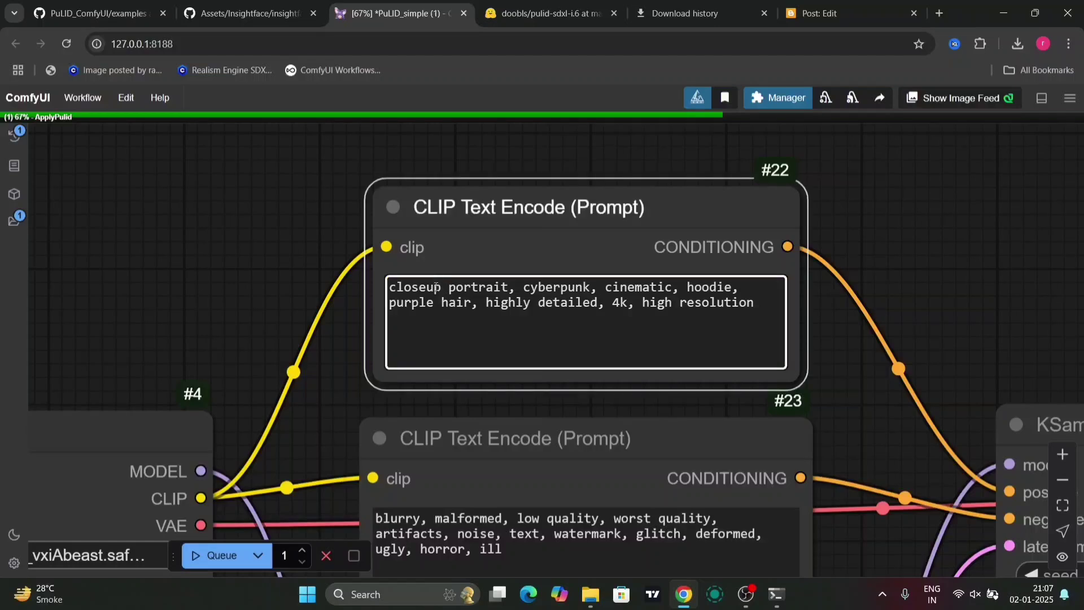
pyautogui.scroll(-3)
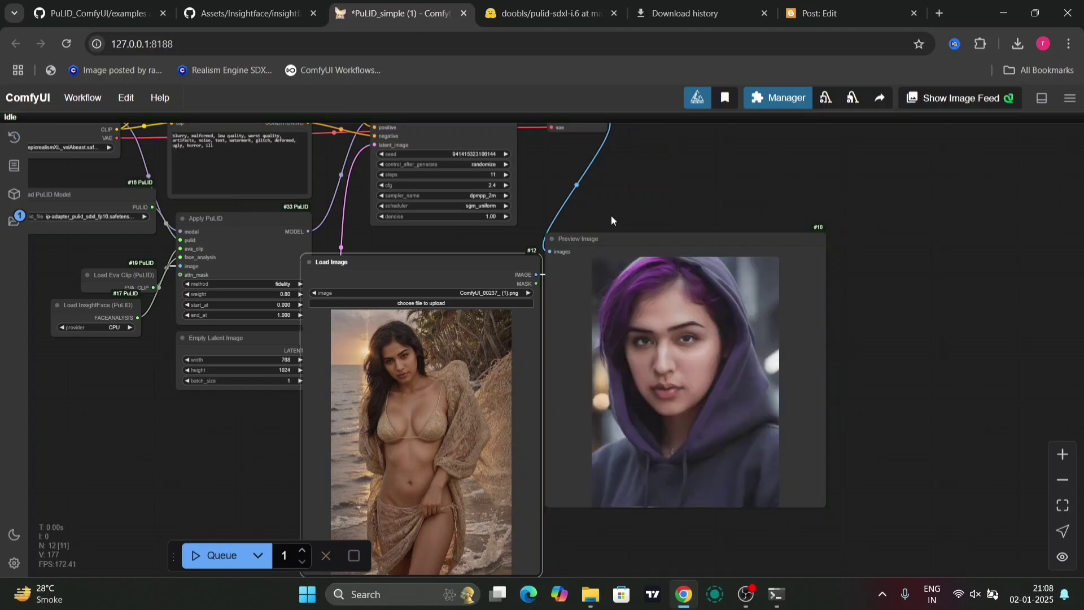
pyautogui.moveTo(821, 507)
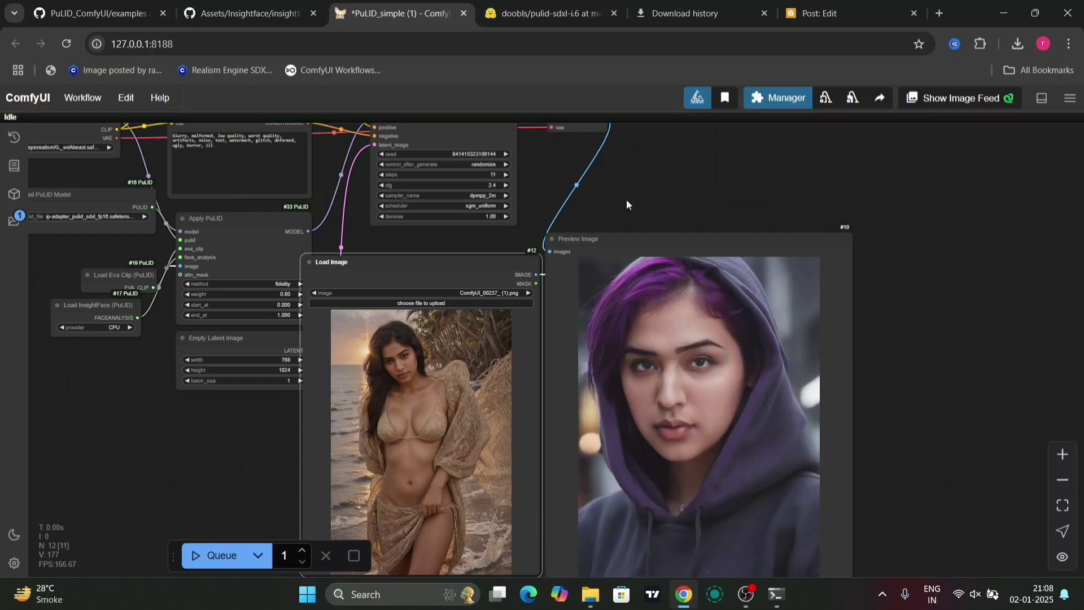
# - Set the KSampler scheduler to normal, raise the steps, and queue another portrait
pyautogui.scroll(3)
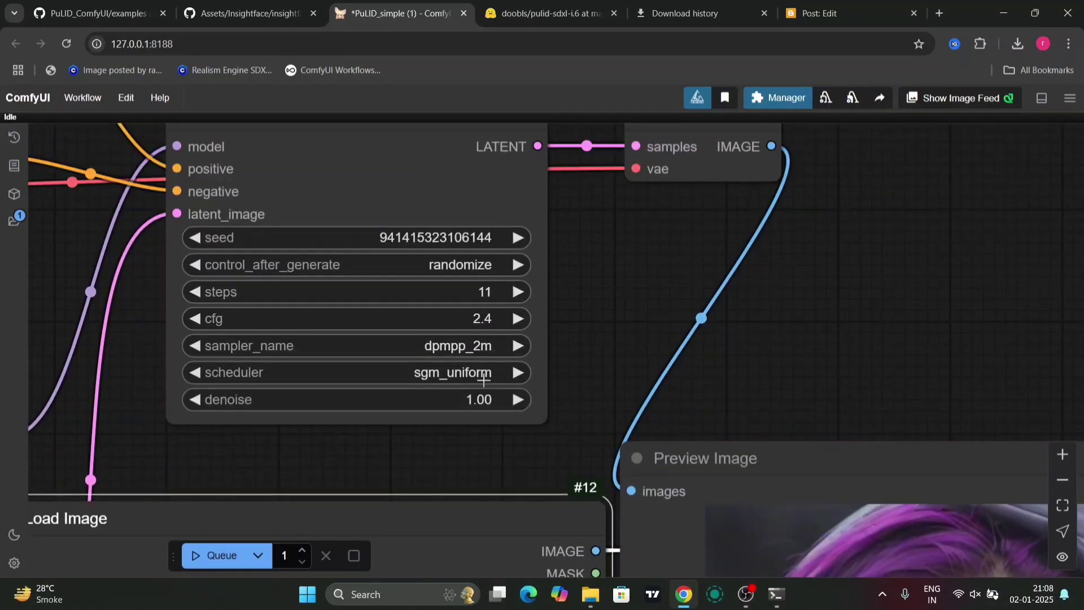
pyautogui.click(196, 372)
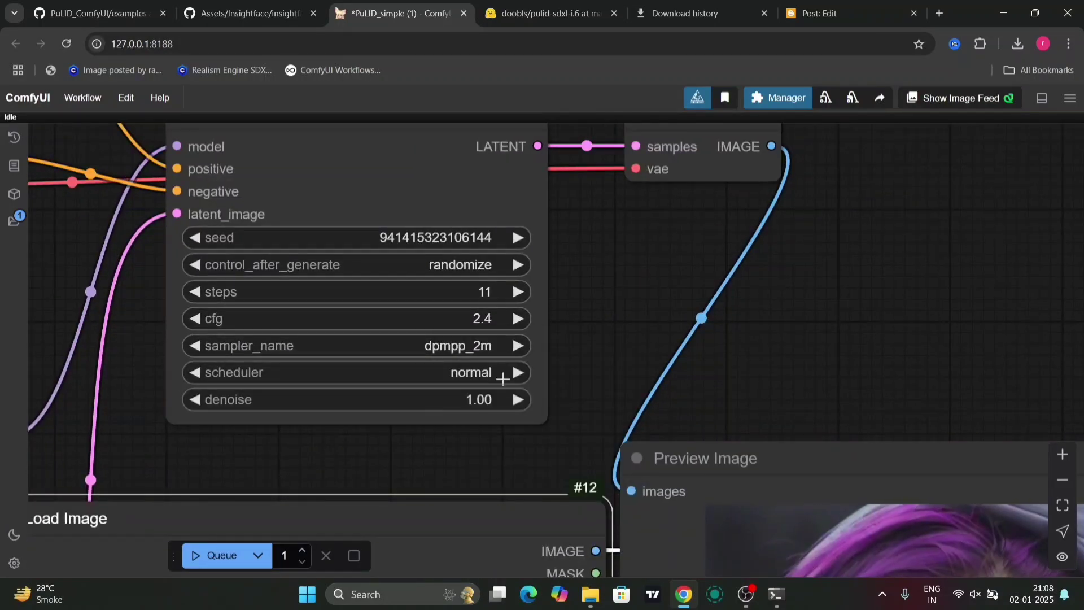
pyautogui.moveTo(517, 299)
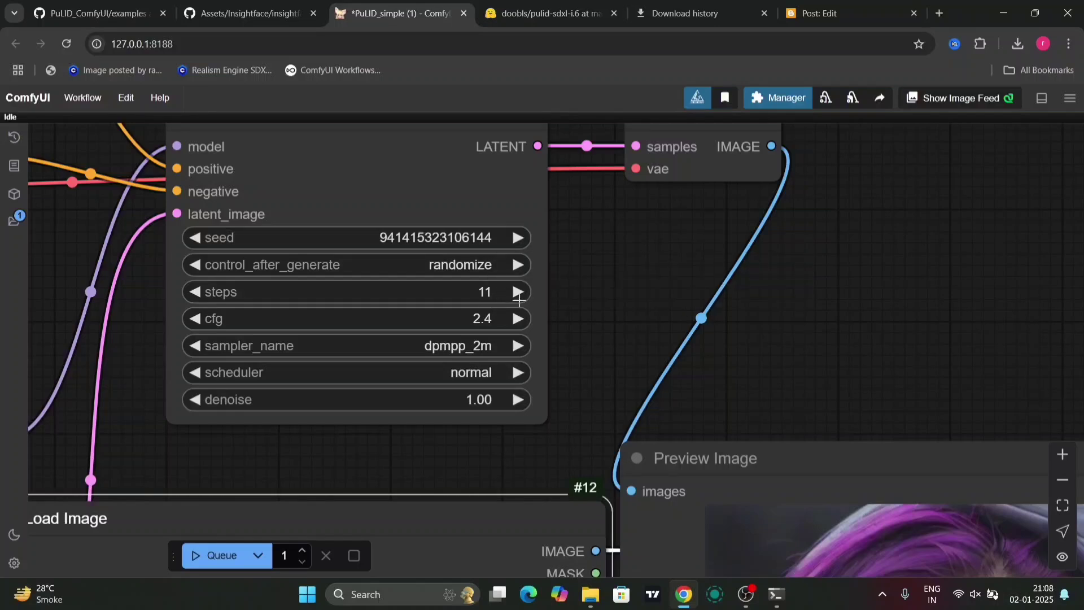
pyautogui.click(516, 292)
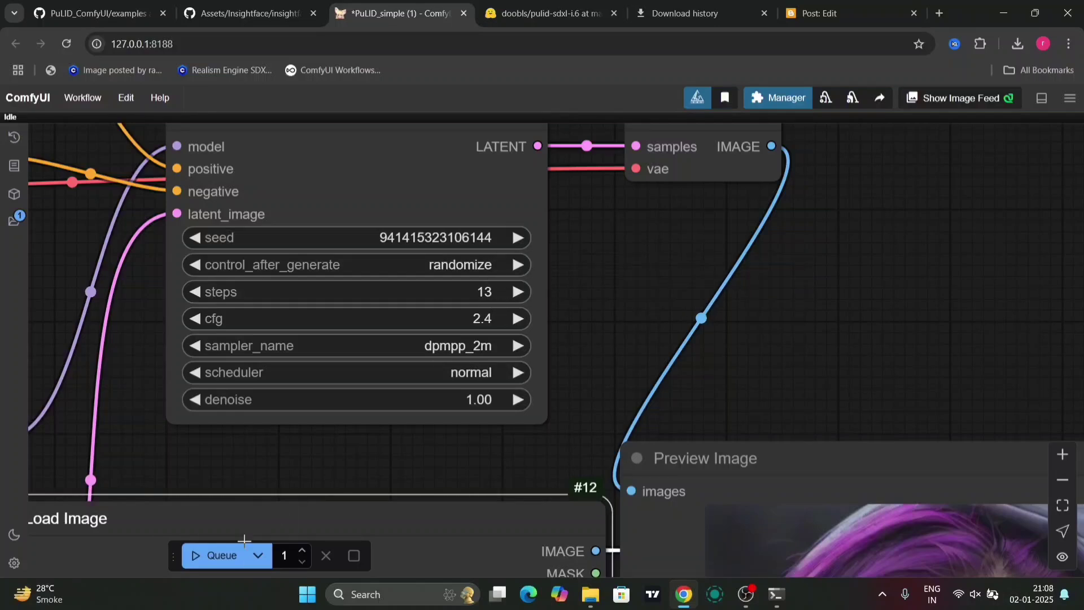
pyautogui.click(218, 555)
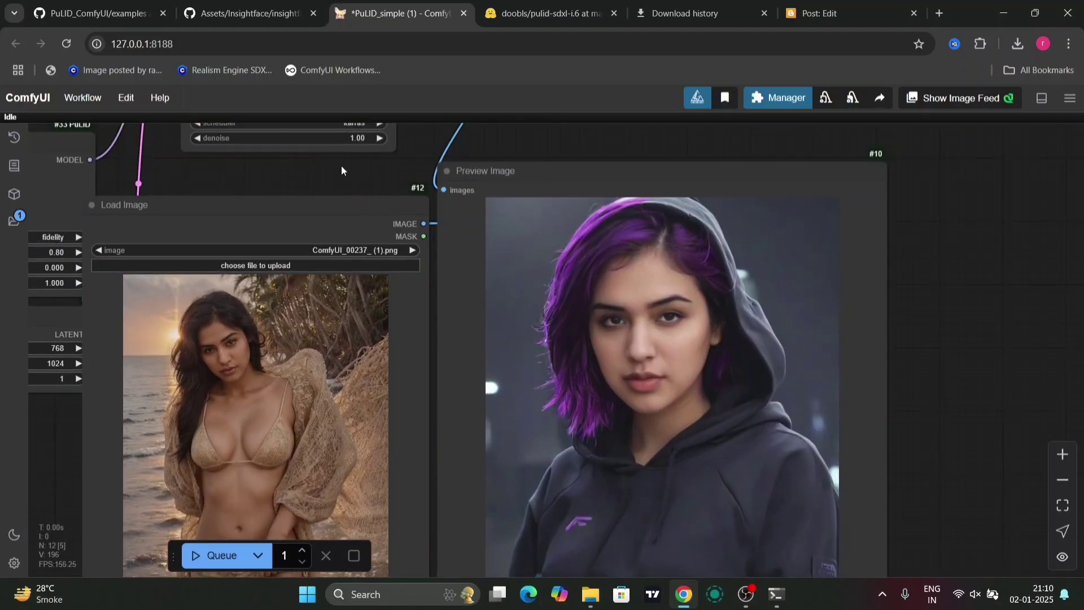
pyautogui.scroll(-3)
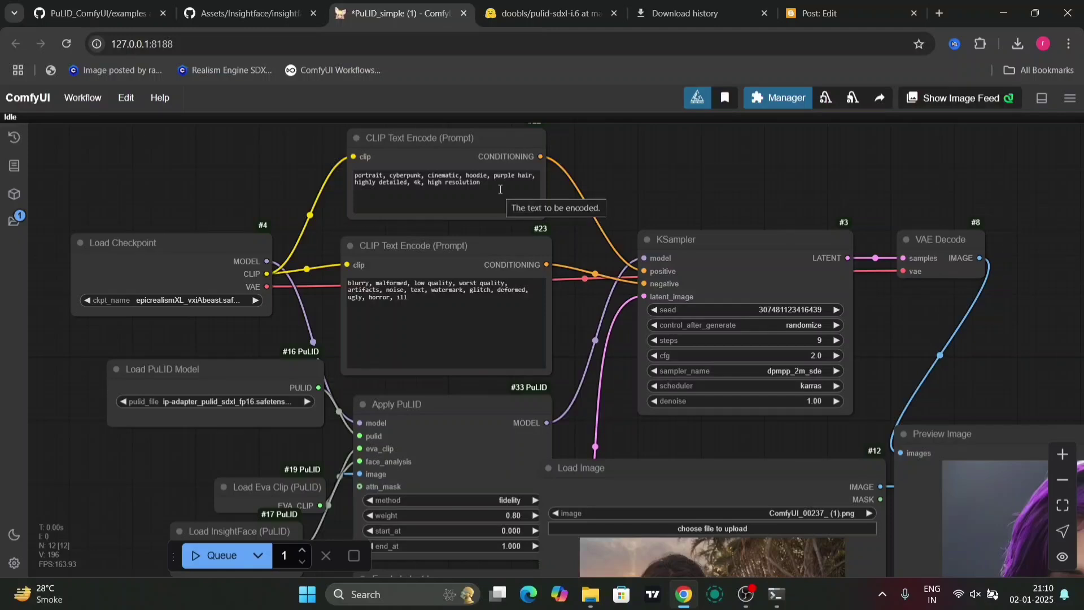
pyautogui.moveTo(431, 308)
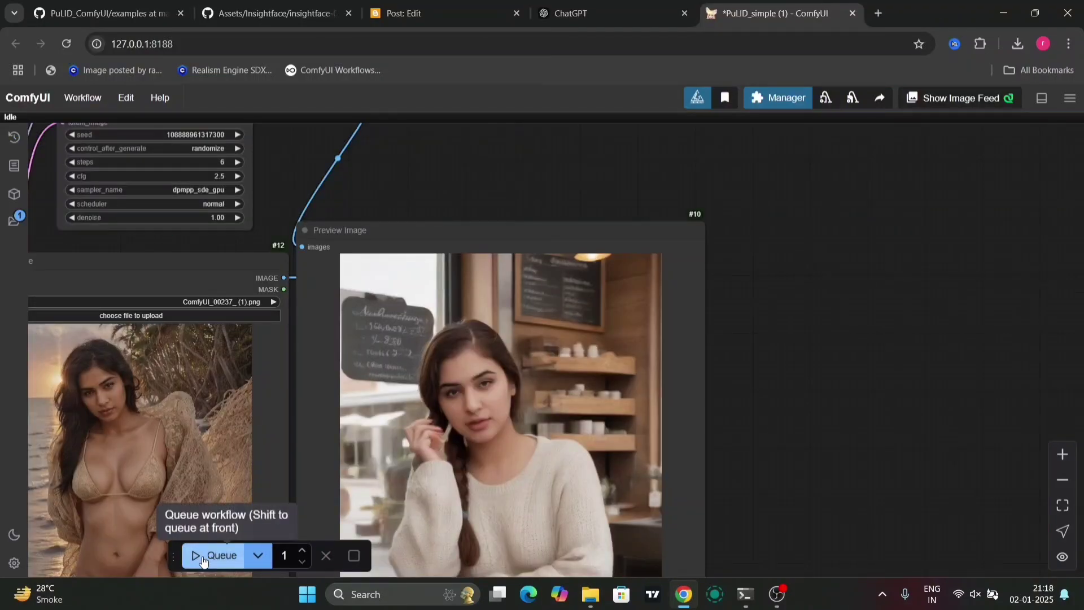
# - Generate a coffee shop portrait, then rerun it with 20 sampling steps
pyautogui.click(221, 561)
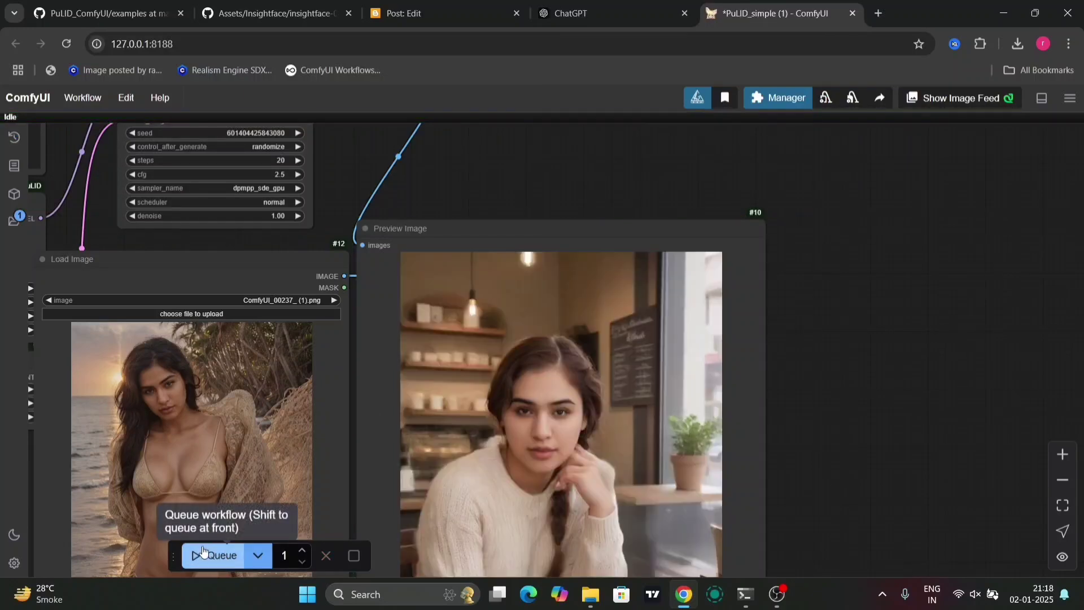
pyautogui.click(216, 560)
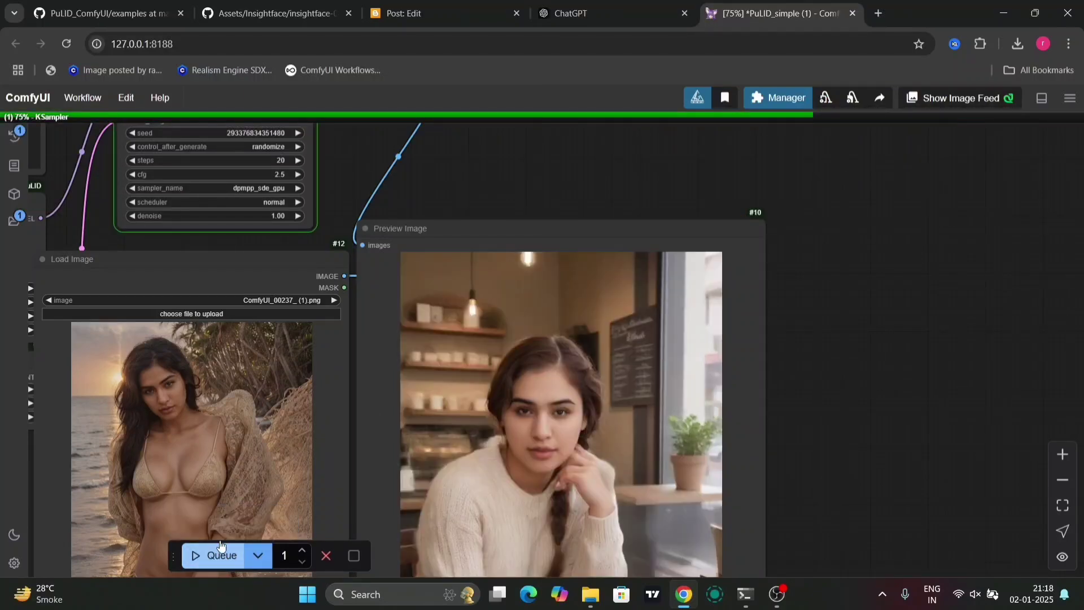
pyautogui.scroll(-3)
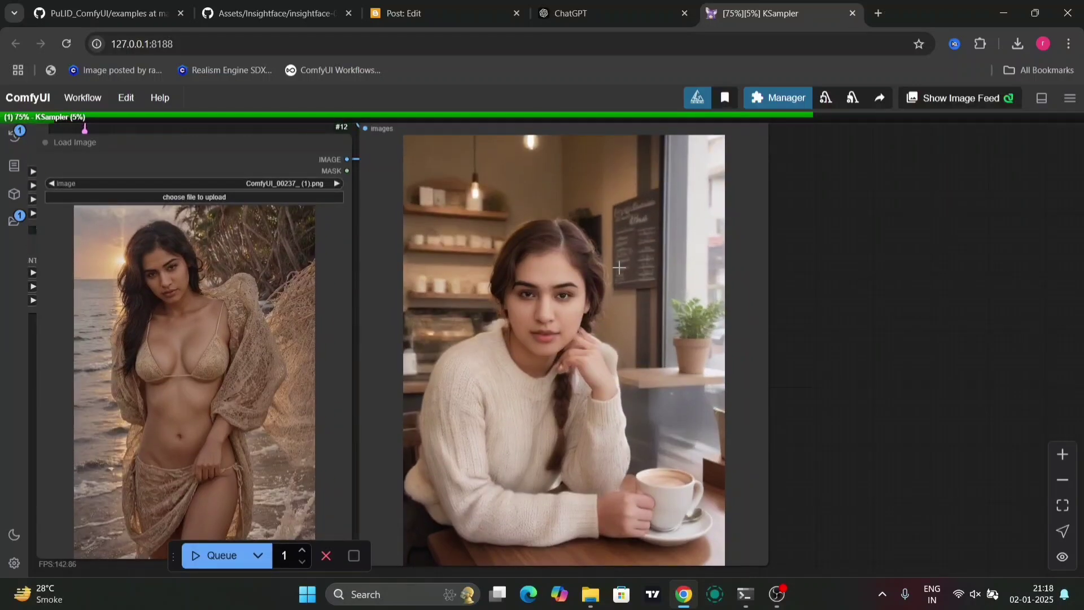
pyautogui.moveTo(593, 256)
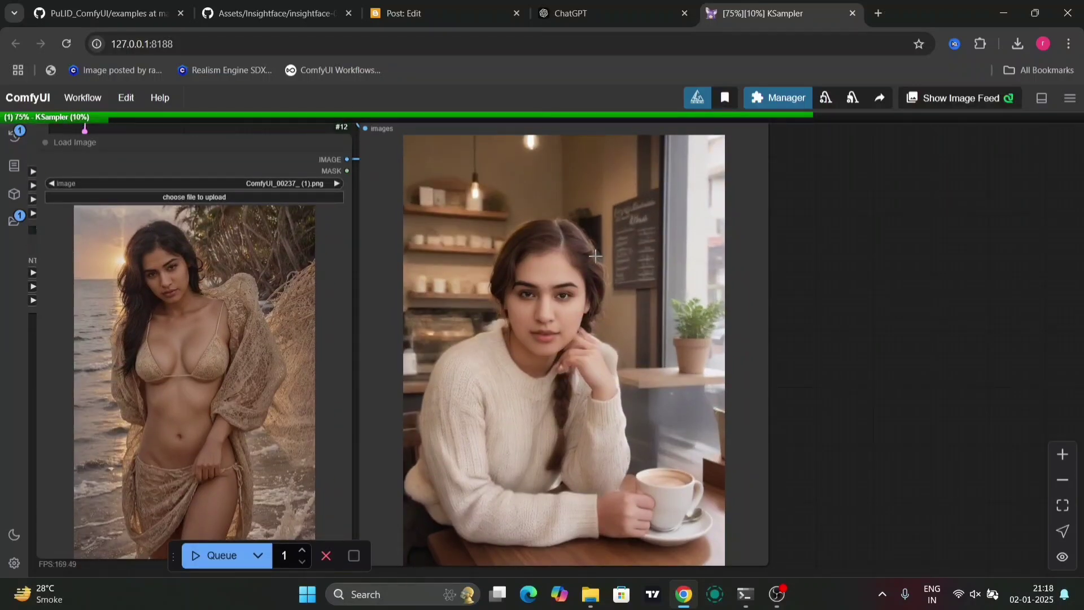